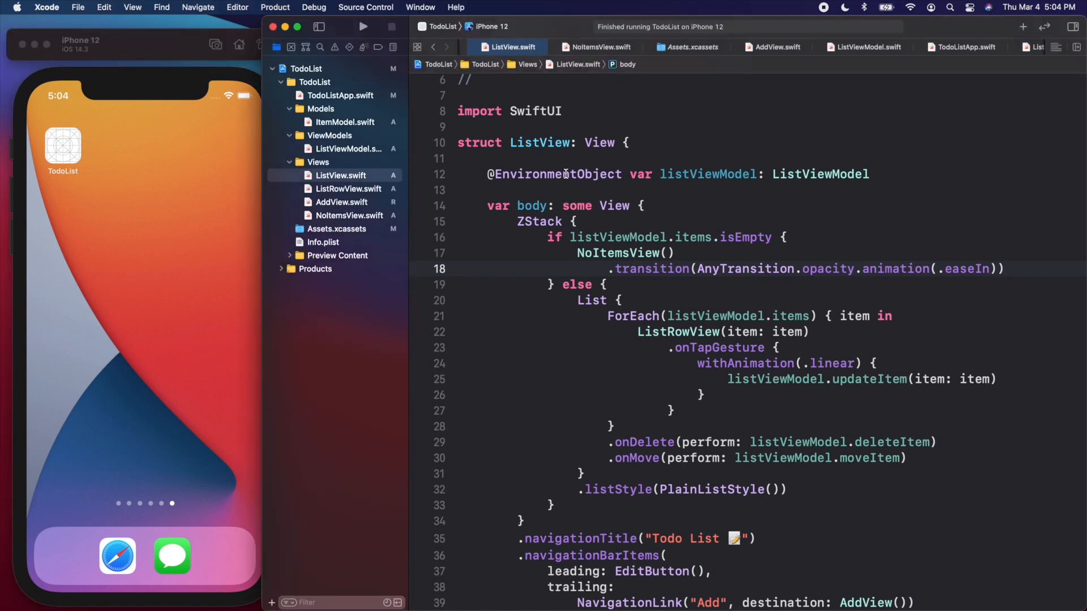
mouse_move(192, 208)
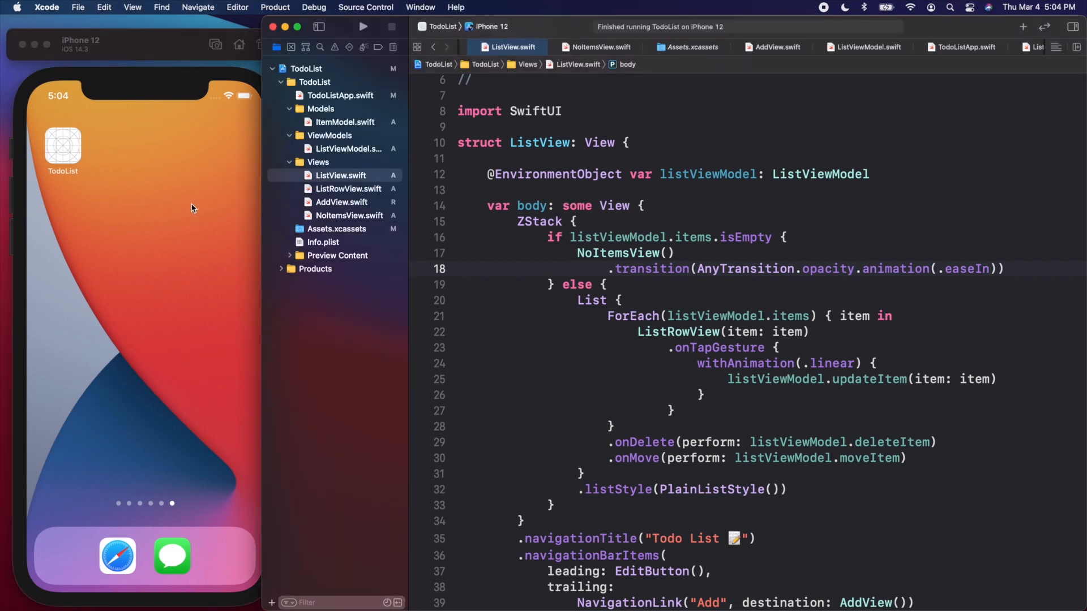
Step: Focus the Simulator and launch TodoList from the home screen
left_click(129, 353)
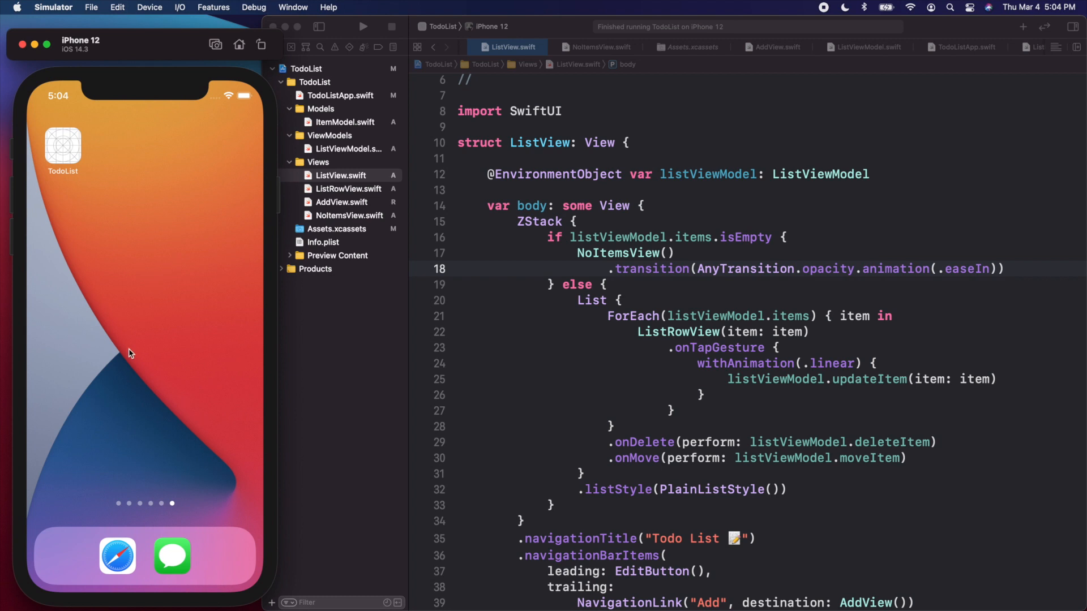
mouse_move(157, 293)
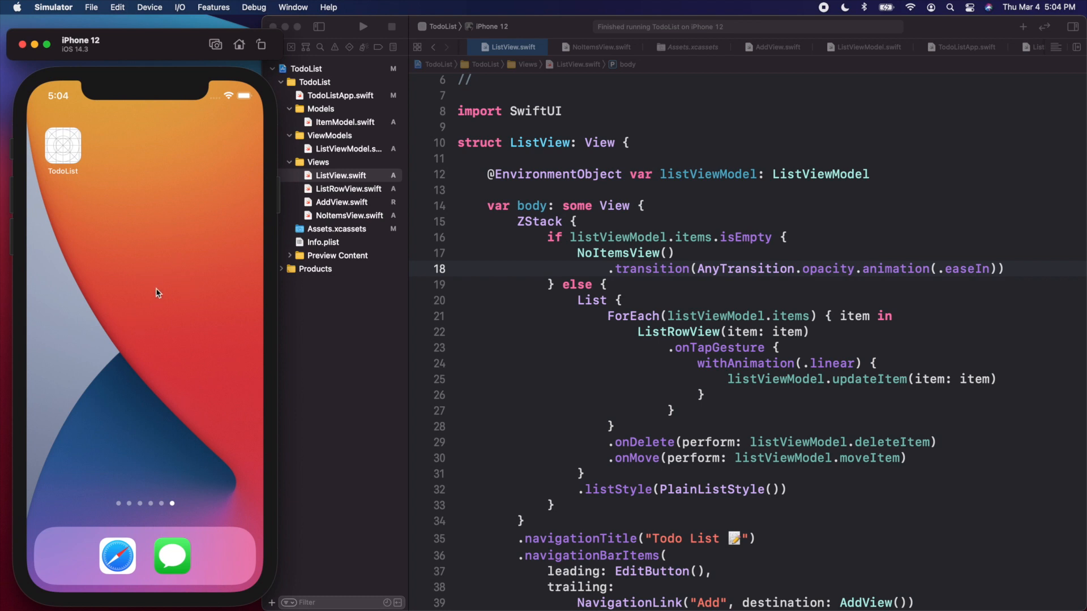
mouse_move(173, 258)
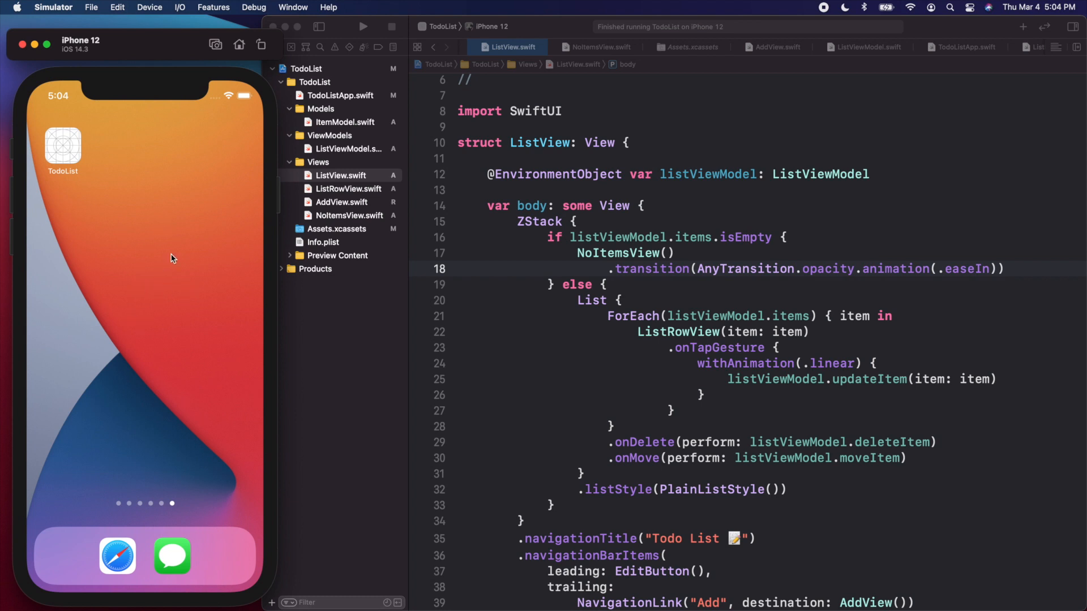
mouse_move(158, 267)
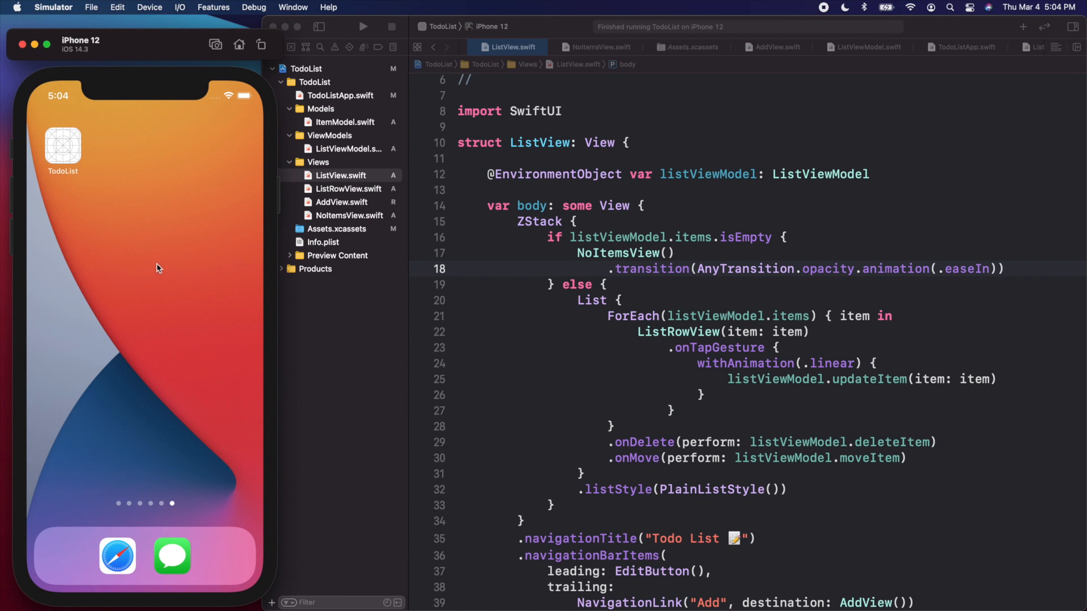
mouse_move(64, 160)
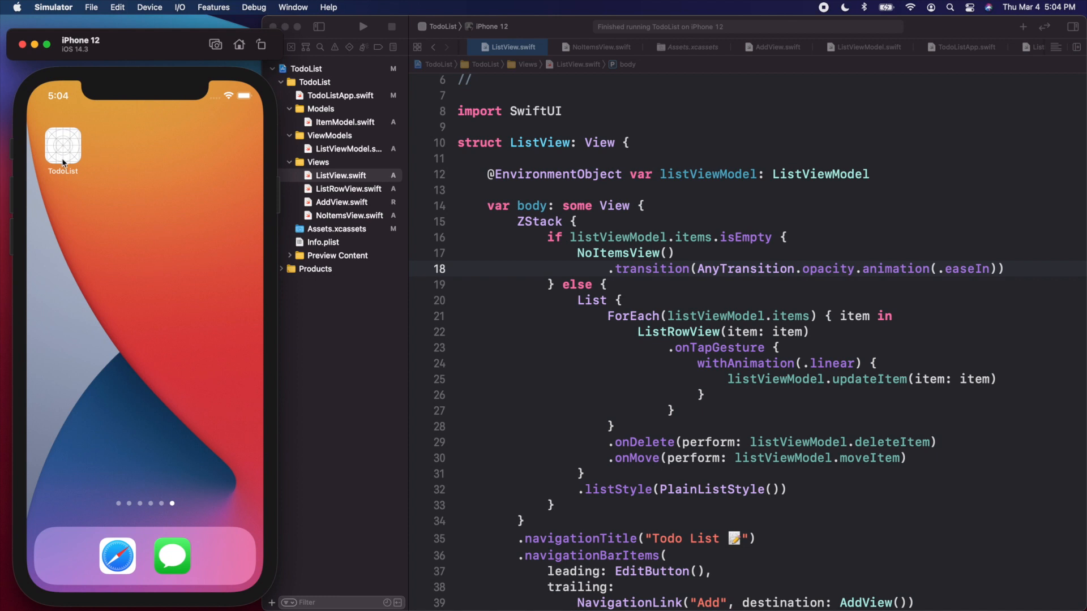
mouse_move(244, 223)
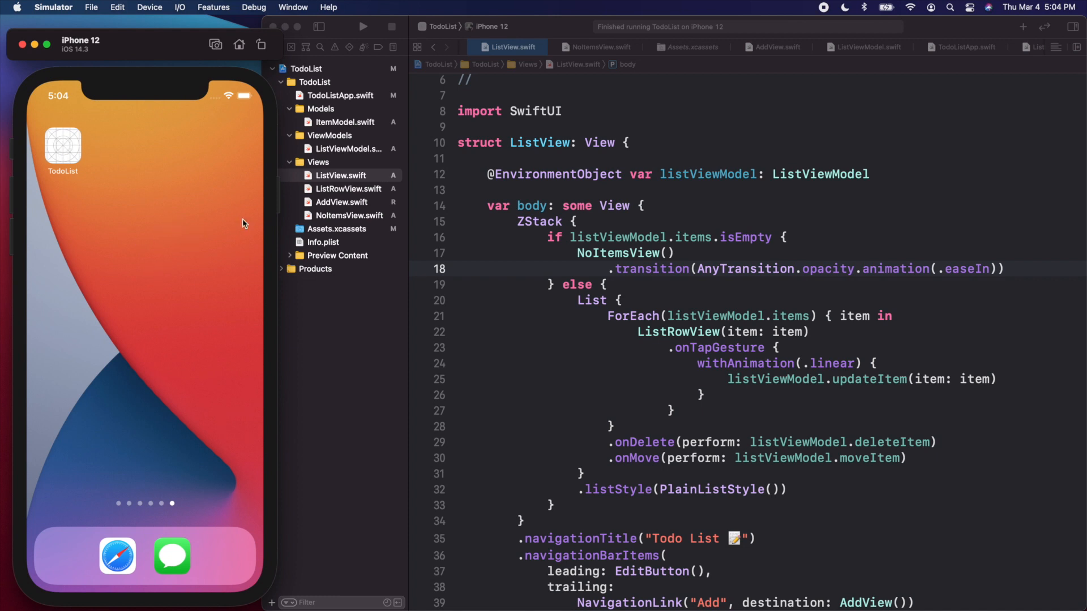
mouse_move(264, 173)
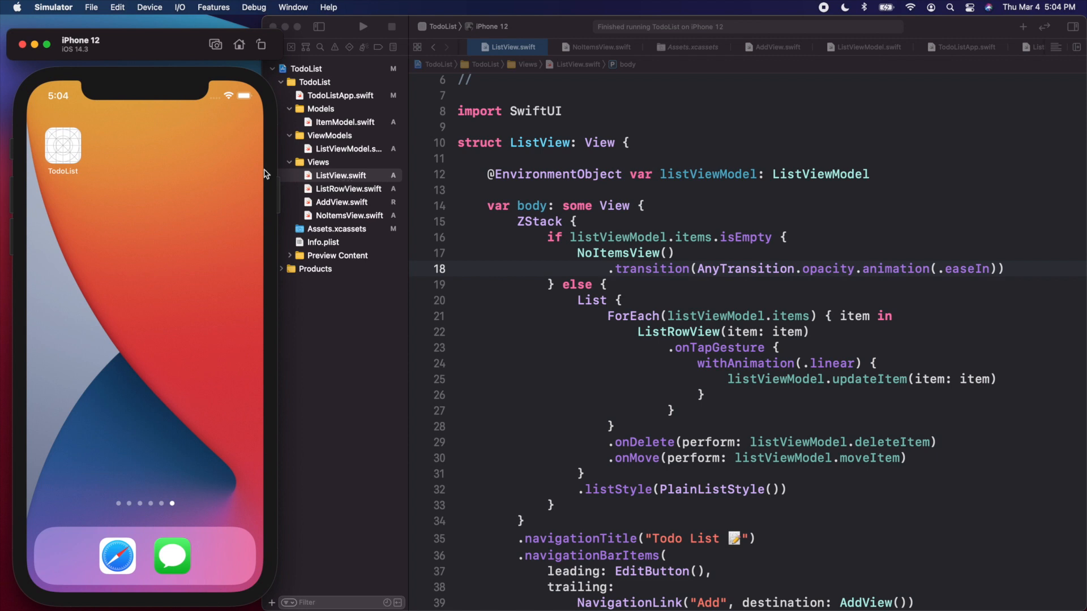
mouse_move(129, 296)
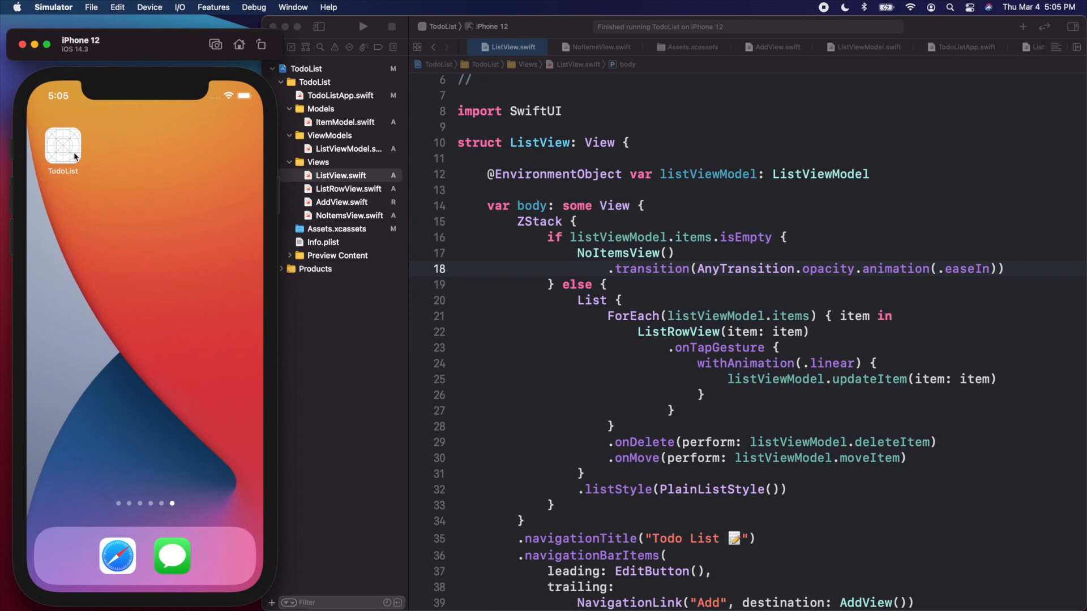
left_click(63, 150)
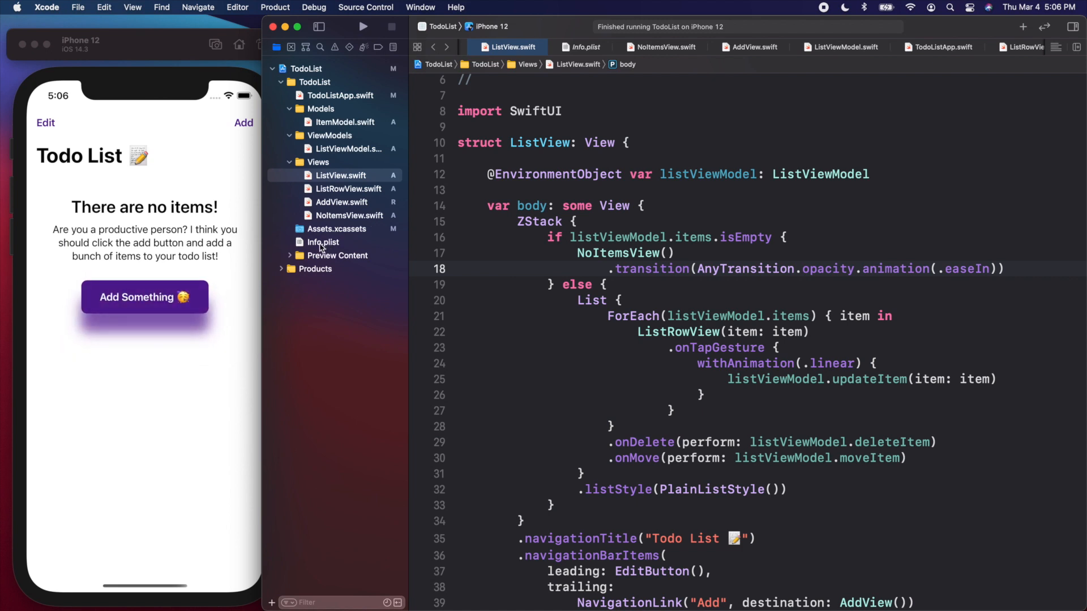
Step: Select Info.plist in the project files and open it in the editor
left_click(144, 293)
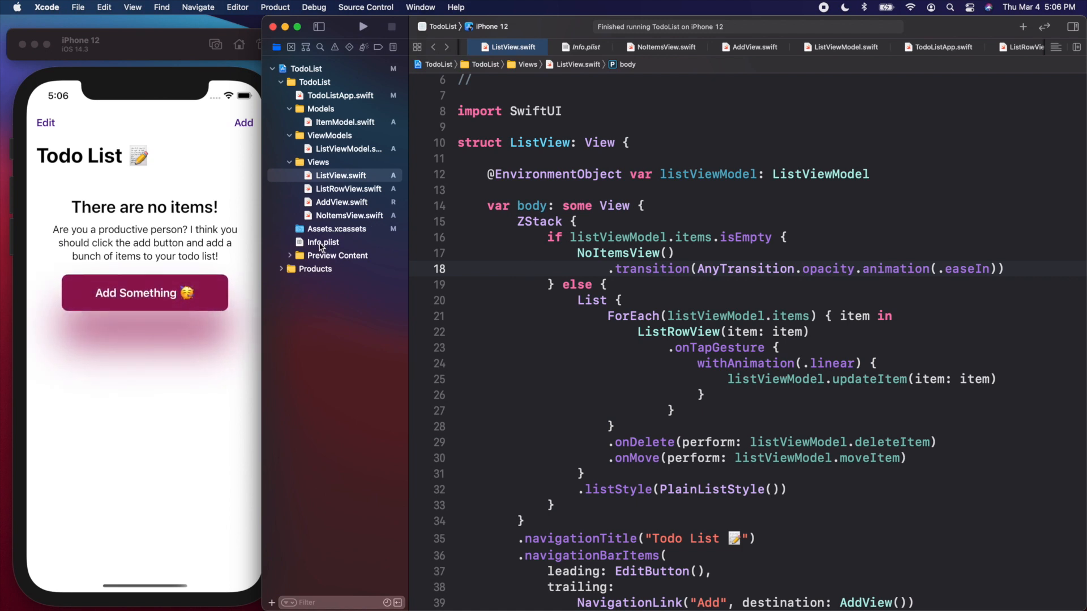
left_click(322, 242)
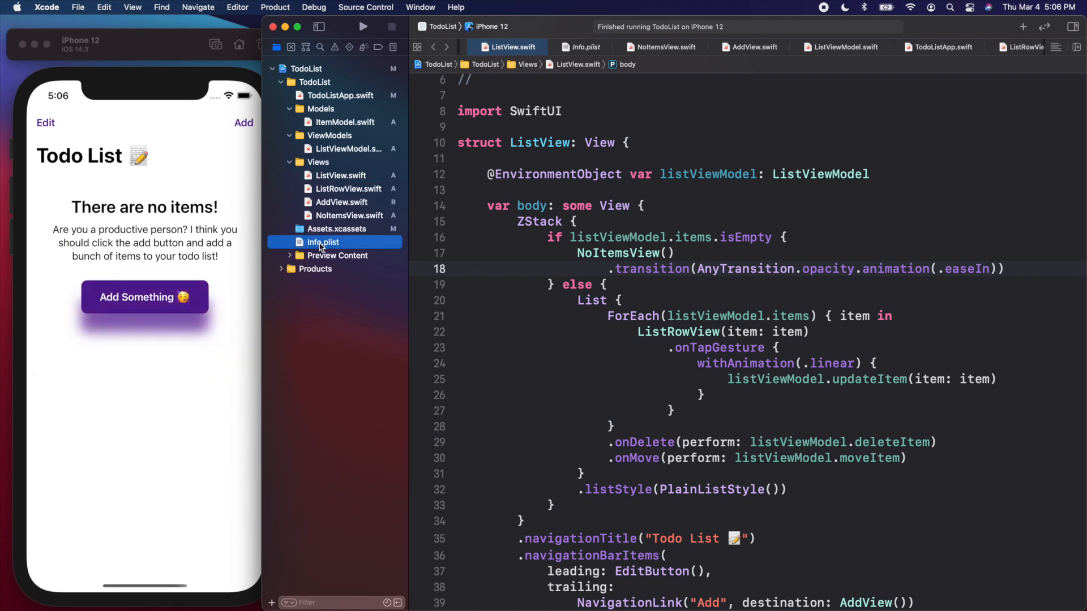
left_click(323, 243)
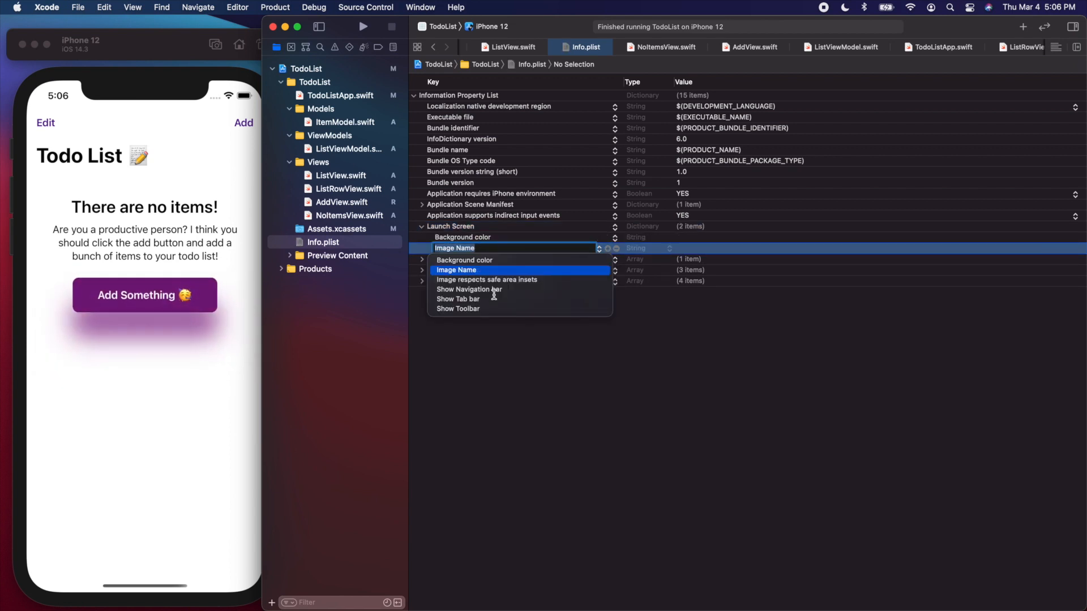
mouse_move(540, 261)
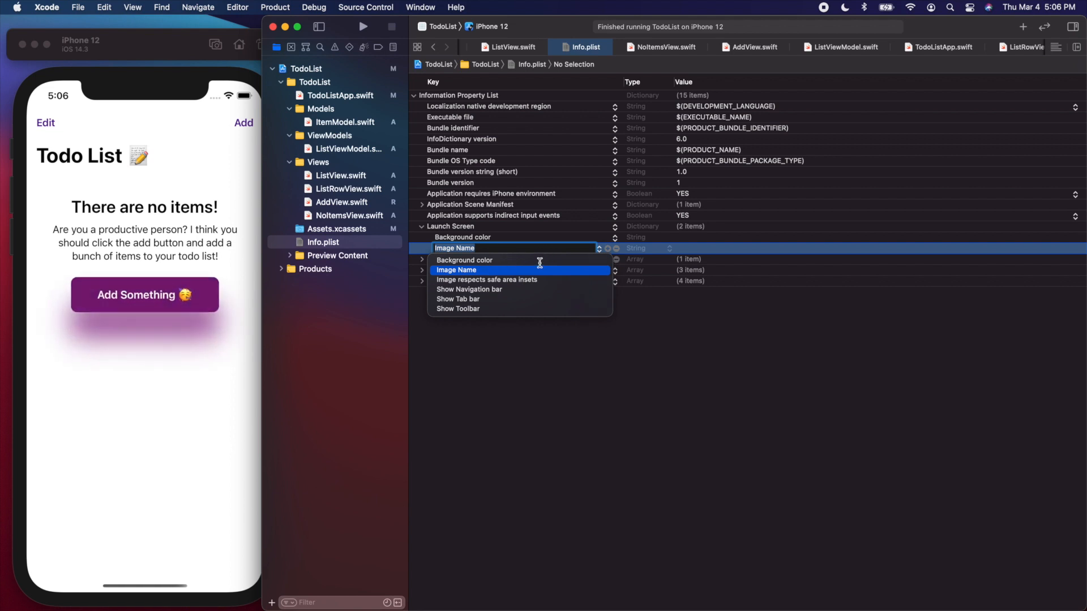
mouse_move(487, 244)
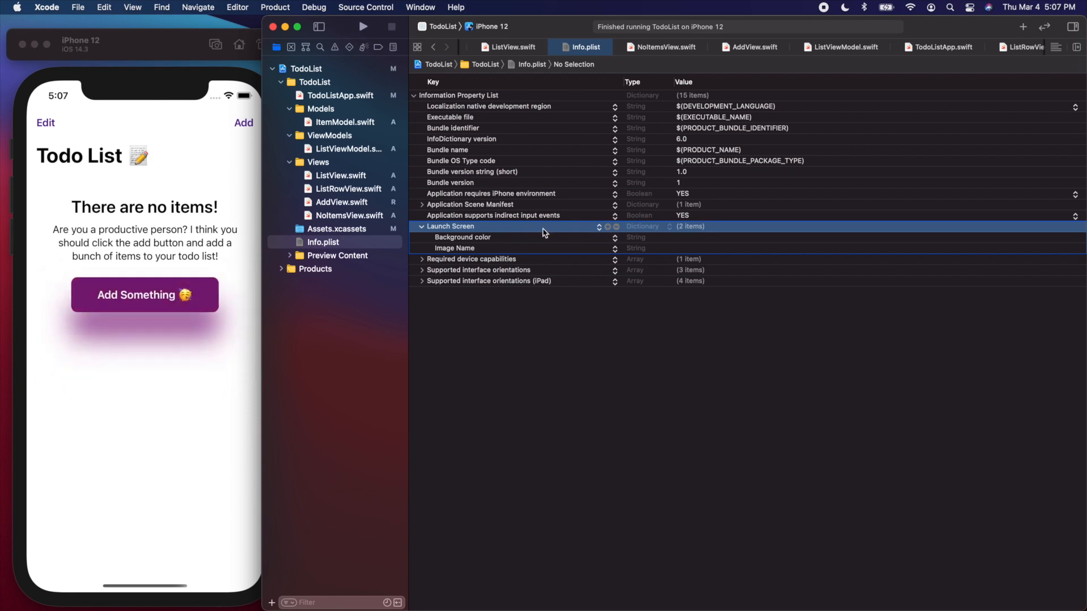
mouse_move(541, 242)
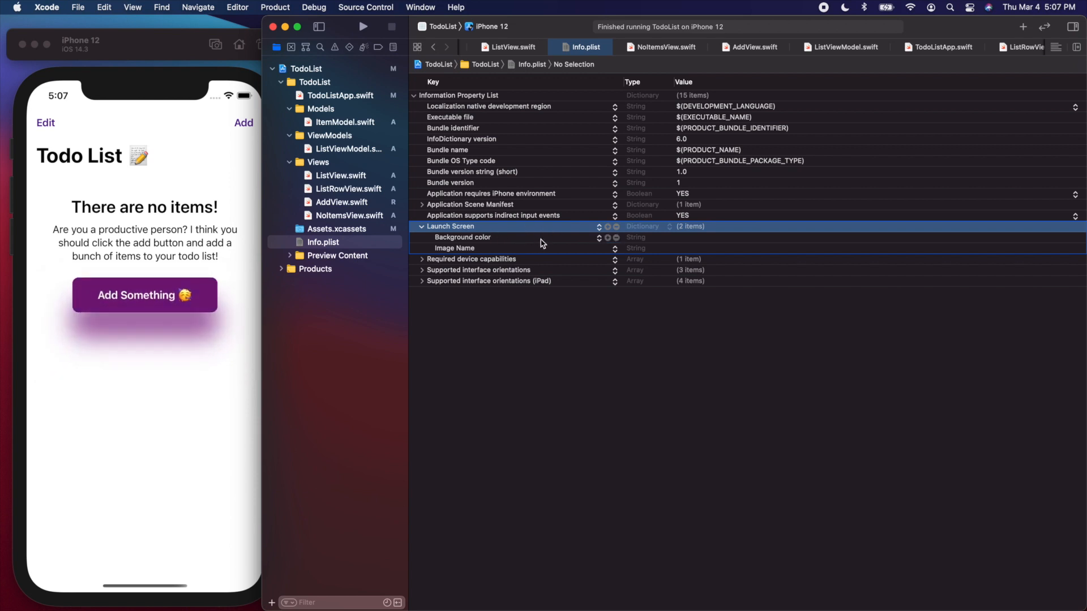
mouse_move(535, 234)
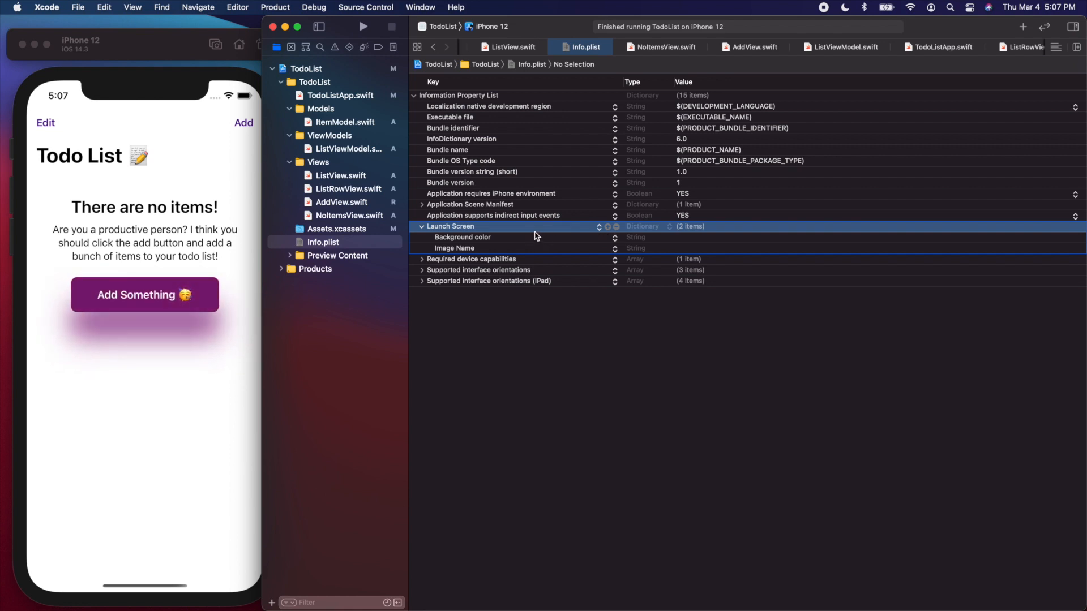
mouse_move(641, 231)
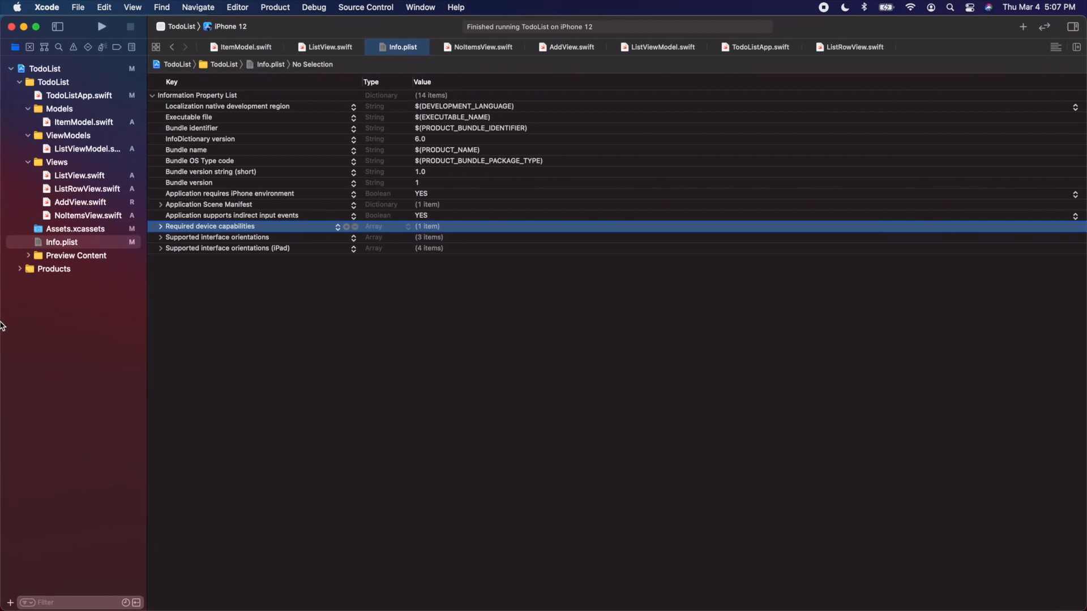
Step: Create a LaunchScreen storyboard from the Launch Screen template in Views and open it
right_click(56, 162)
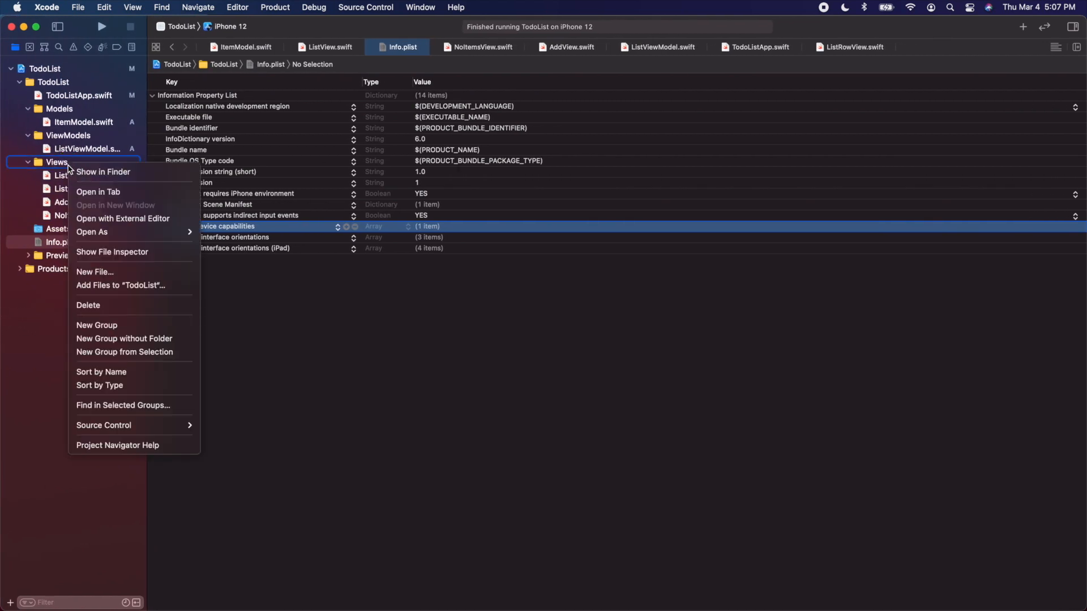
mouse_move(113, 277)
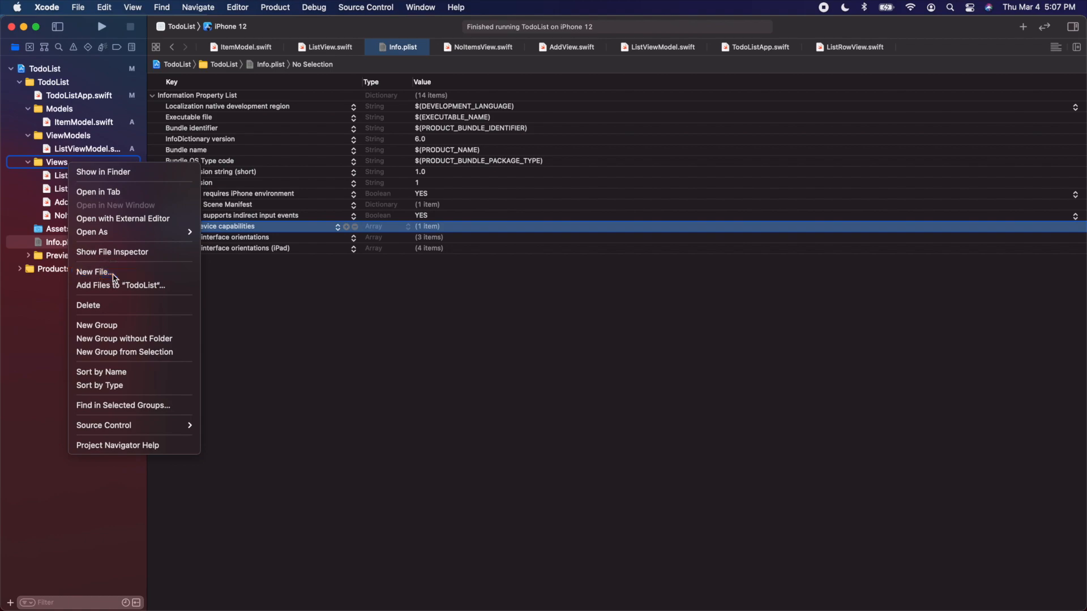
left_click(94, 271)
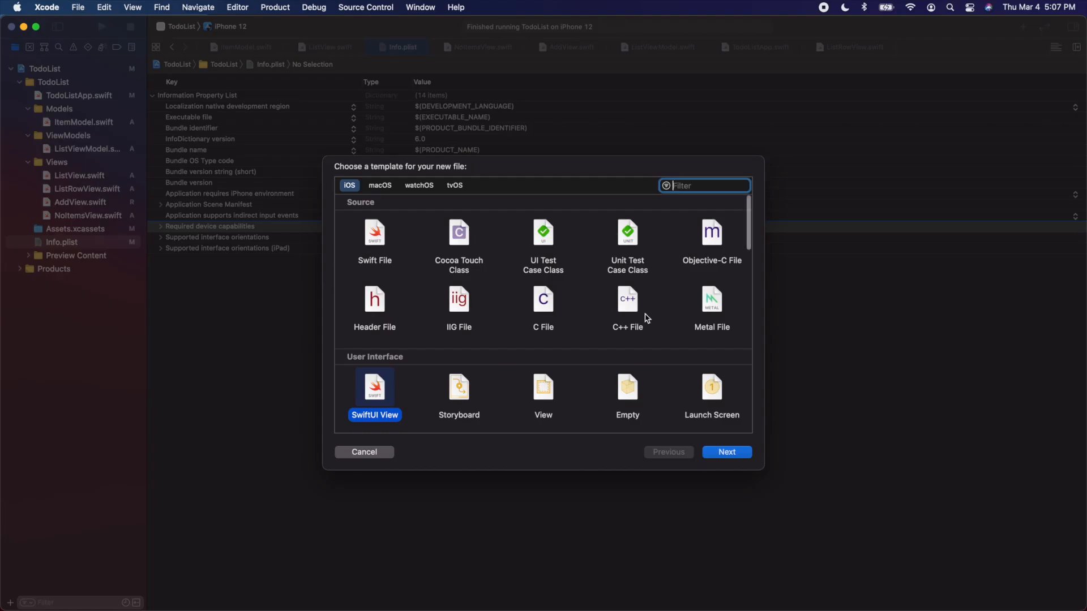
left_click(712, 394)
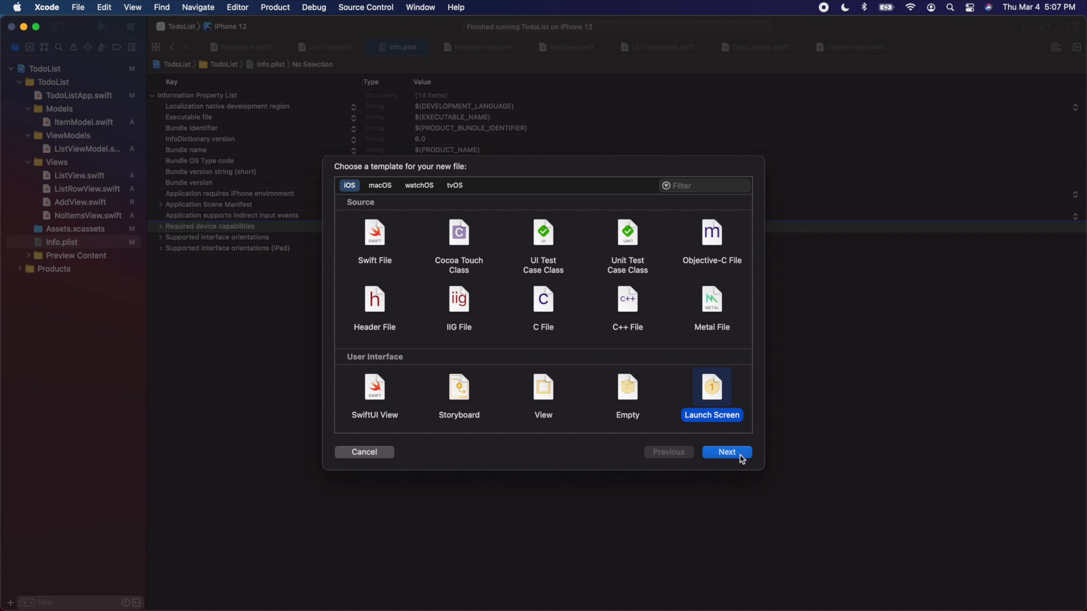
left_click(726, 452)
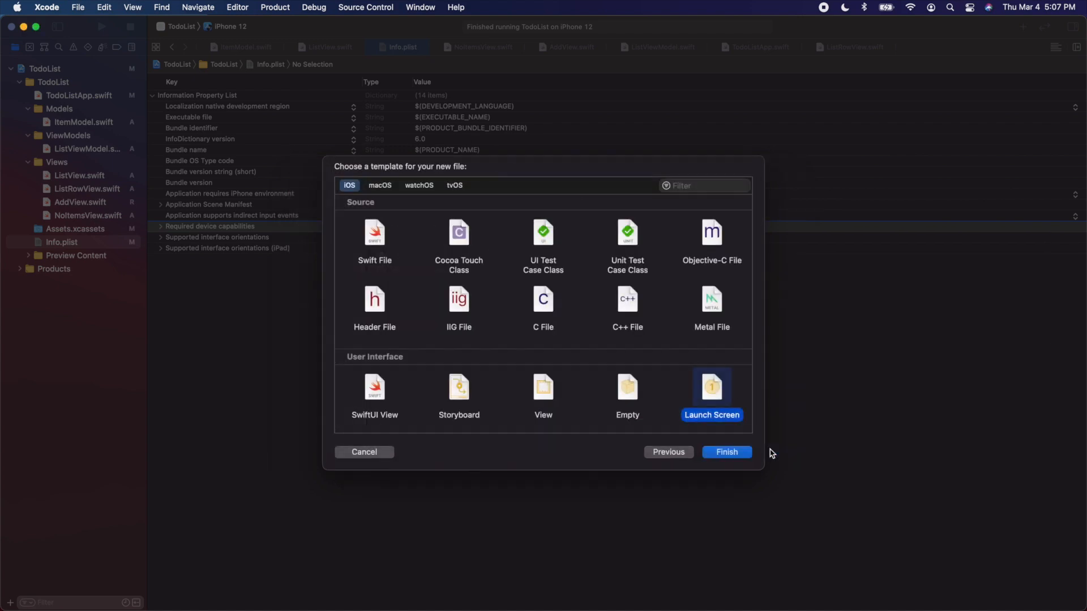
left_click(727, 452)
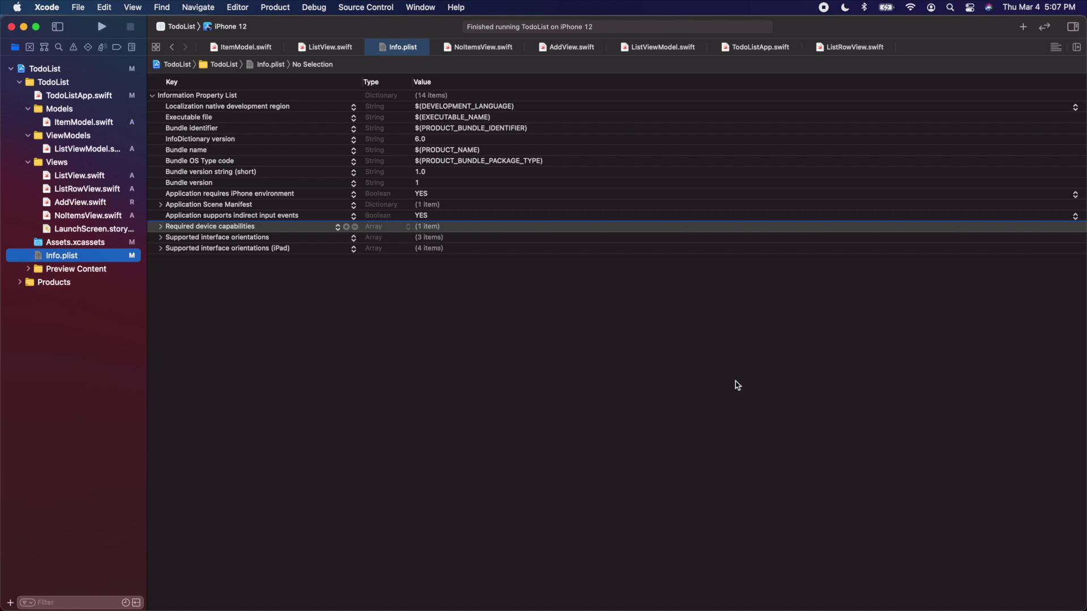
left_click(89, 229)
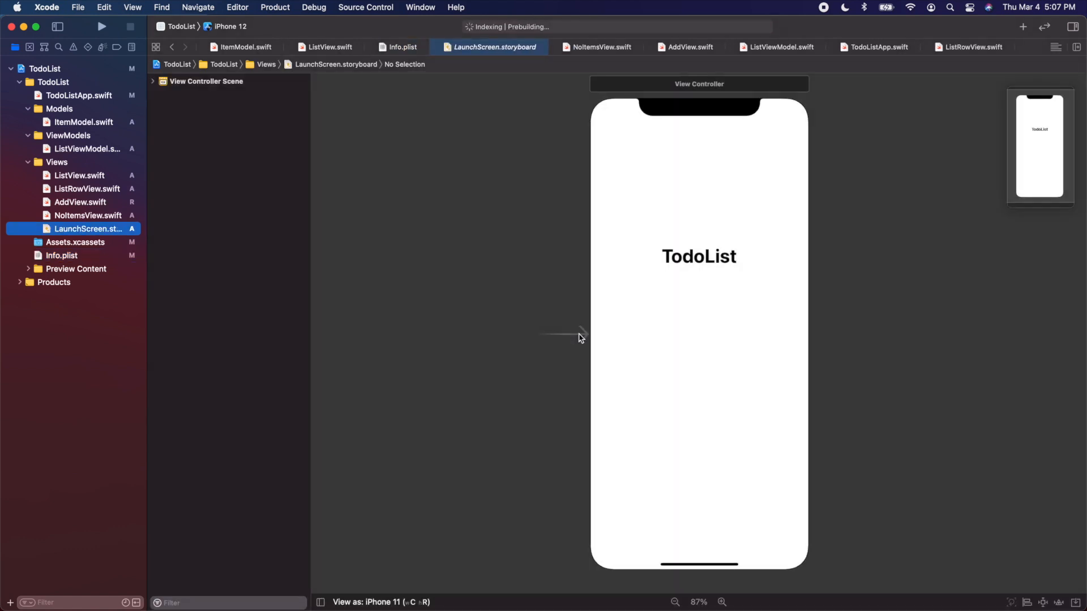
mouse_move(768, 231)
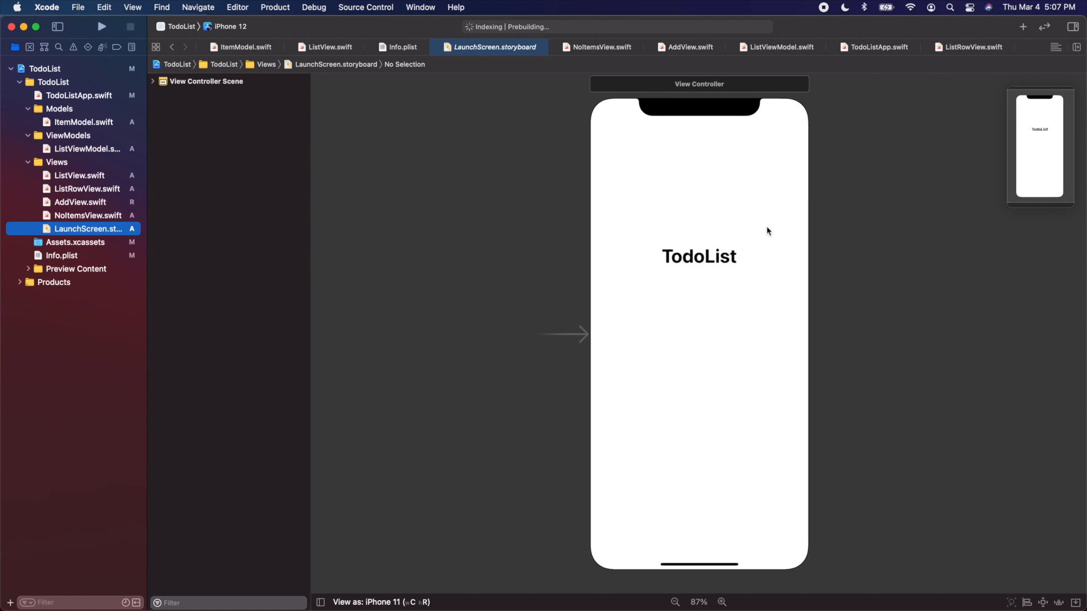
mouse_move(726, 227)
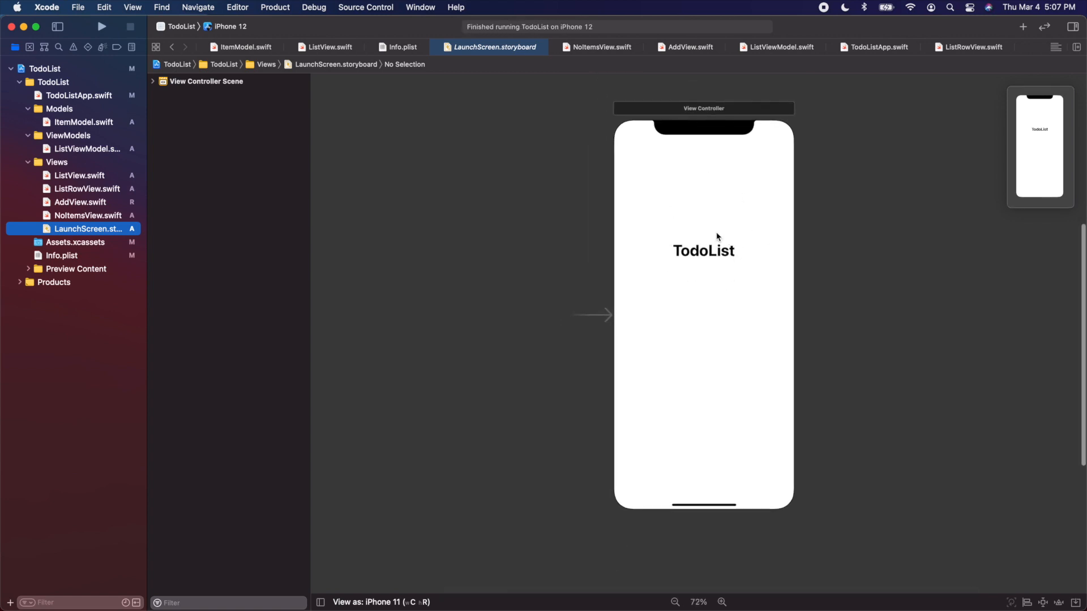
mouse_move(719, 270)
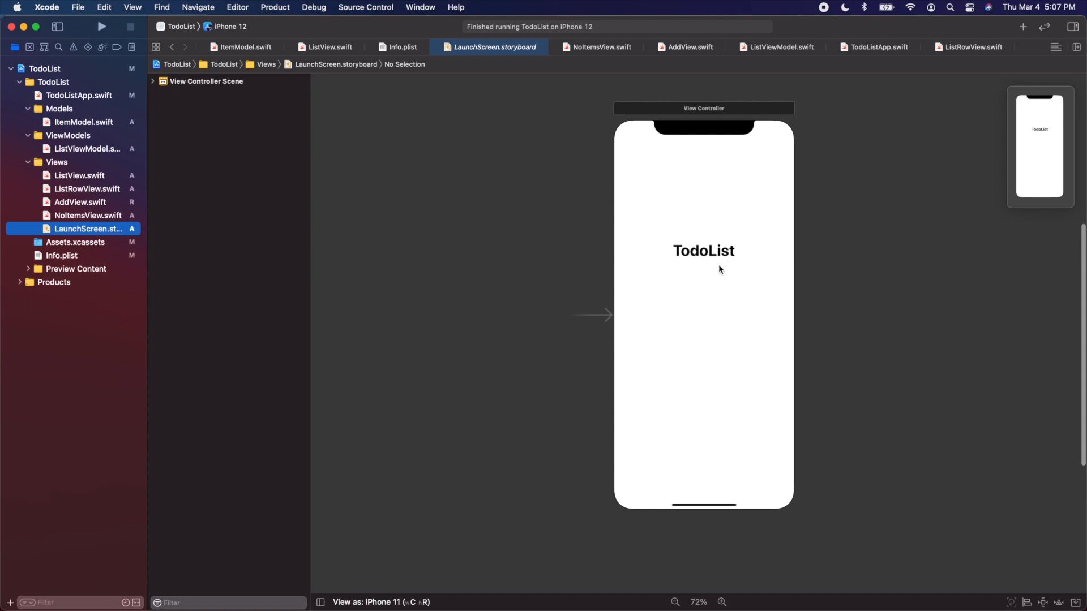
mouse_move(721, 251)
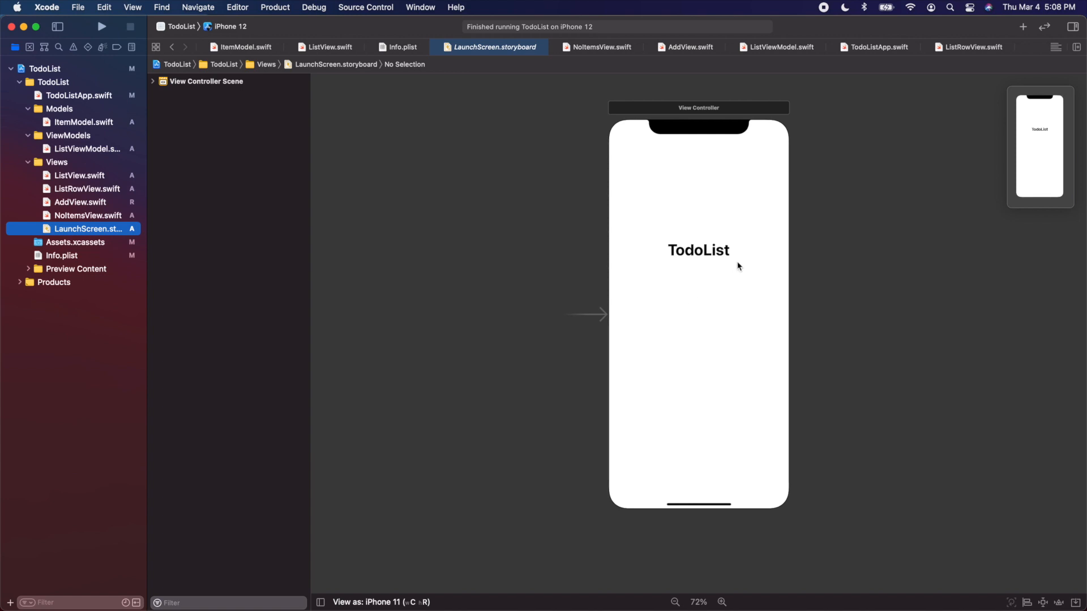
Step: Clear the TodoList title and set the launch screen view's background to AccentColor
left_click(698, 250)
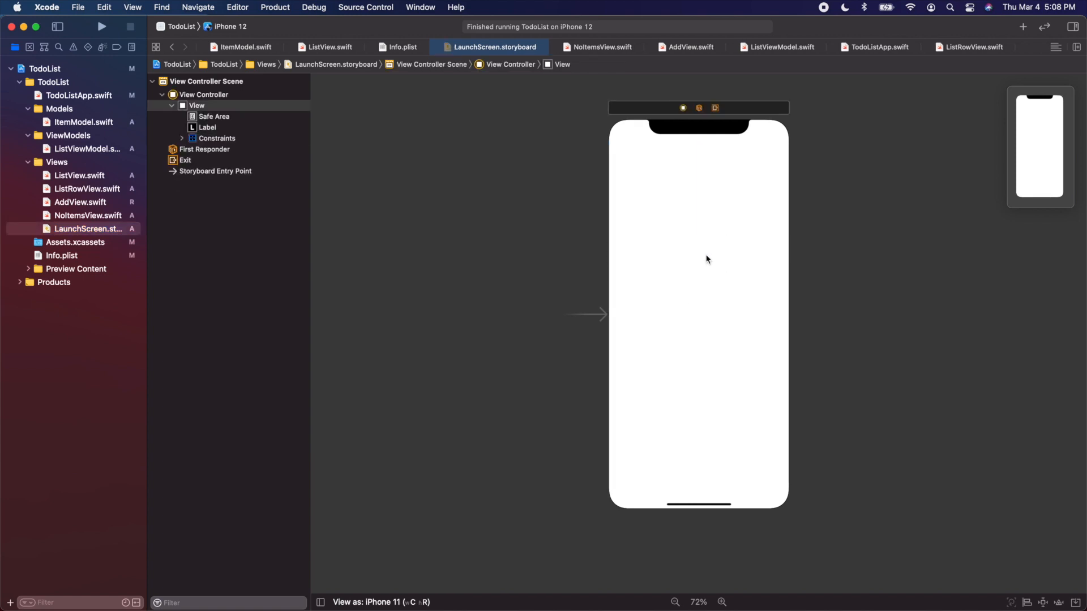
left_click(1069, 28)
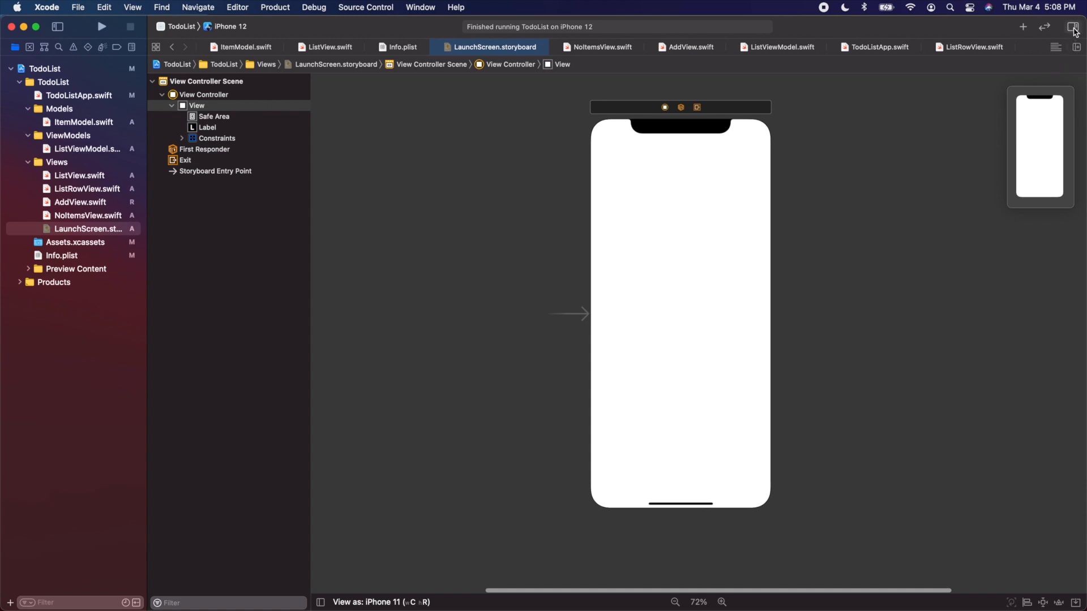
left_click(1069, 27)
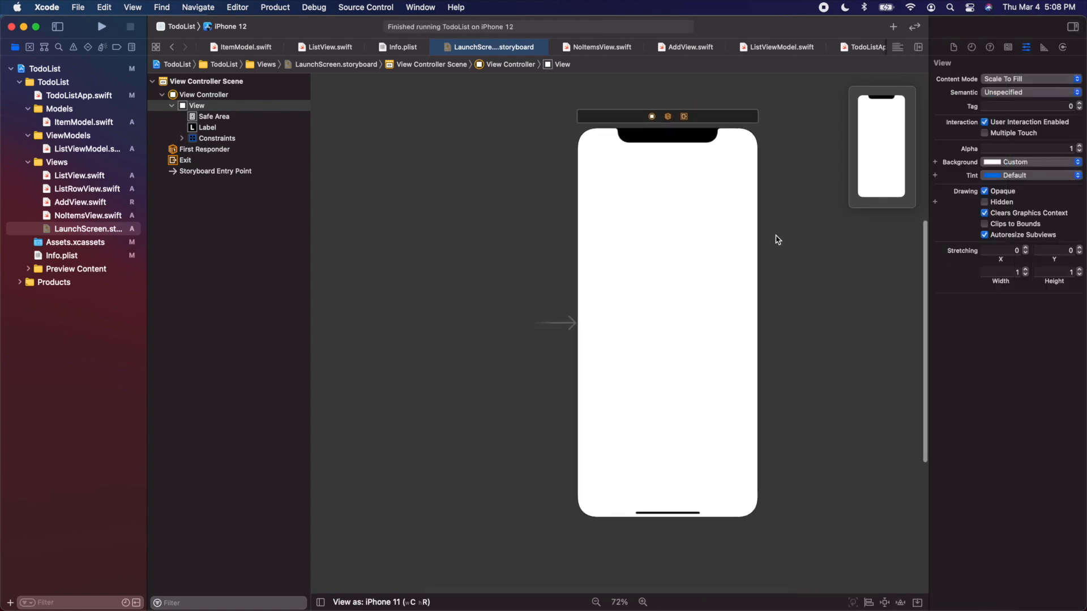
mouse_move(666, 264)
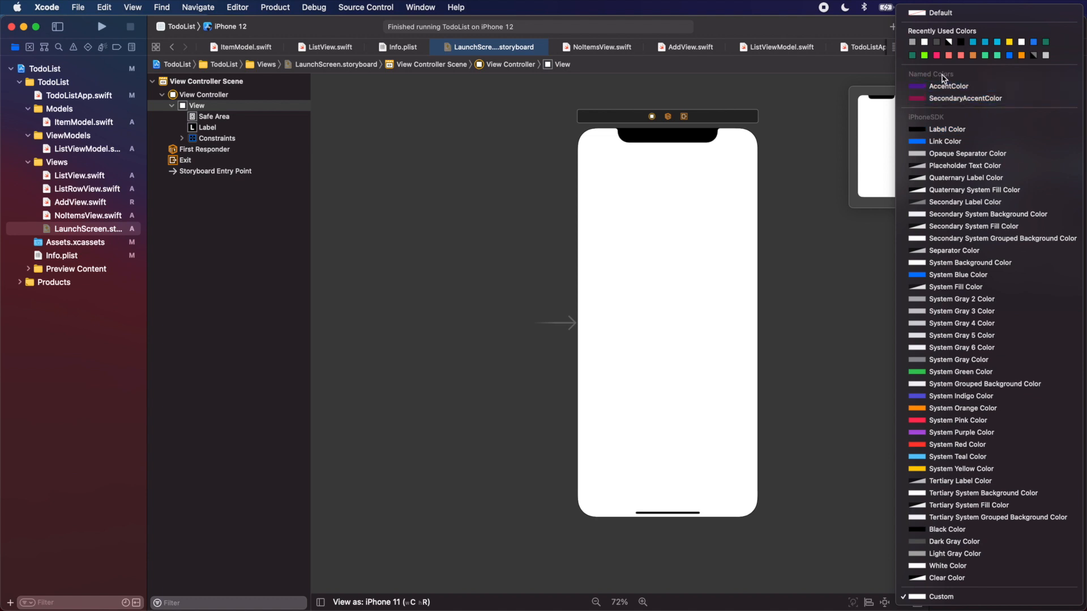
left_click(948, 86)
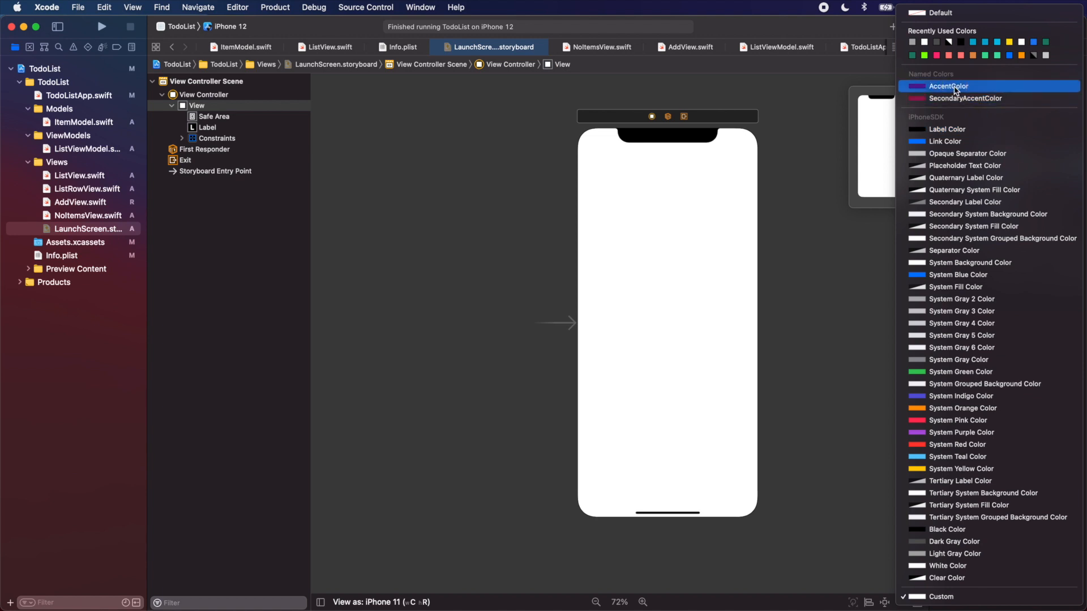
left_click(948, 86)
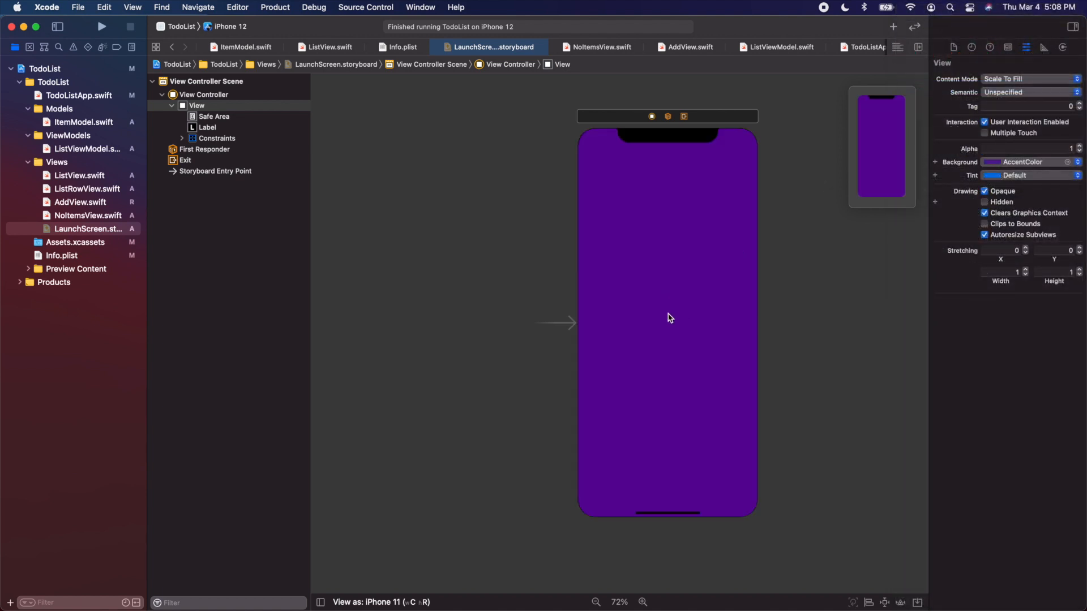
mouse_move(764, 284)
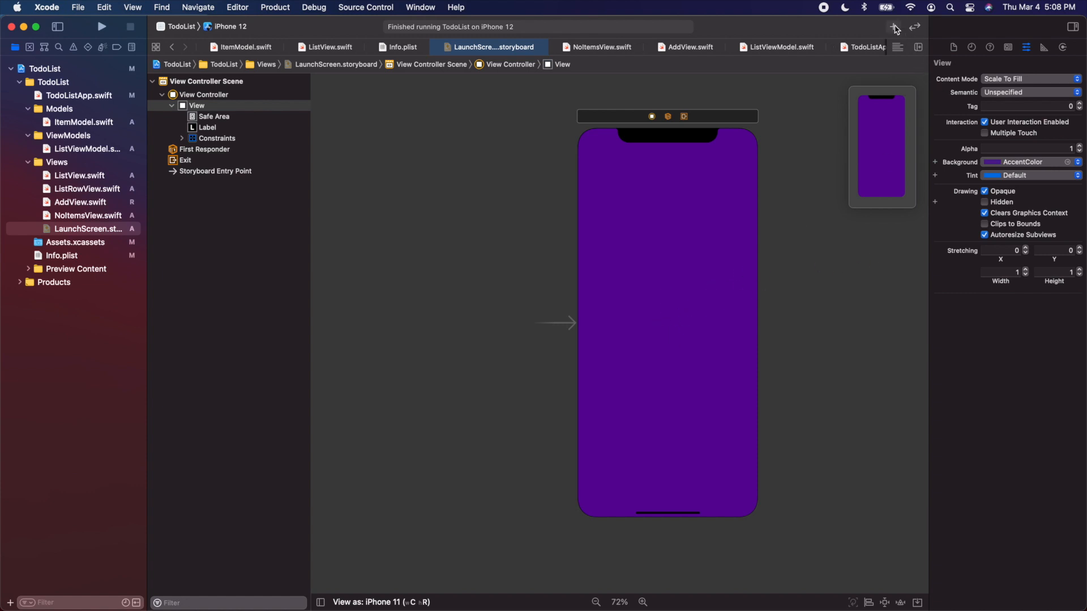
Step: Drag an Image View from the Object Library onto the launch screen
left_click(891, 26)
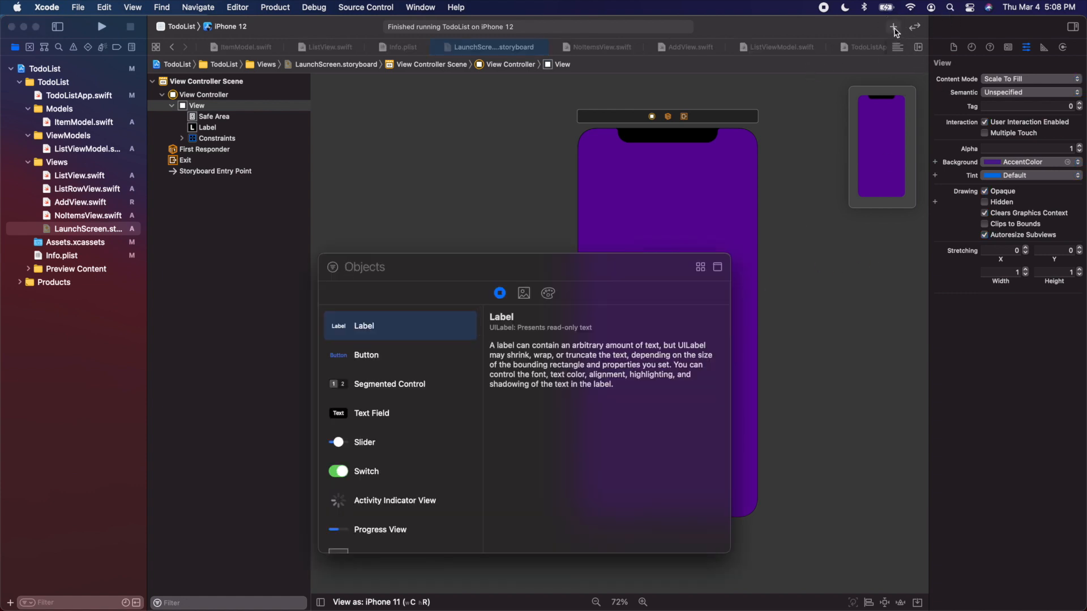
type("ima")
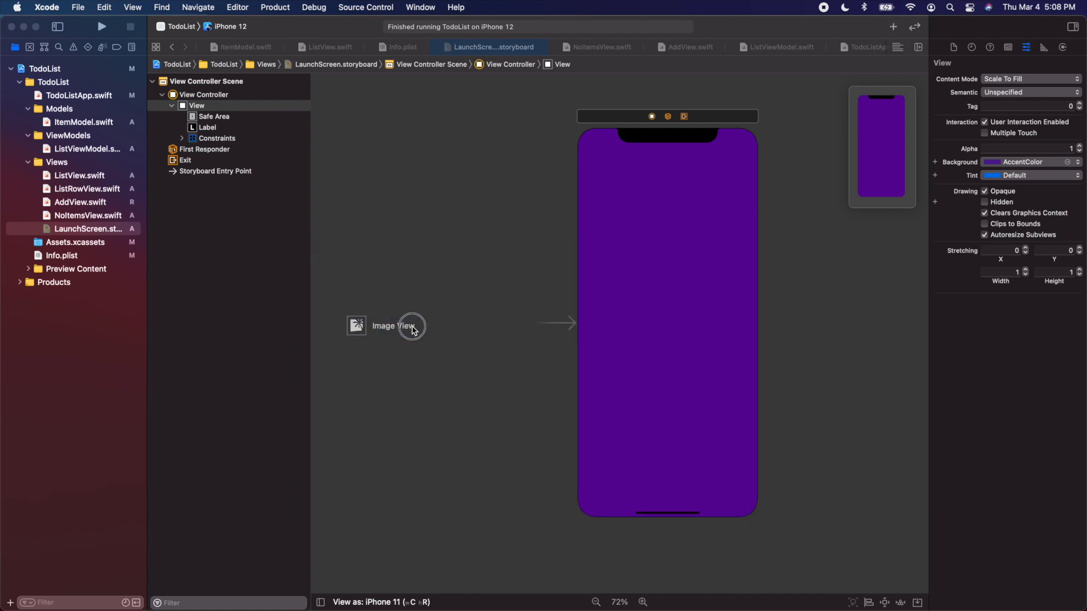
left_click_drag(412, 326, 666, 317)
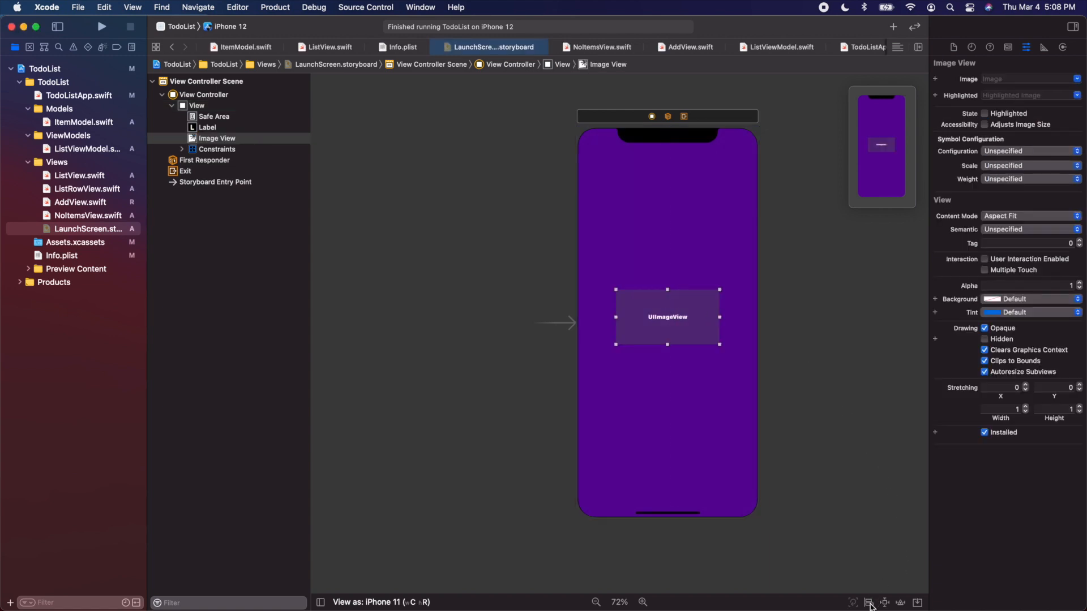
Step: Centre the image view horizontally and vertically, and constrain it to 150 by 150
left_click(870, 603)
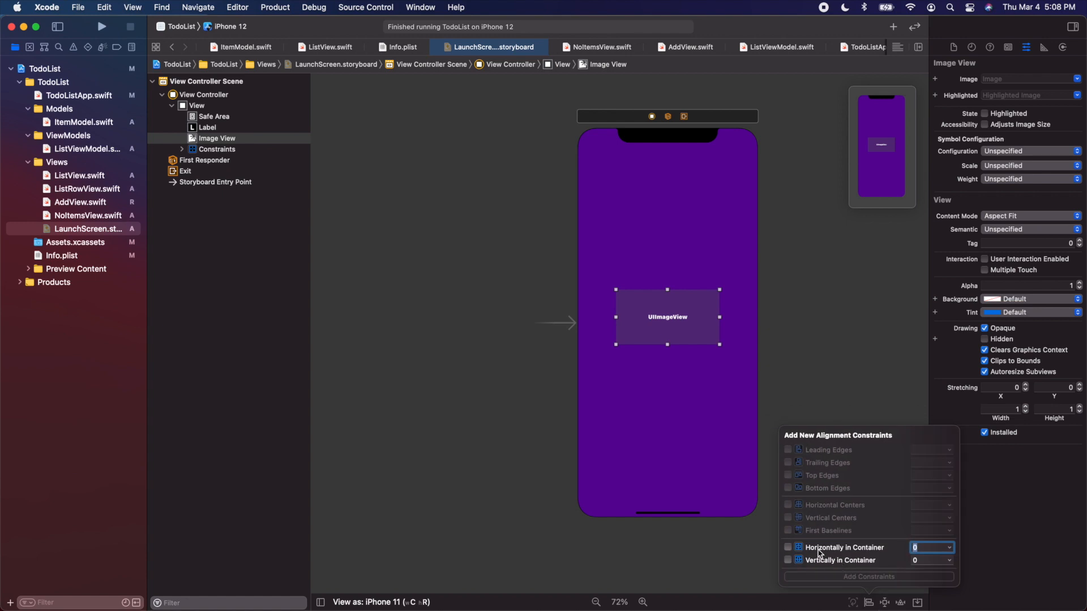
left_click(788, 560)
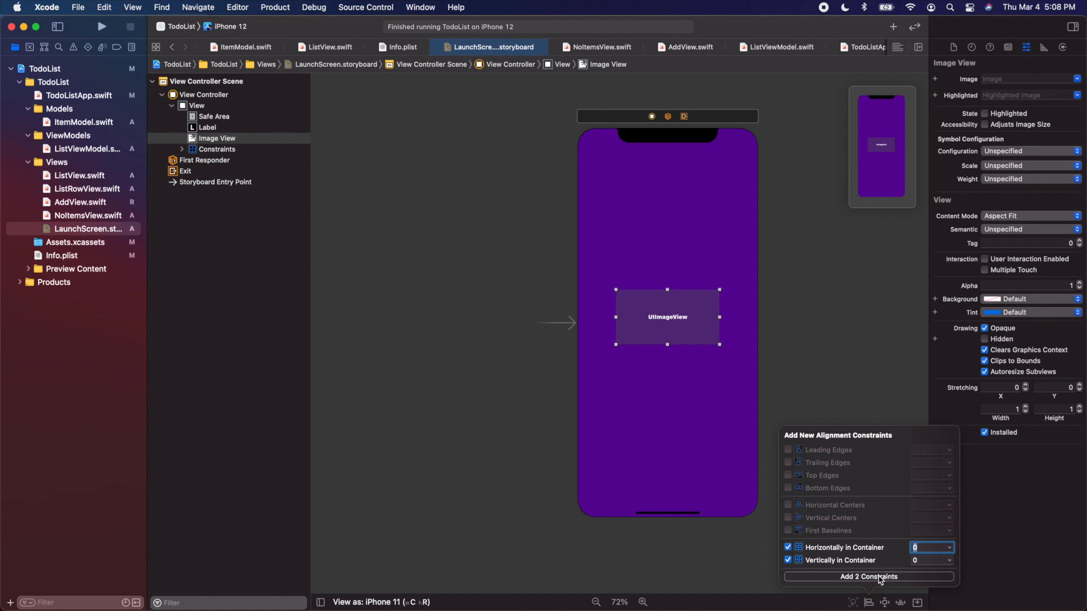
left_click(868, 577)
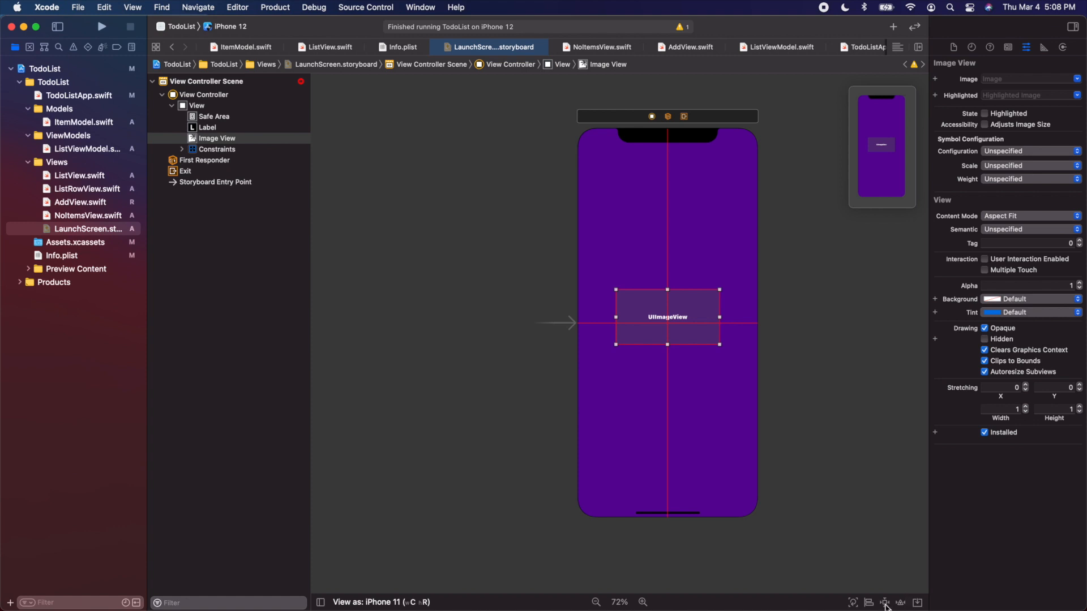
left_click(882, 602)
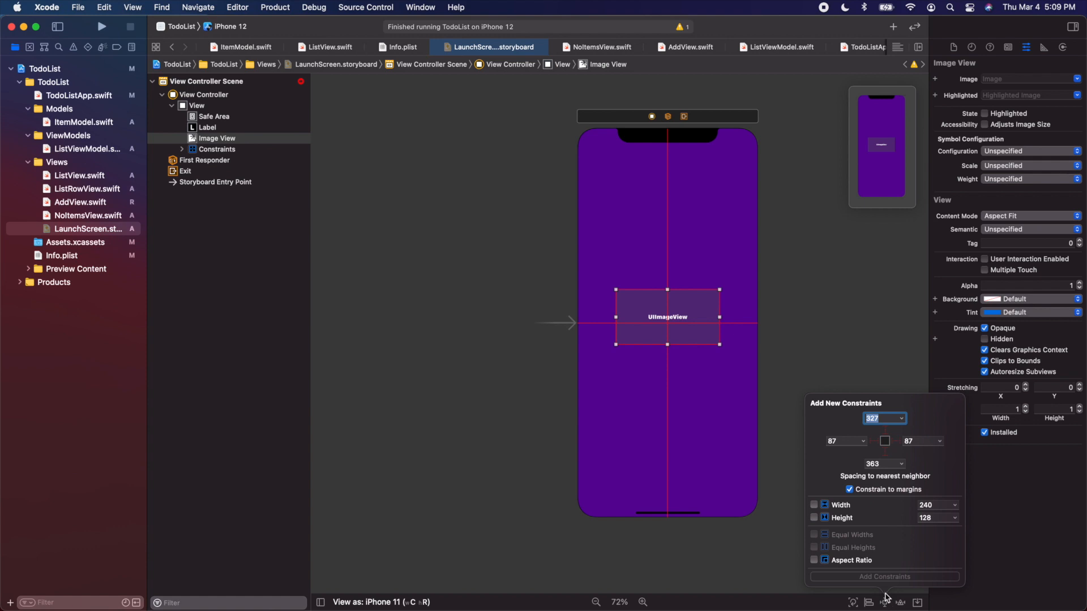
mouse_move(838, 521)
type("150")
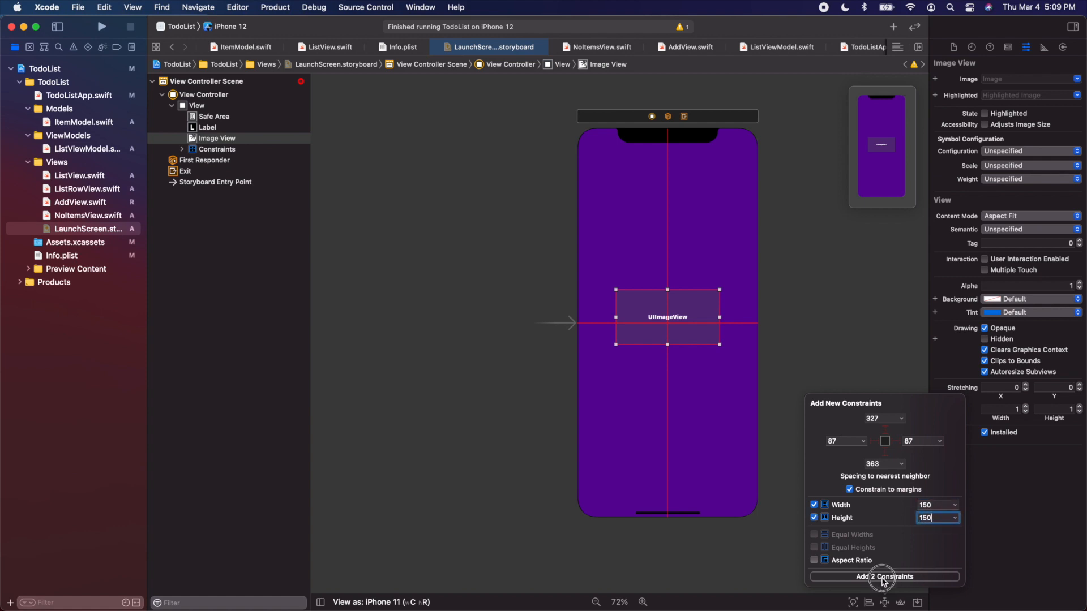
left_click(883, 577)
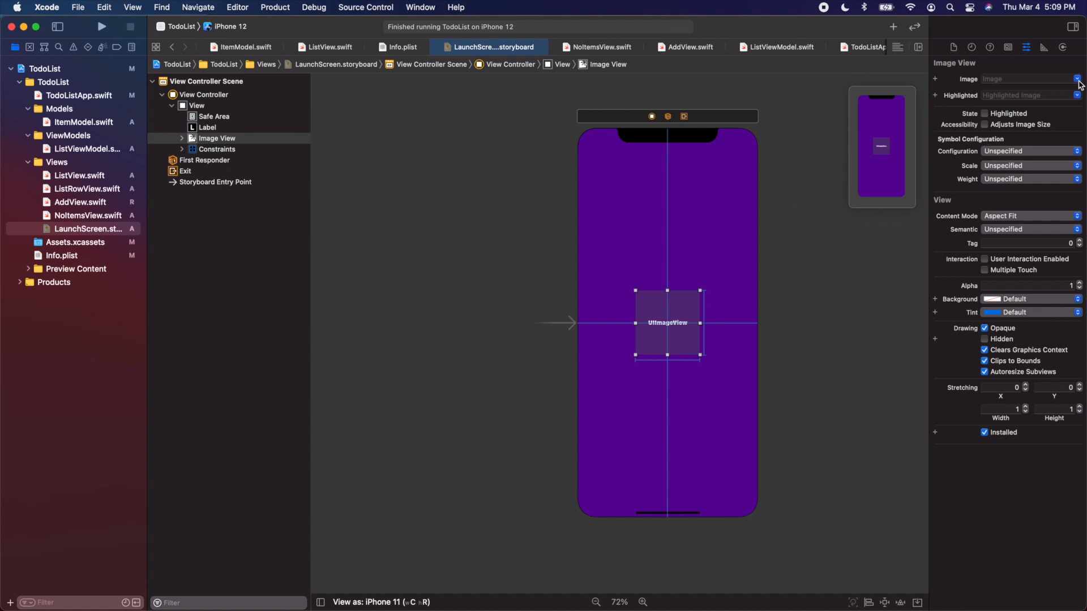
Step: Set the image view to checkmark.circle.fill with a white tint
left_click(1076, 79)
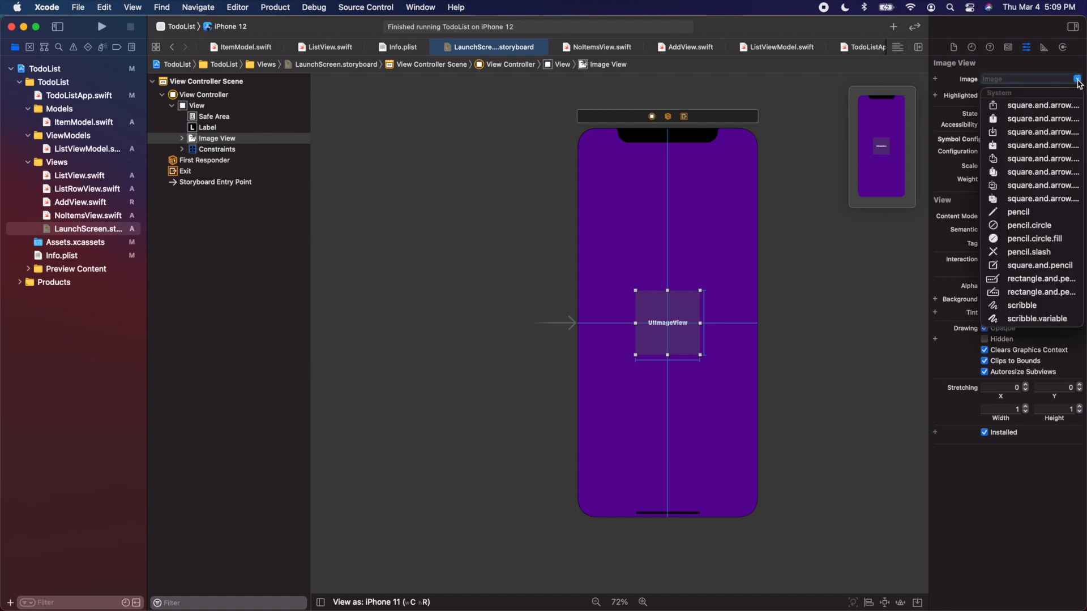
scroll("down", 3)
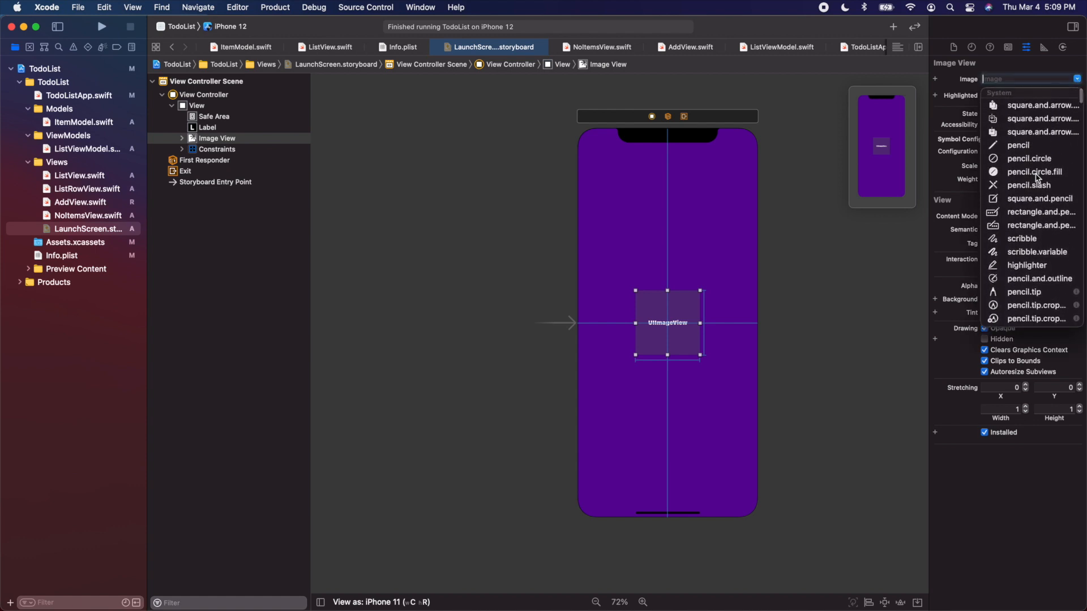
type("check")
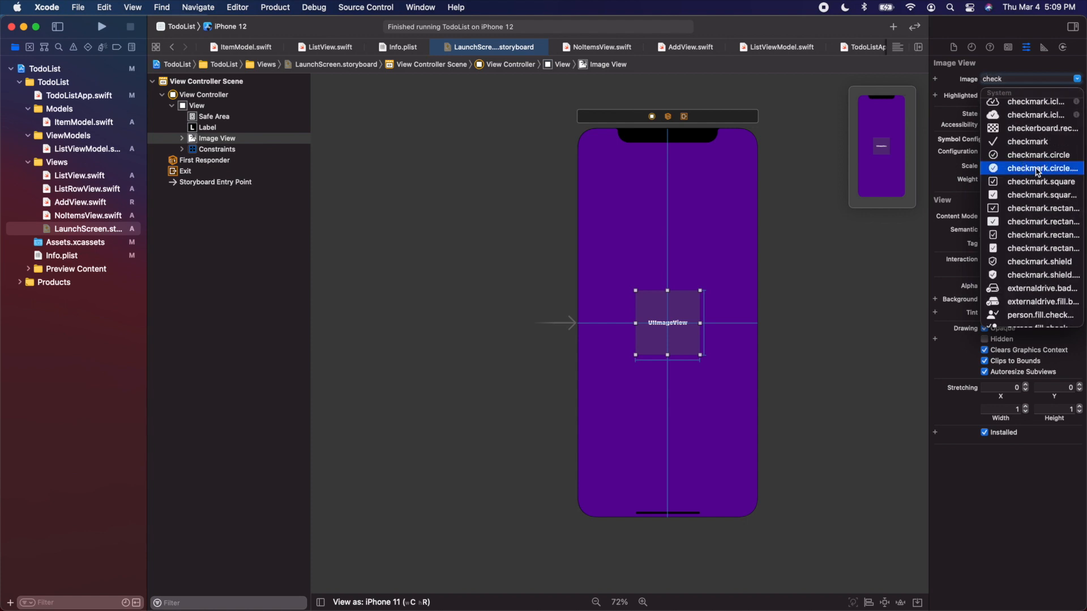
left_click(1035, 168)
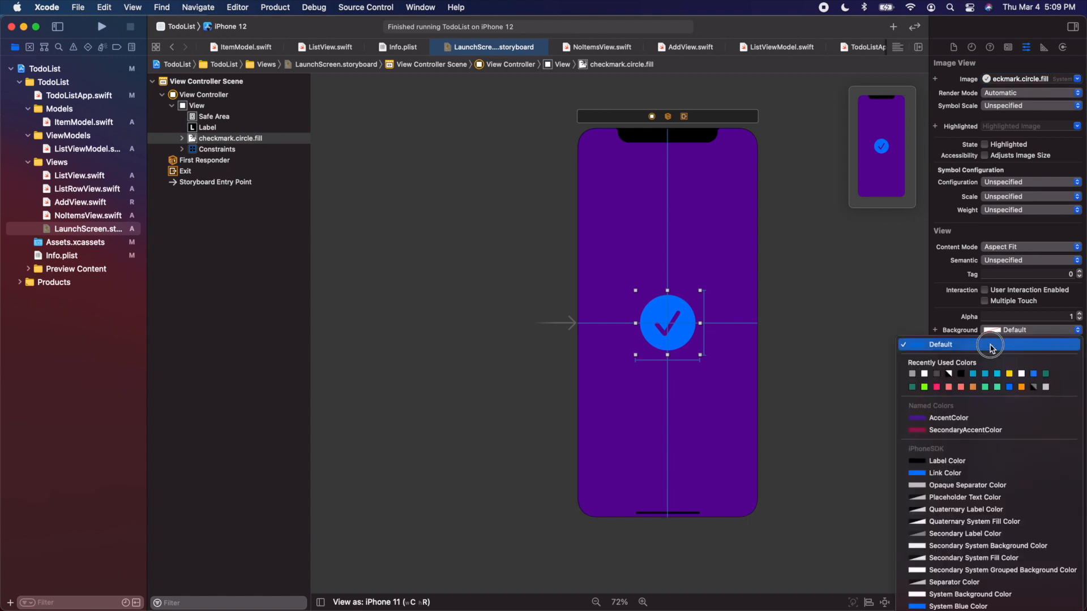
scroll("down", 3)
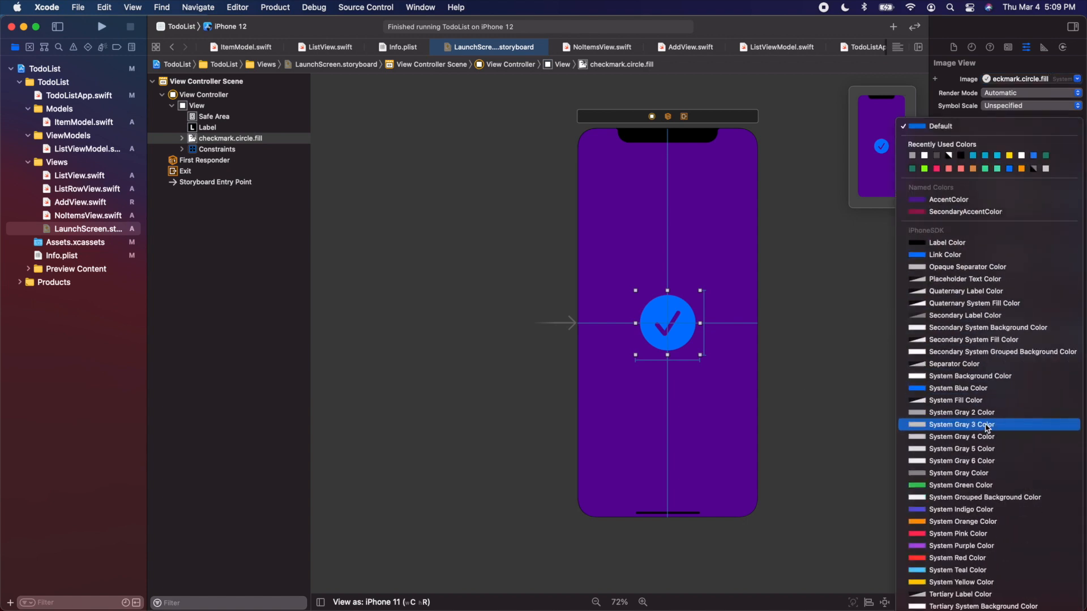
scroll("down", 3)
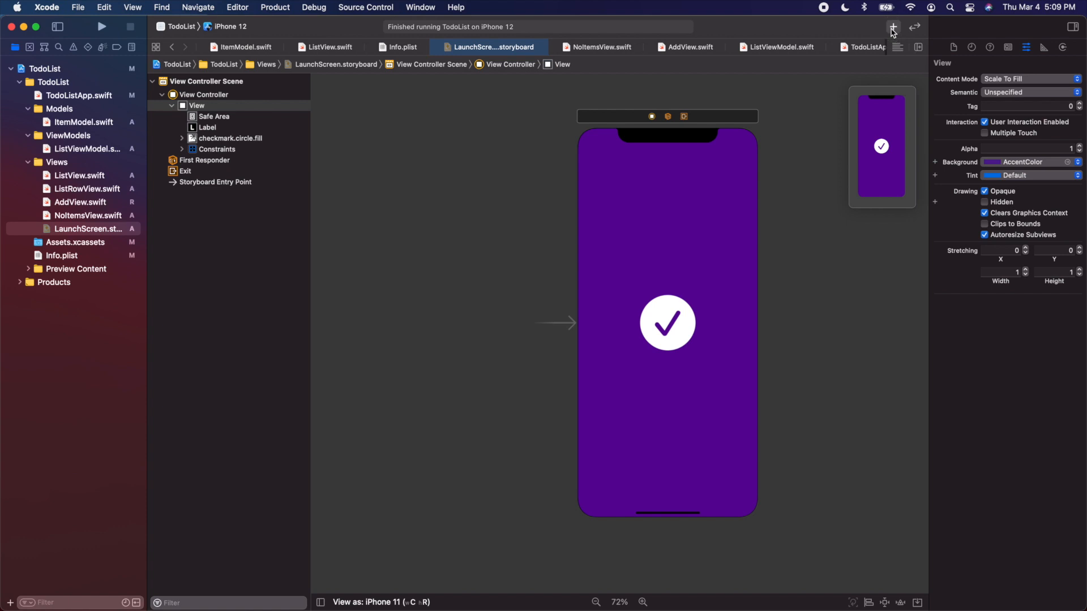
Step: Place a label below the checkmark with top spacing and horizontal centring constraints
left_click(892, 26)
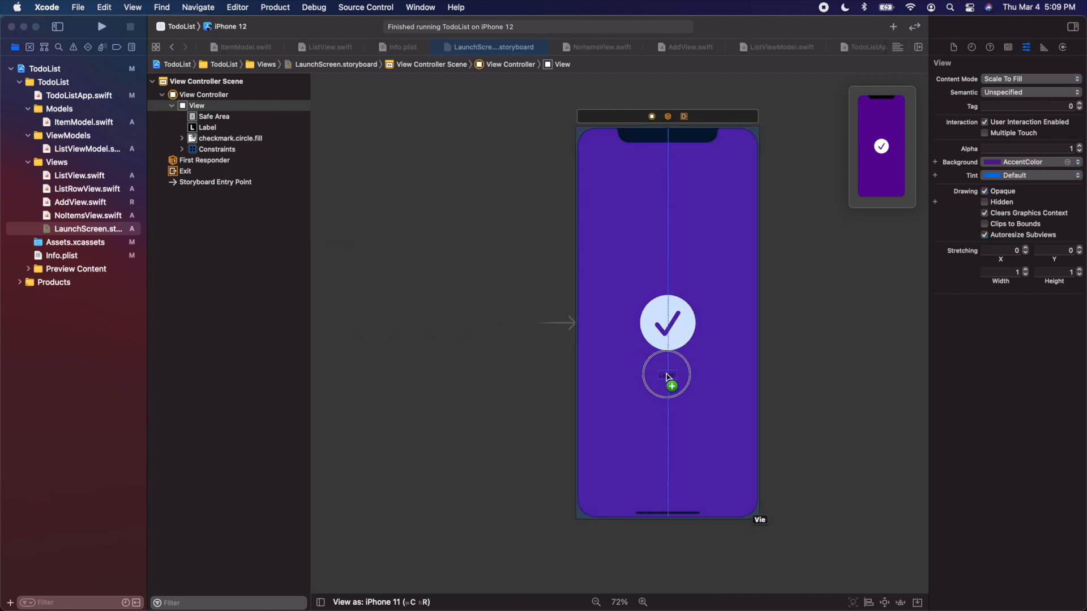
left_click(667, 375)
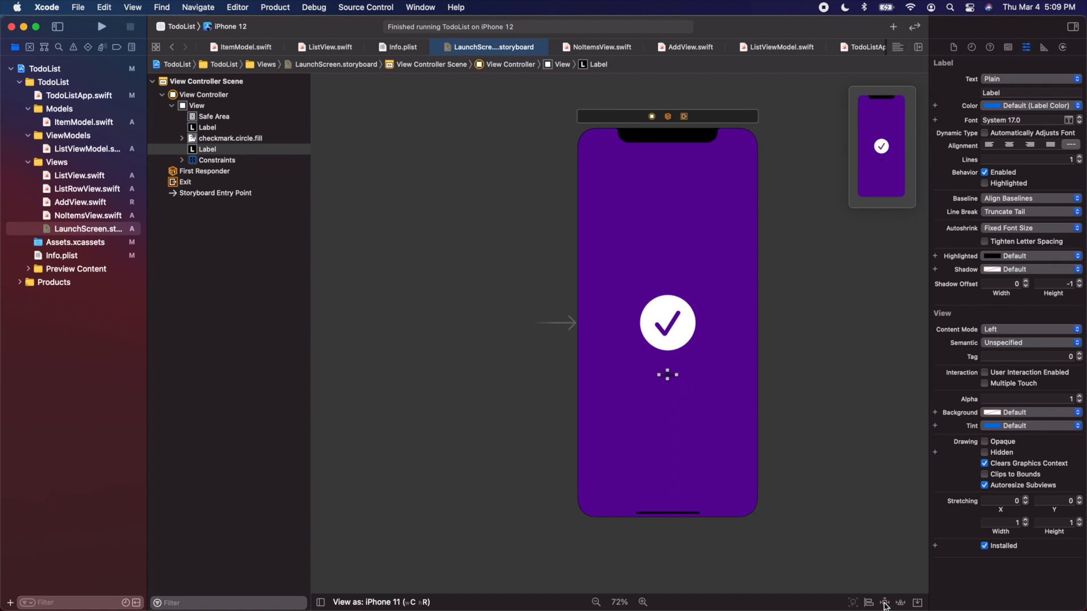
left_click(886, 602)
type("16")
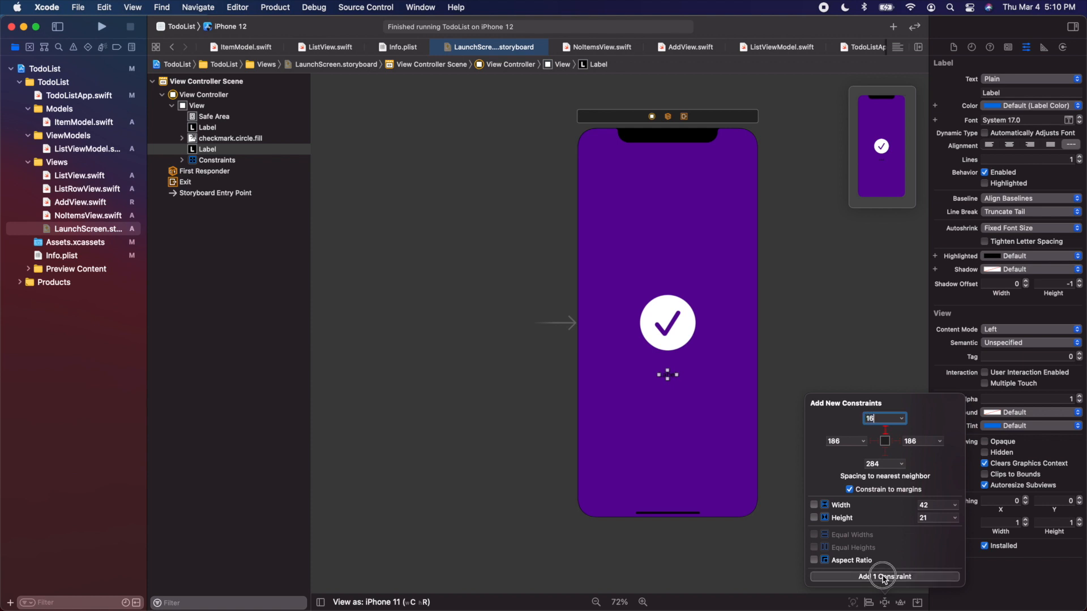
left_click(884, 577)
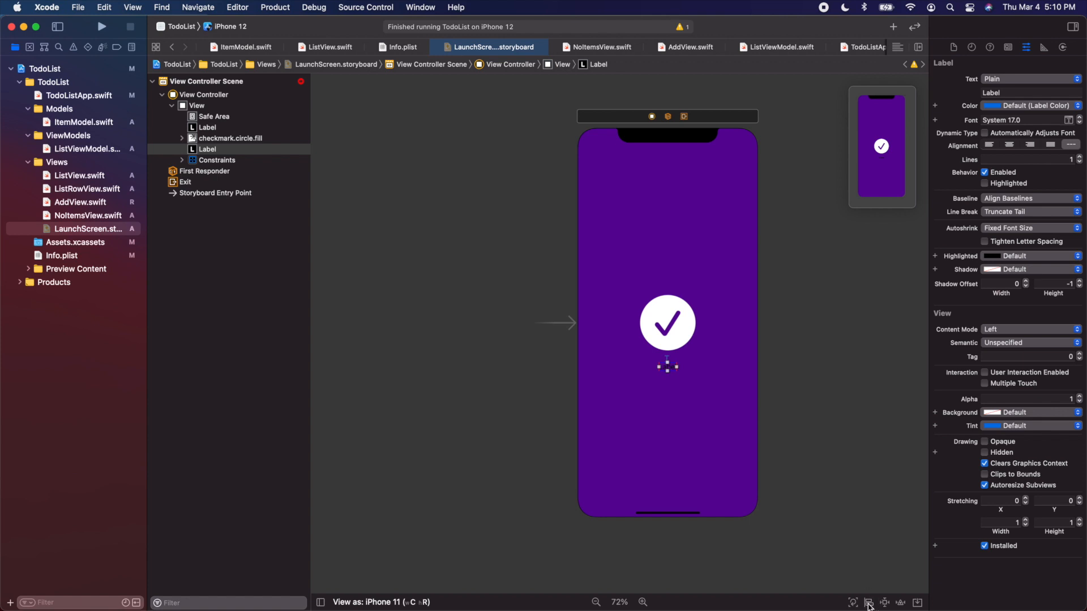
left_click(869, 602)
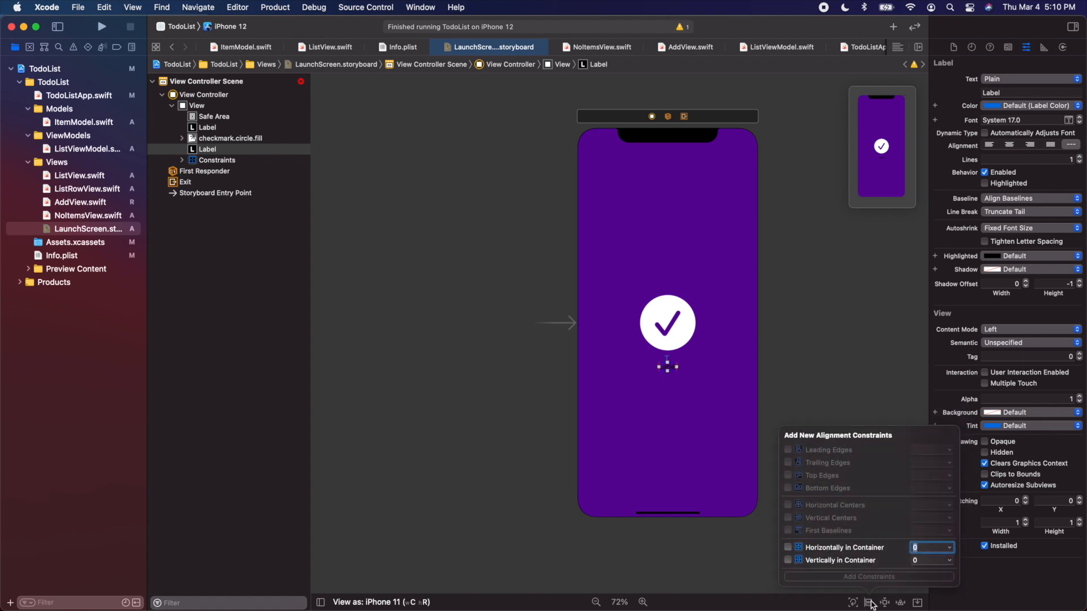
mouse_move(826, 555)
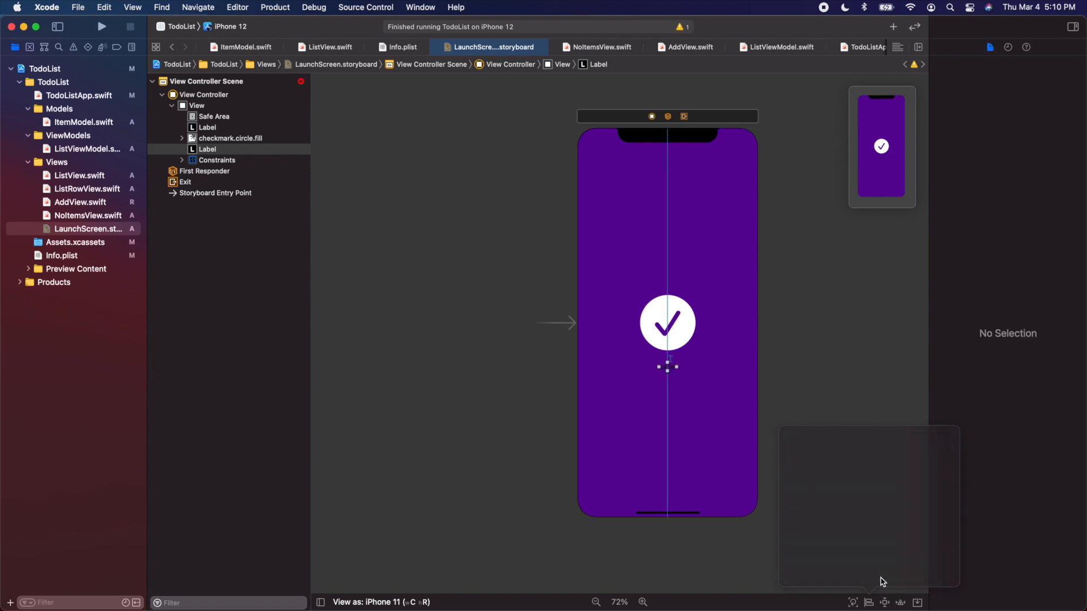
left_click(668, 366)
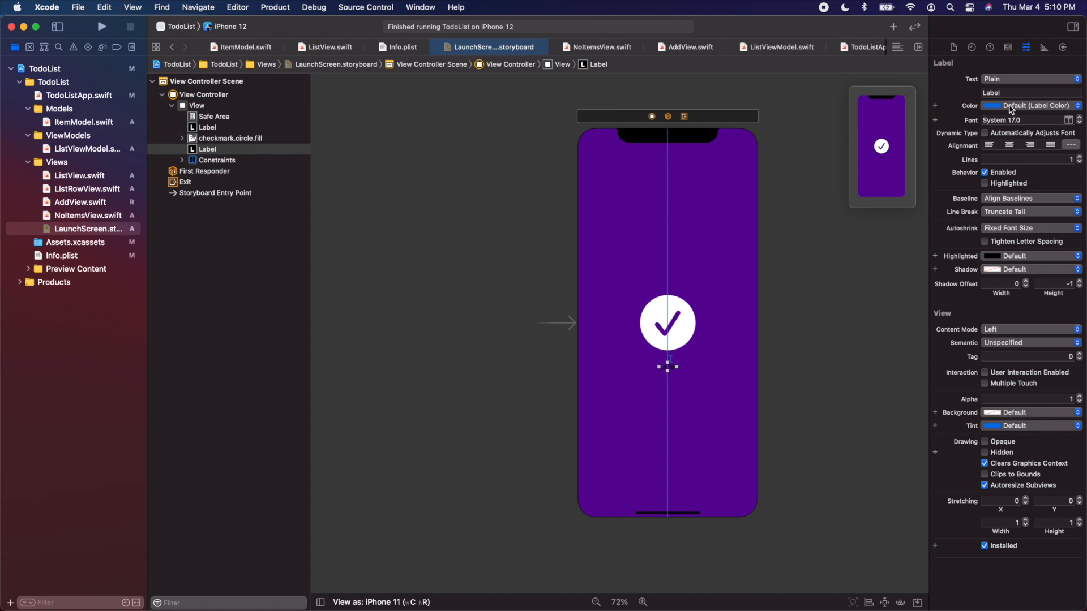
Step: Make the label white Large Title text reading 'Doing things.'
left_click(1029, 106)
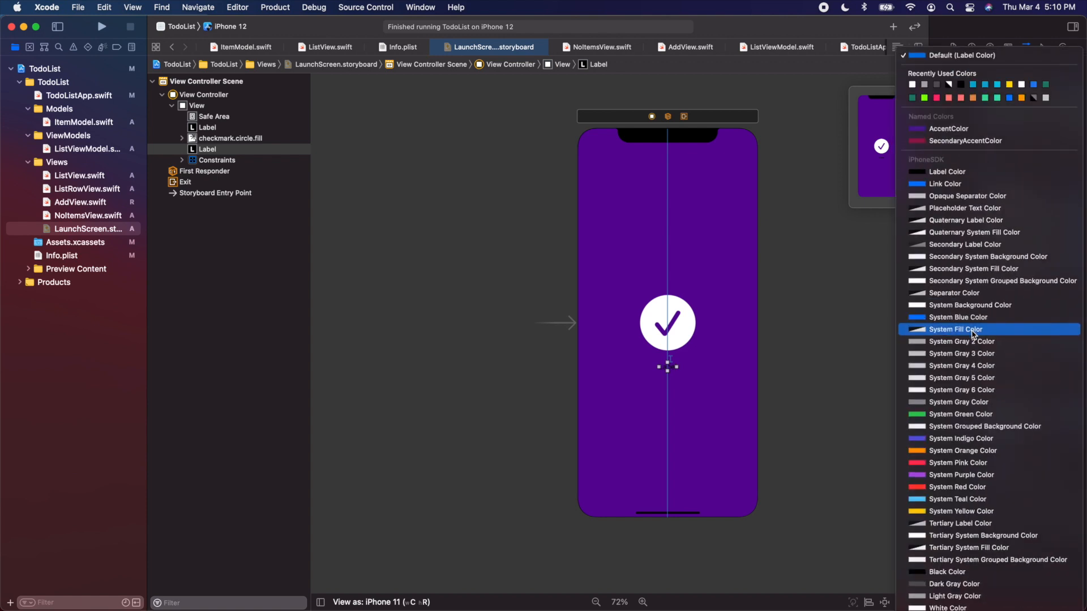
left_click(955, 329)
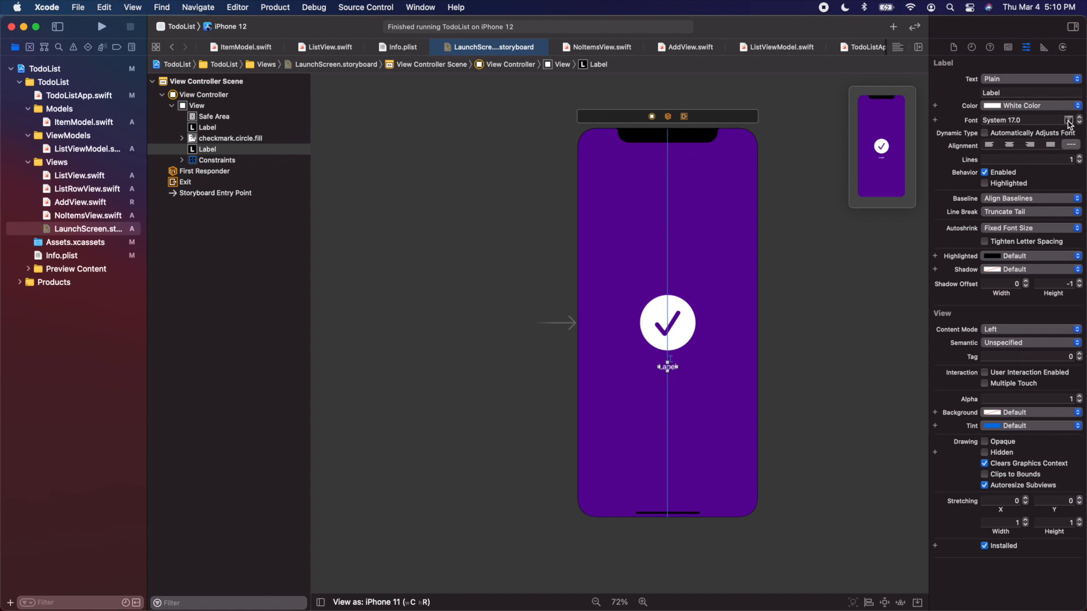
left_click(1069, 120)
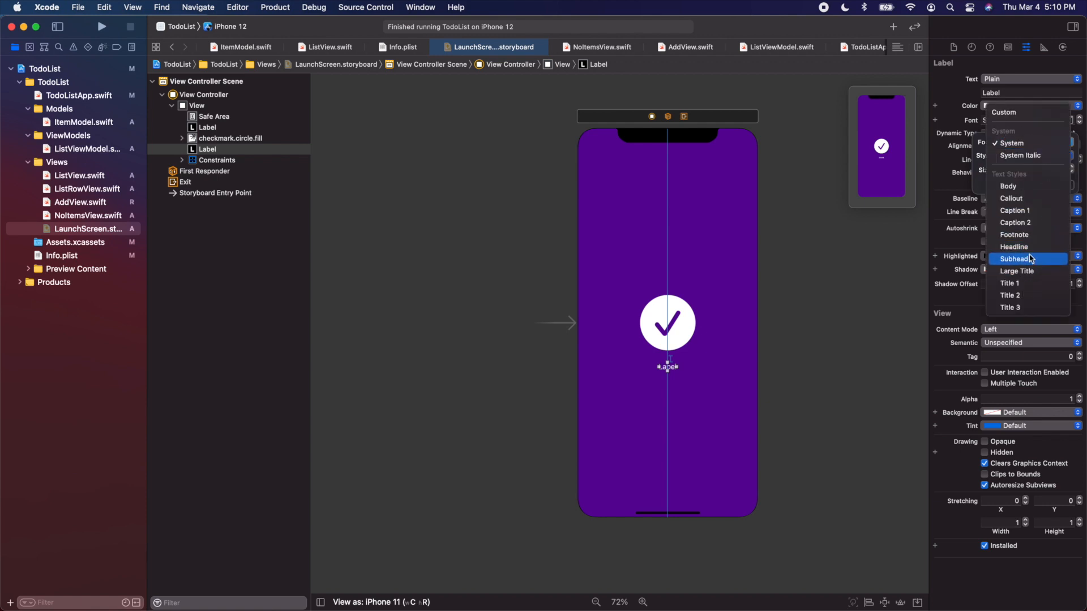
left_click(1015, 271)
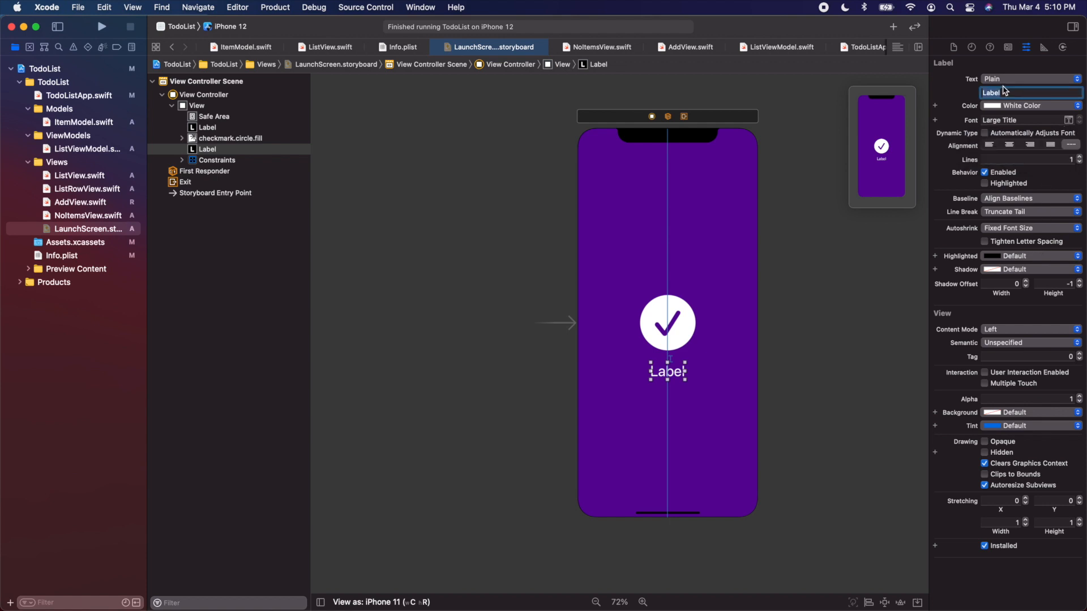
type("D")
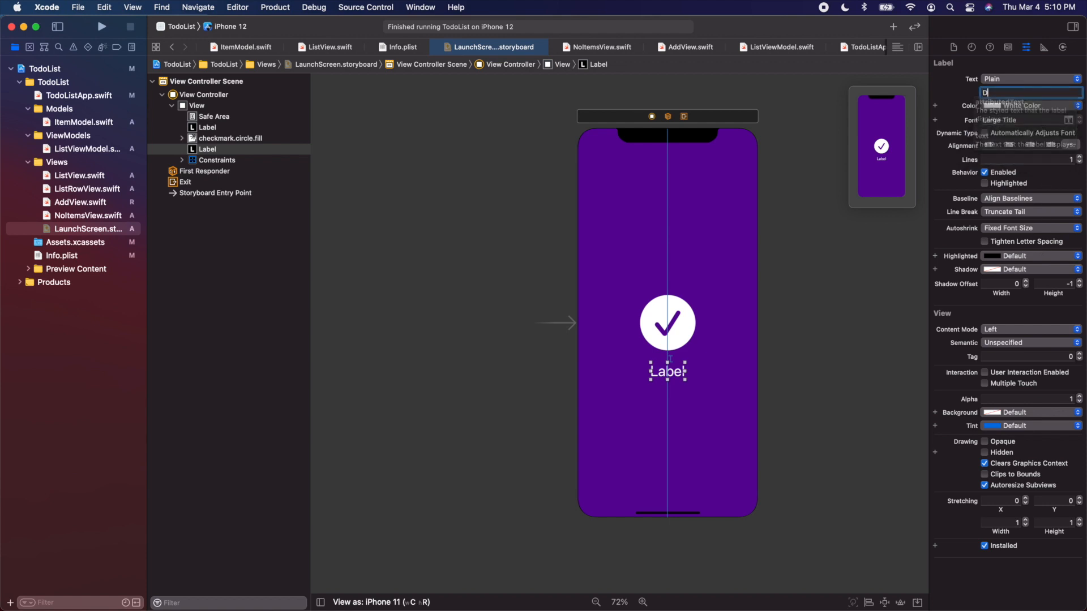
type("Doing things.")
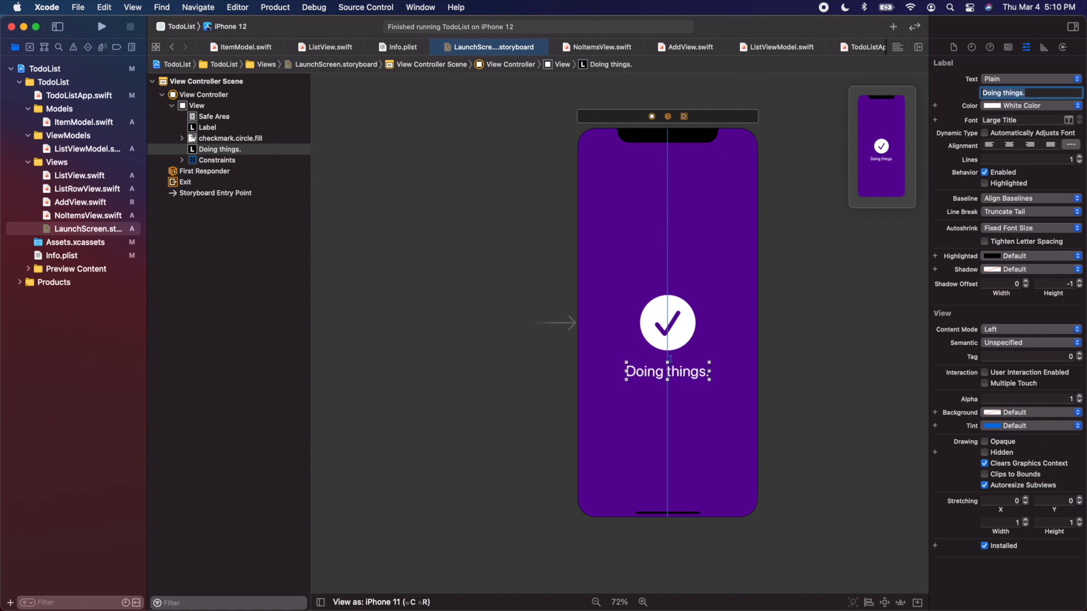
left_click(708, 403)
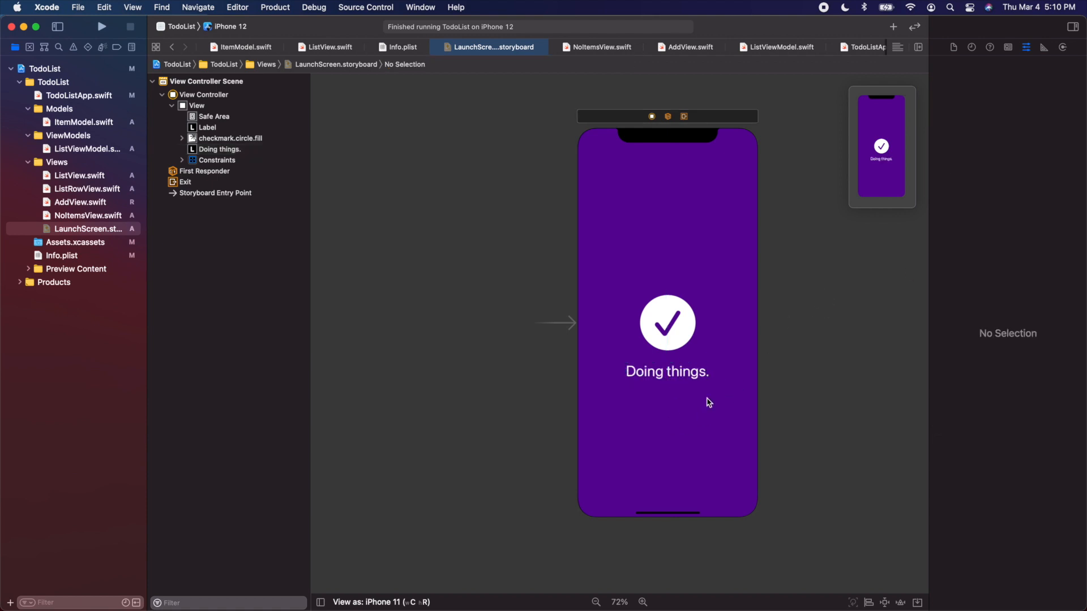
mouse_move(715, 351)
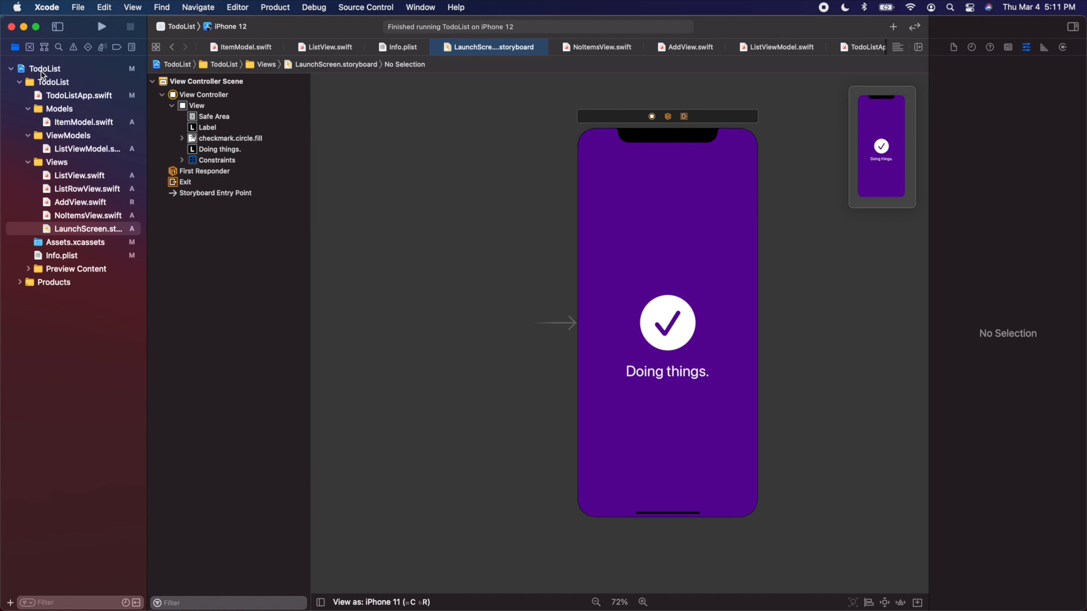
Step: Choose LaunchScreen as the target's Launch Screen File in General settings, then build
left_click(43, 68)
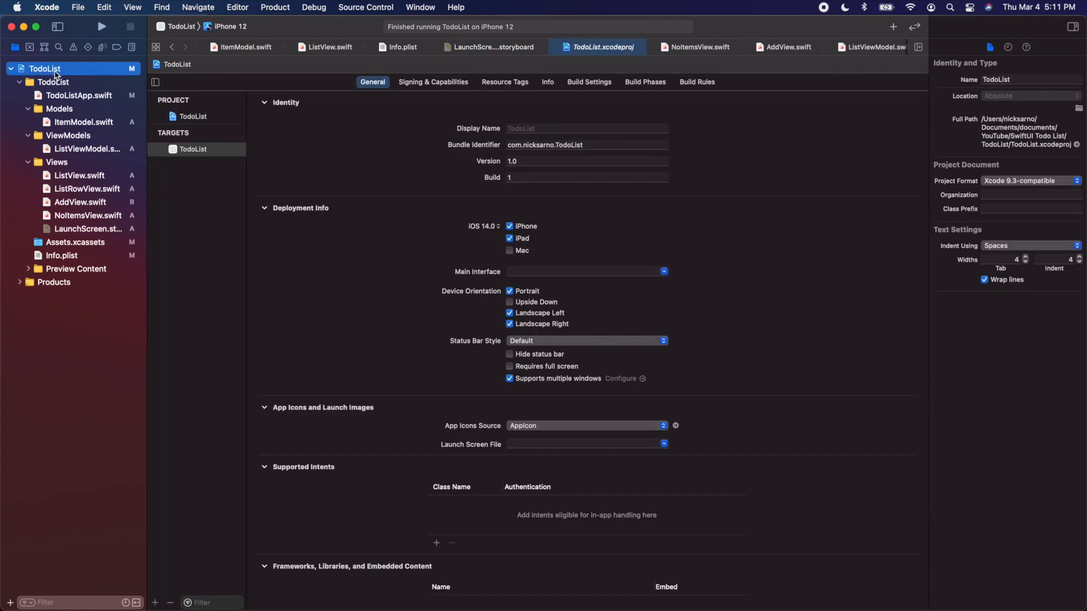
left_click(371, 82)
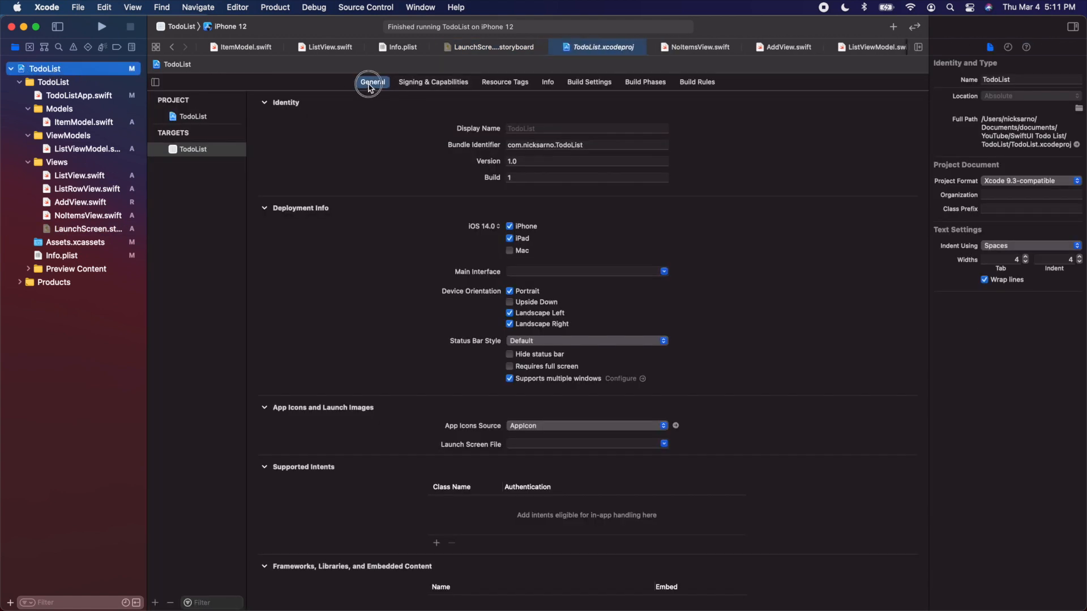
scroll("down", 3)
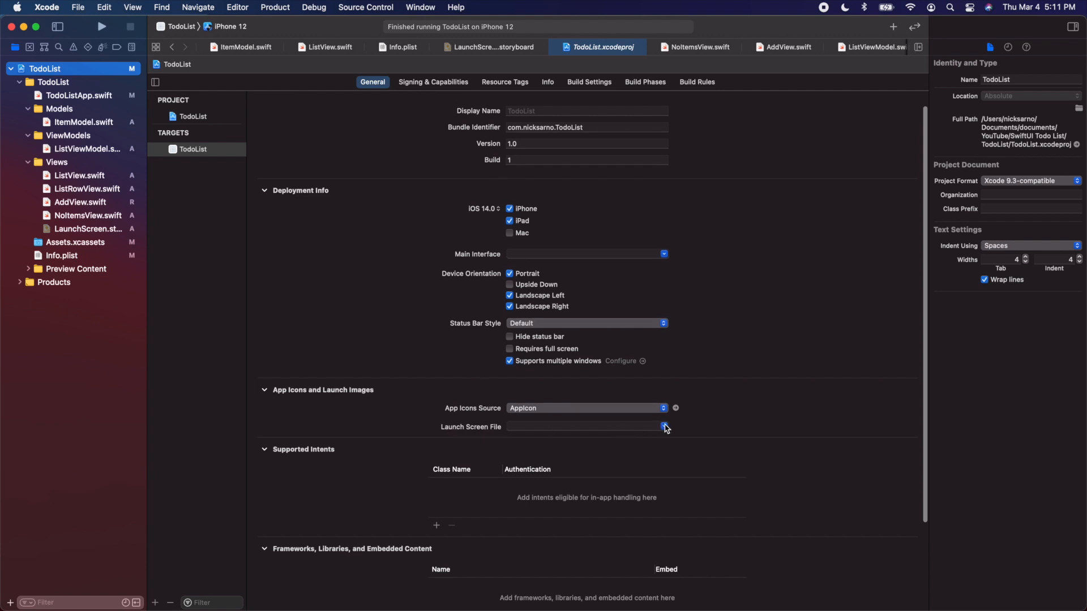
left_click(663, 426)
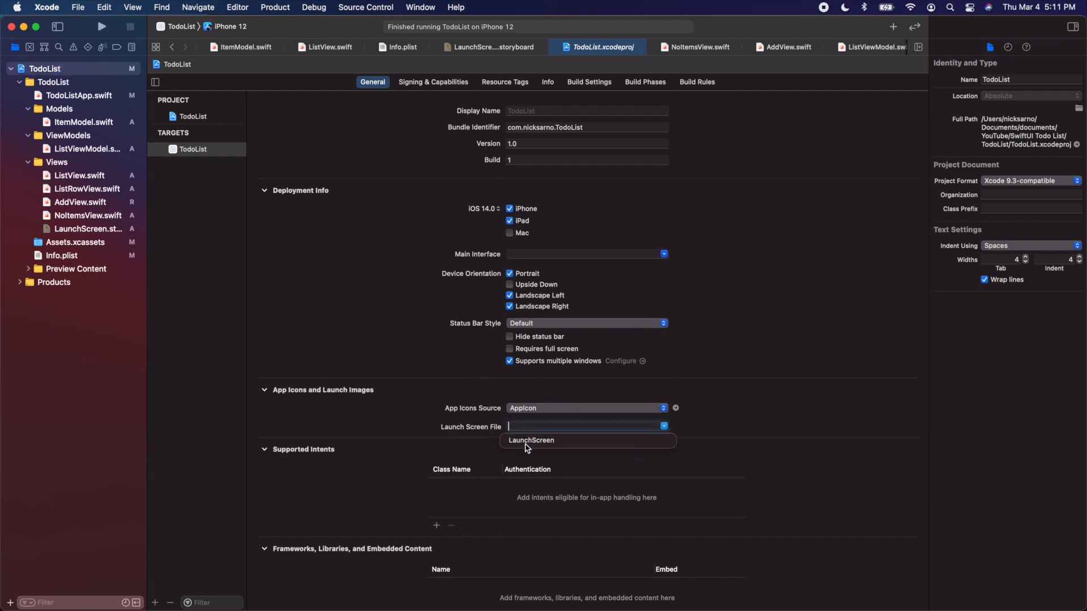
left_click(531, 441)
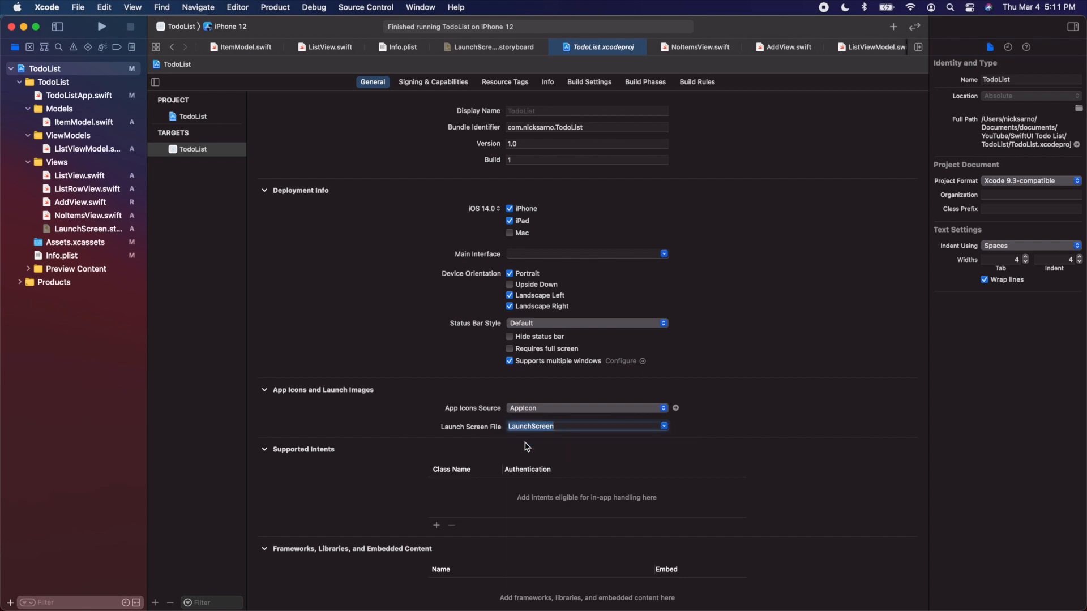
left_click(101, 26)
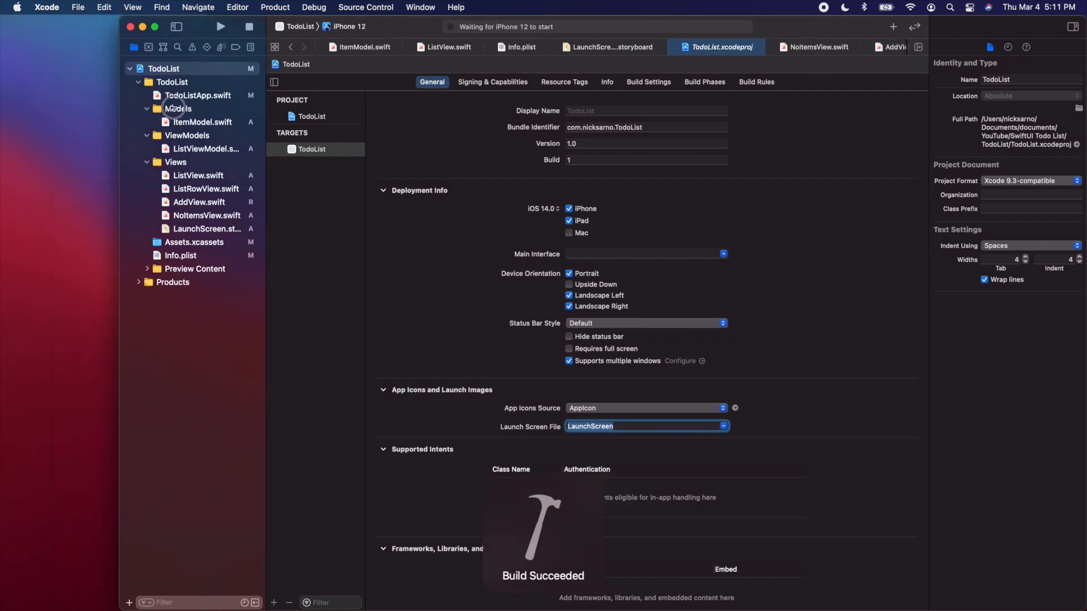
Step: Run the rebuilt TodoList app on the iPhone 12 simulator
left_click(220, 26)
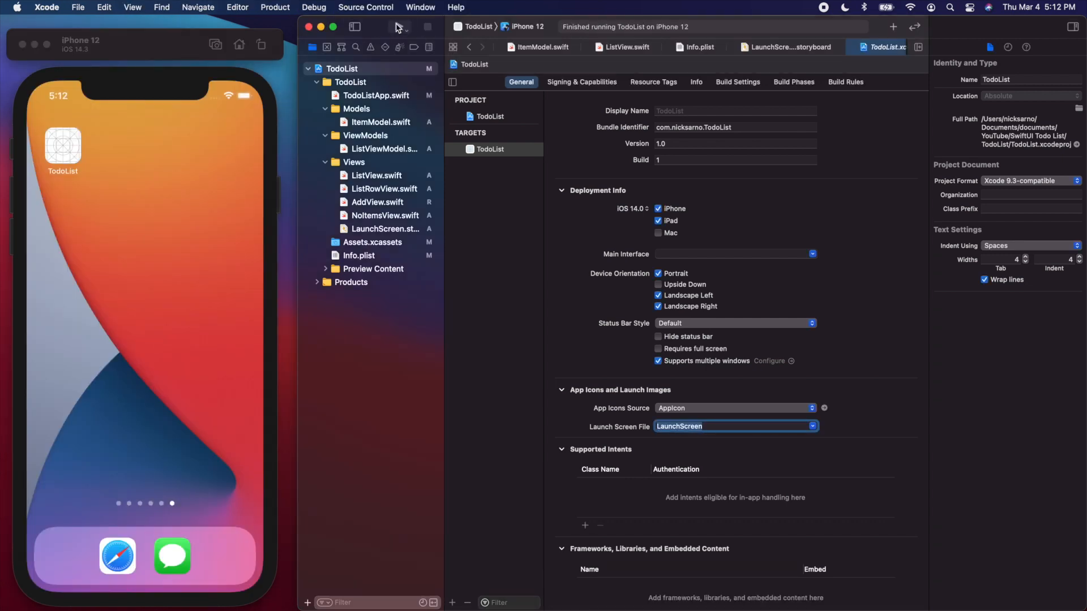
left_click(398, 26)
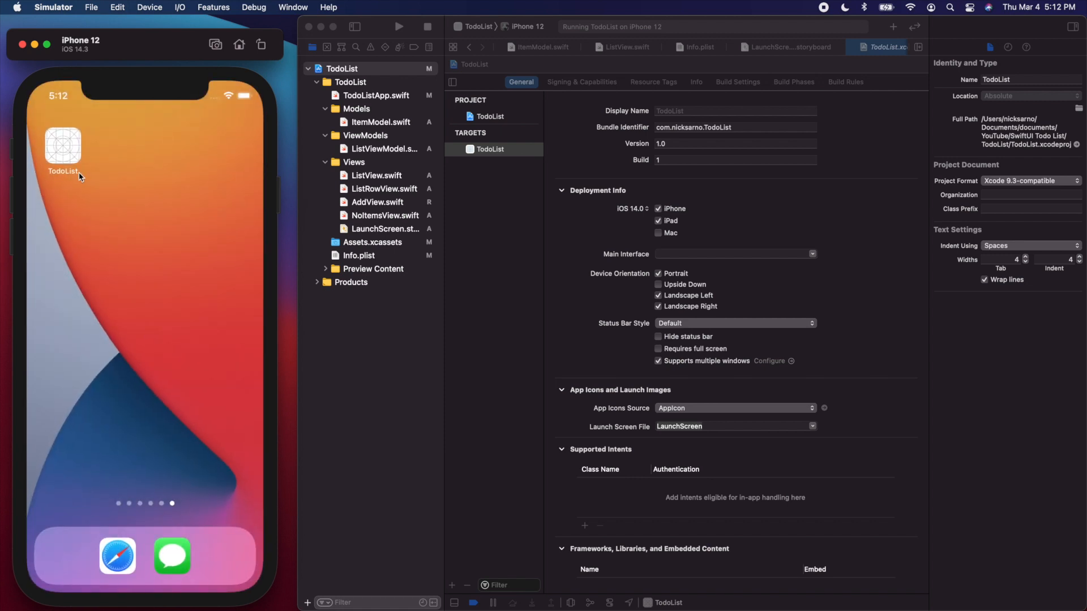
mouse_move(65, 160)
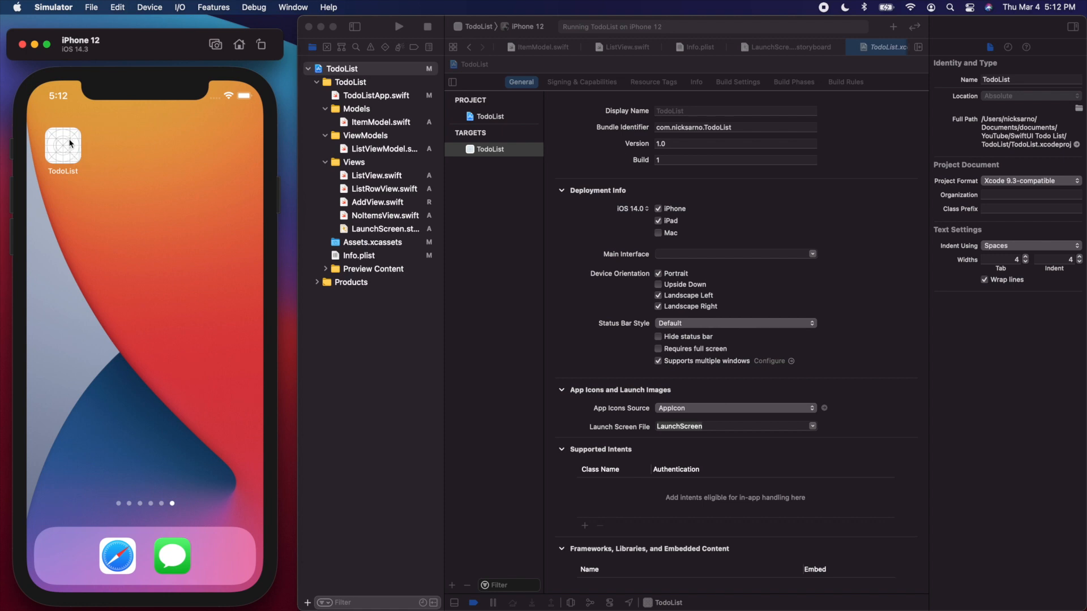
mouse_move(160, 179)
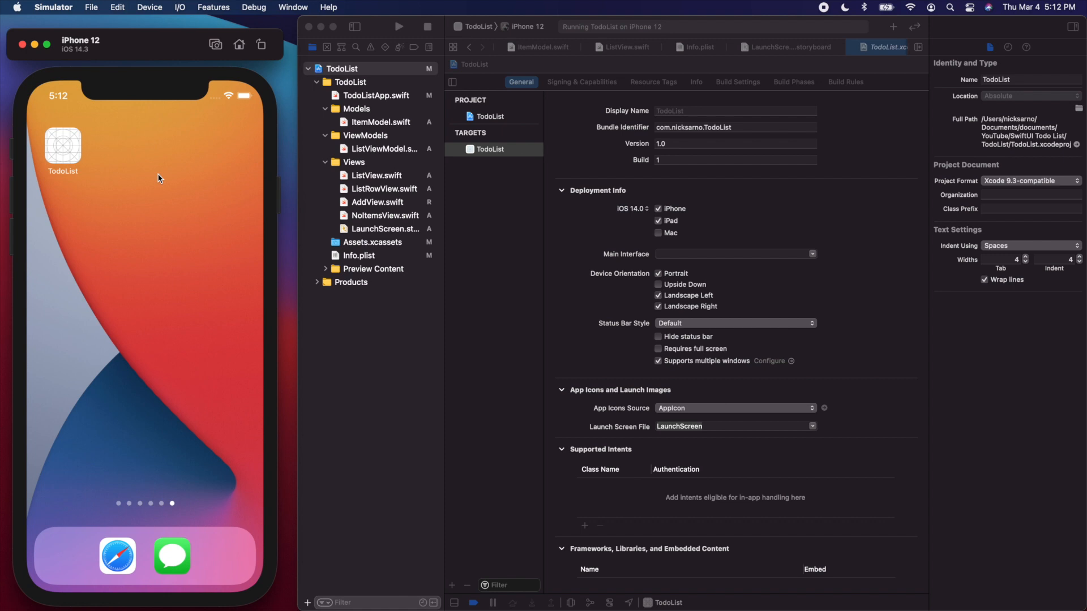
mouse_move(67, 155)
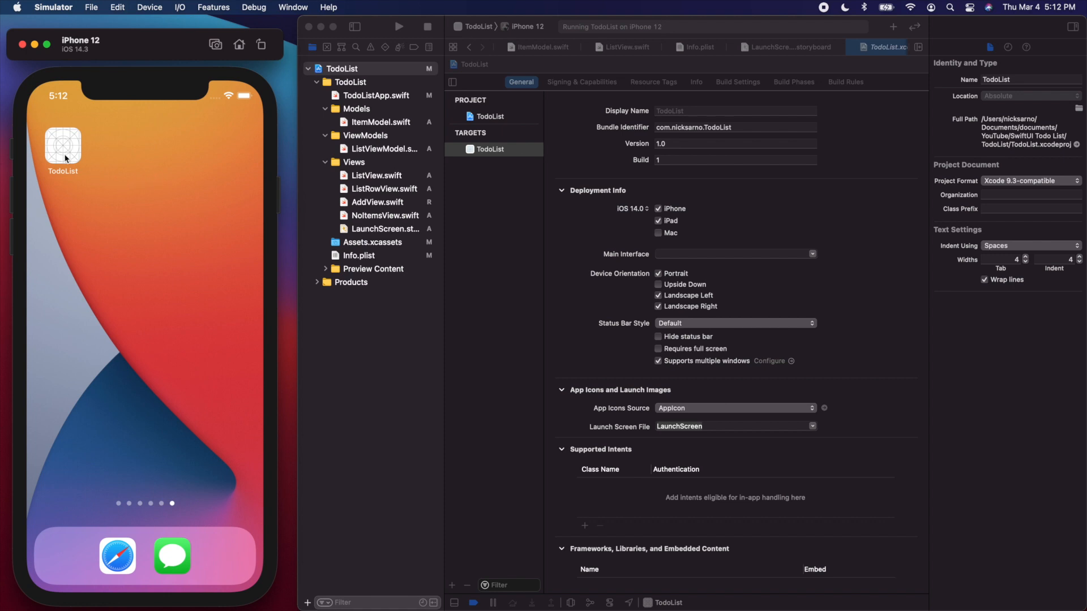
mouse_move(223, 197)
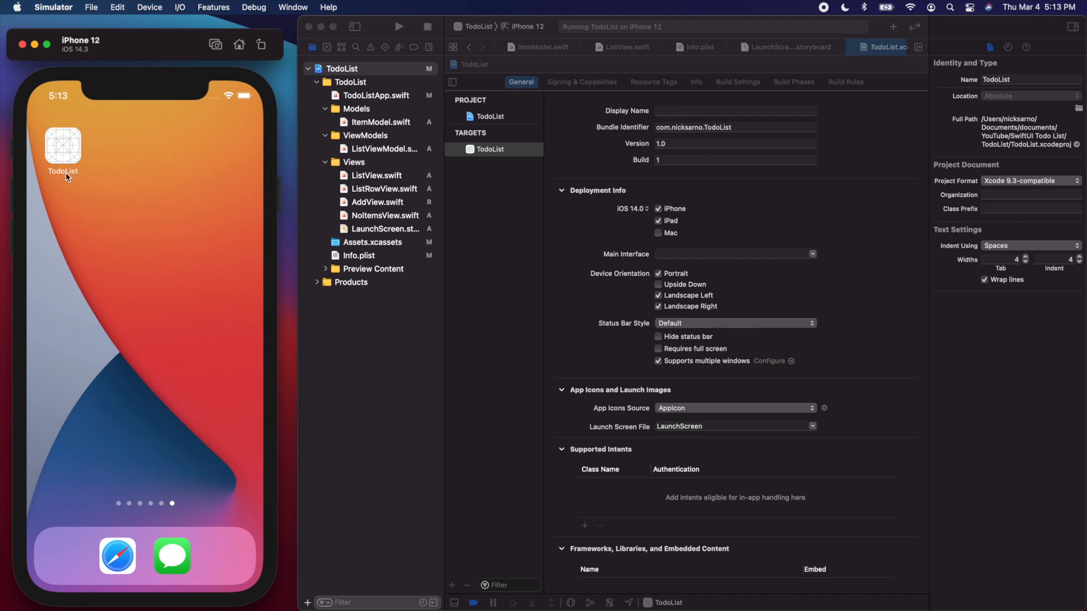
mouse_move(52, 178)
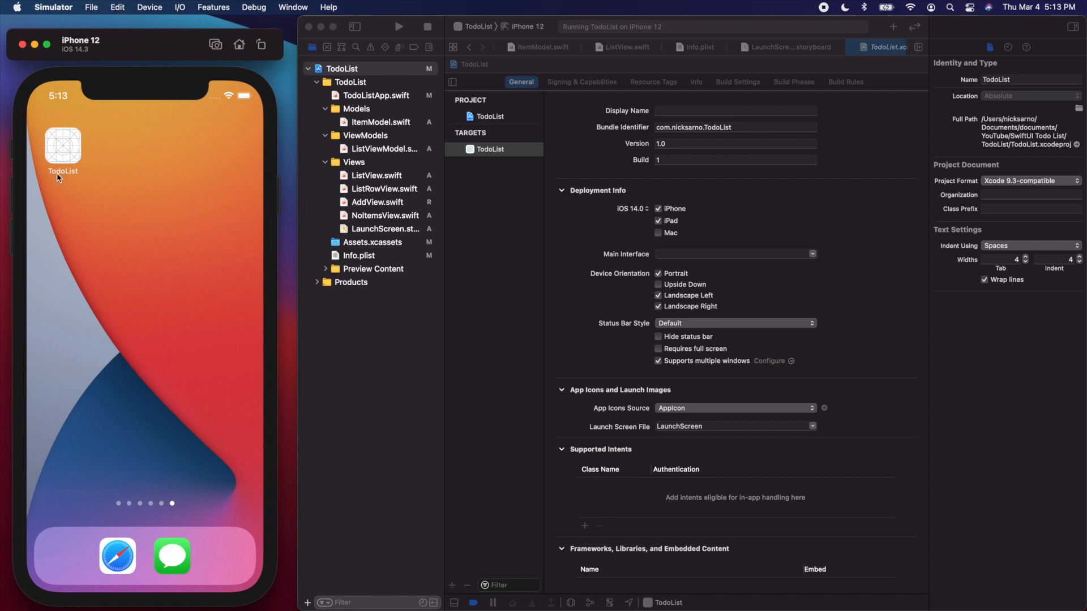
mouse_move(589, 111)
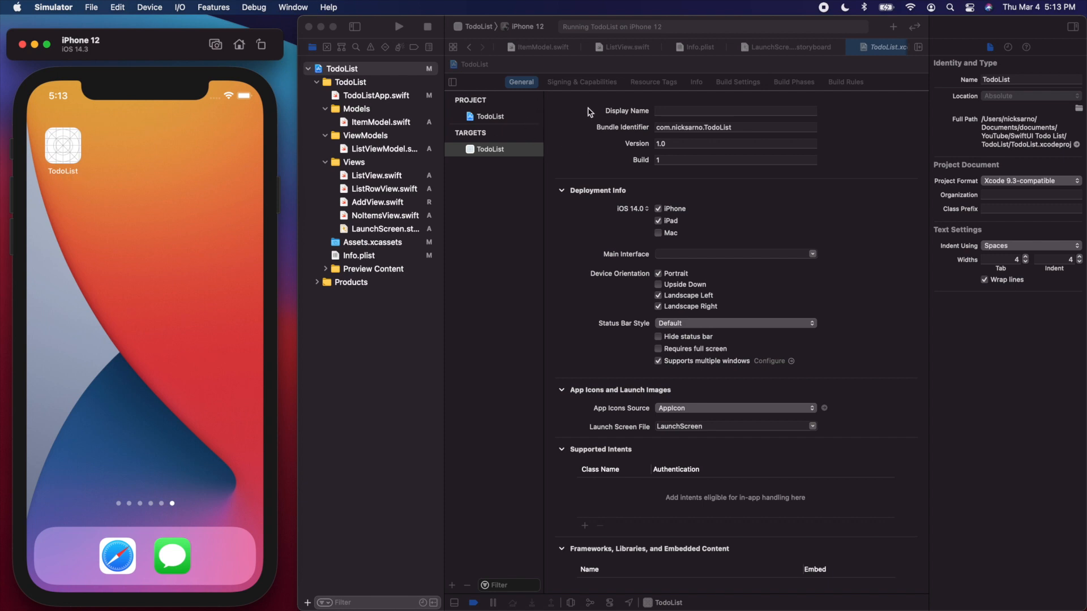
Step: Set the TodoList target's display name to 'Do Stuff' and rebuild on the simulator
left_click(734, 160)
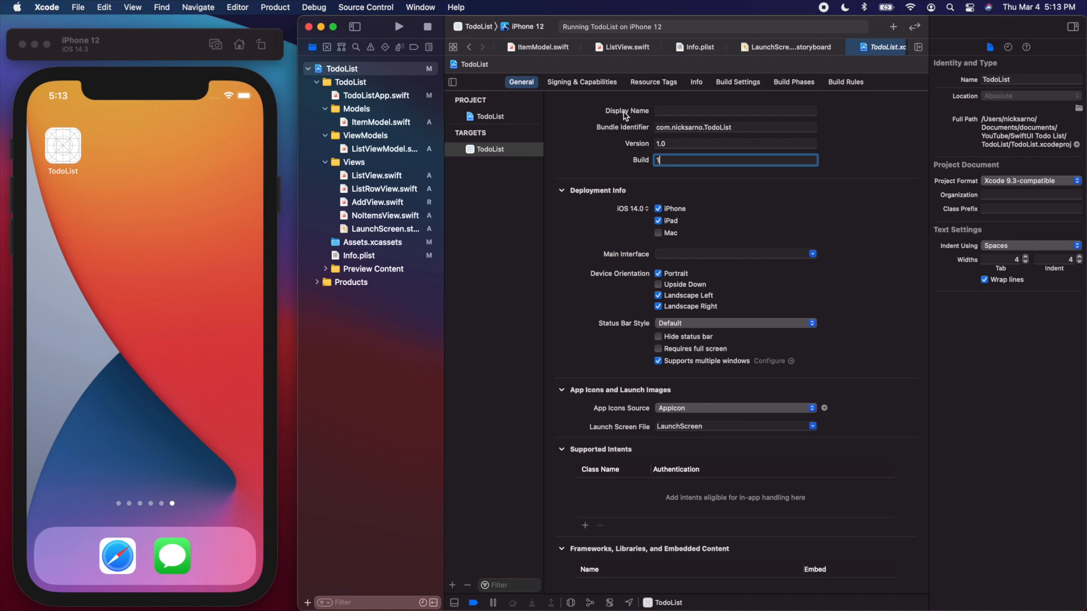
mouse_move(674, 111)
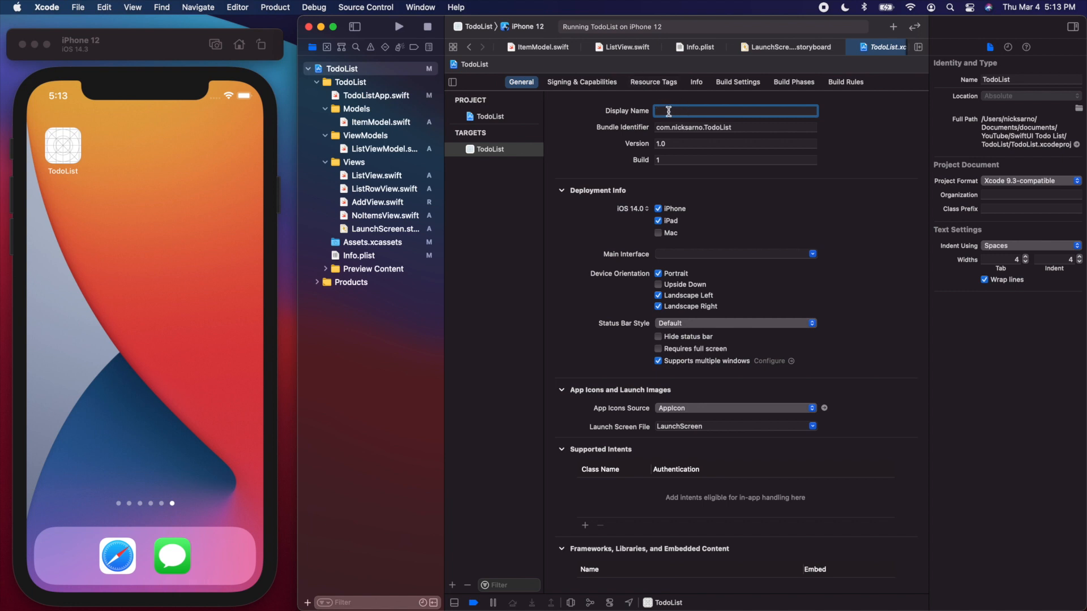
type("!@#$")
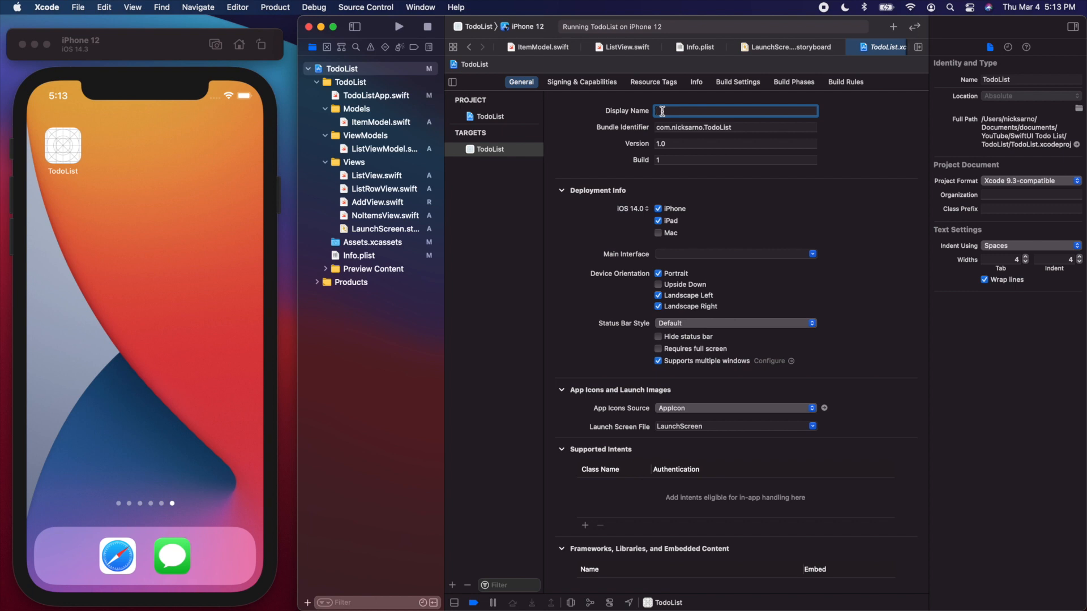
type("Do Stuff")
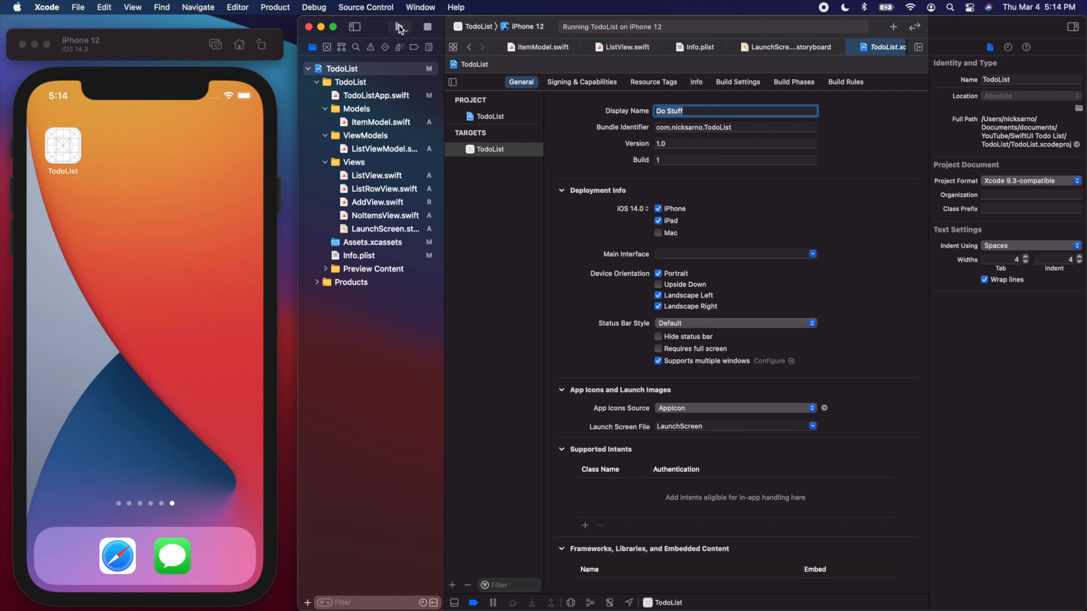
left_click(399, 27)
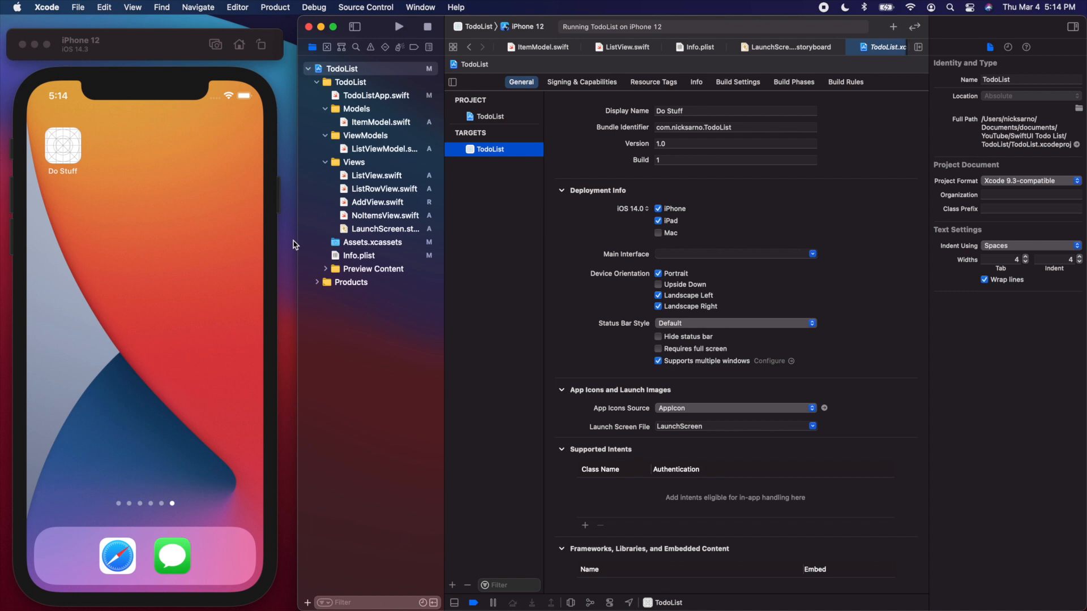
mouse_move(317, 581)
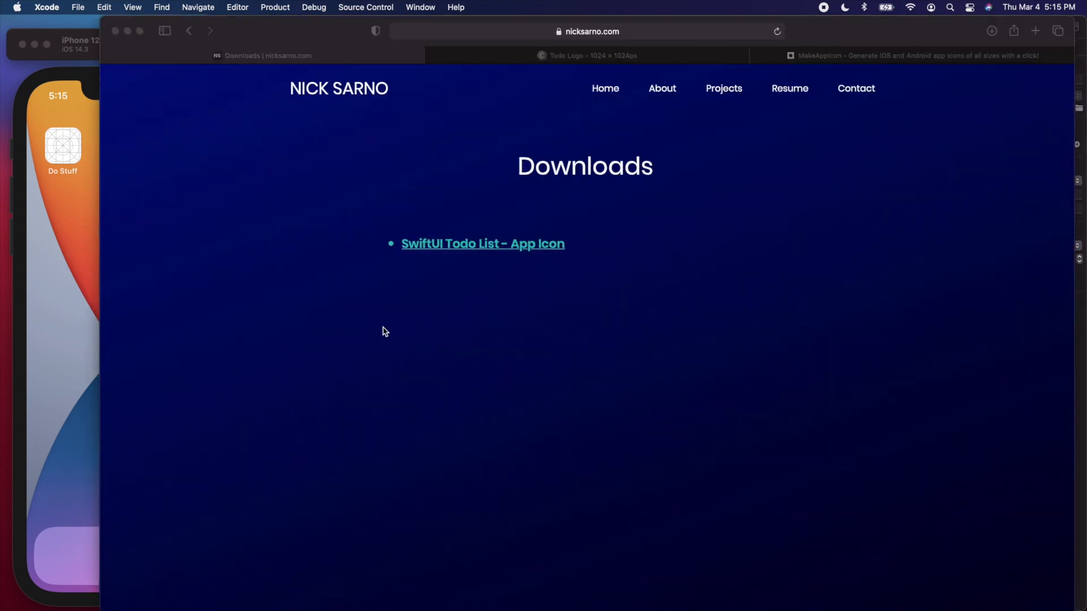
Step: Download the 'SwiftUI Todo List - App Icon' files from Safari's Downloads page
left_click(584, 31)
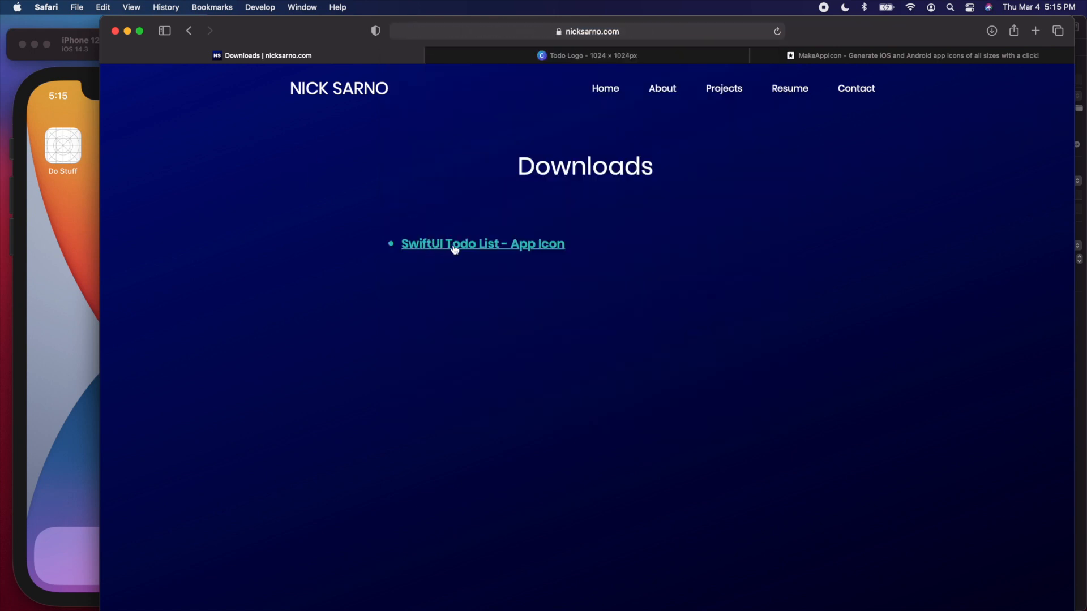
mouse_move(683, 395)
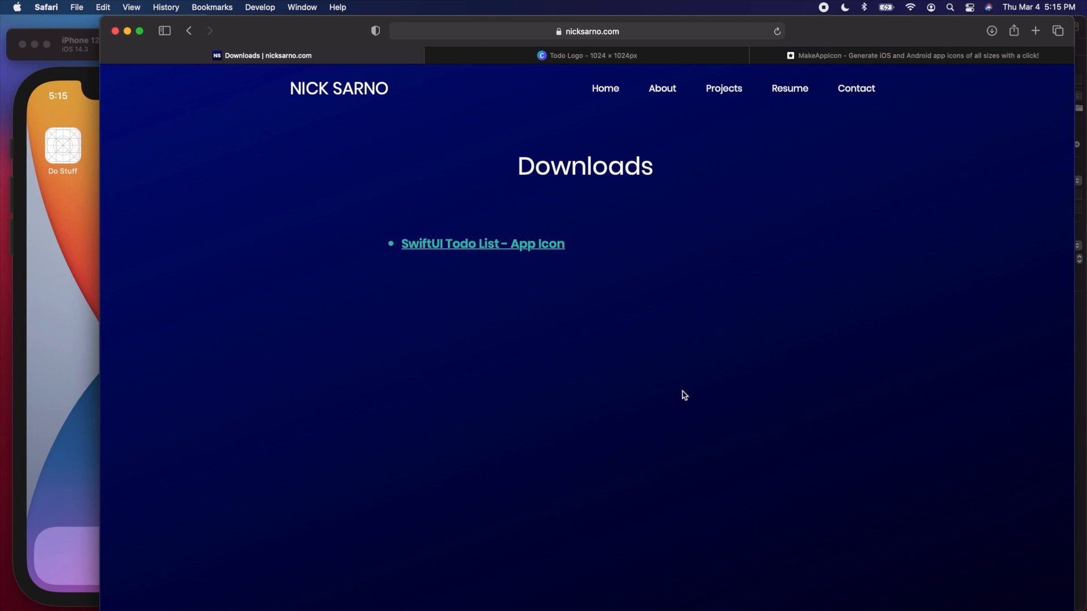
mouse_move(404, 246)
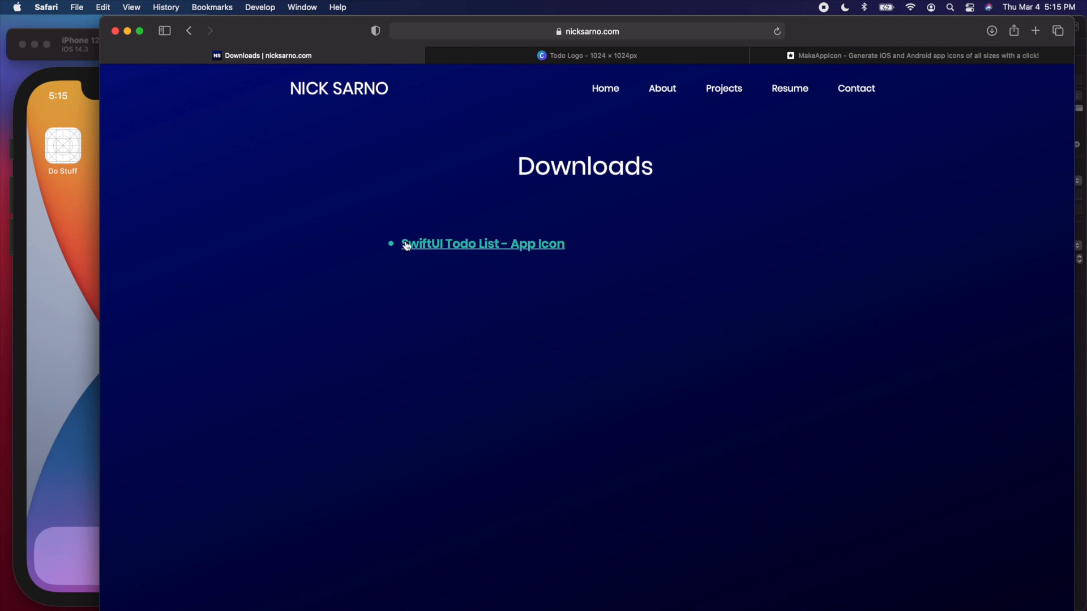
mouse_move(531, 247)
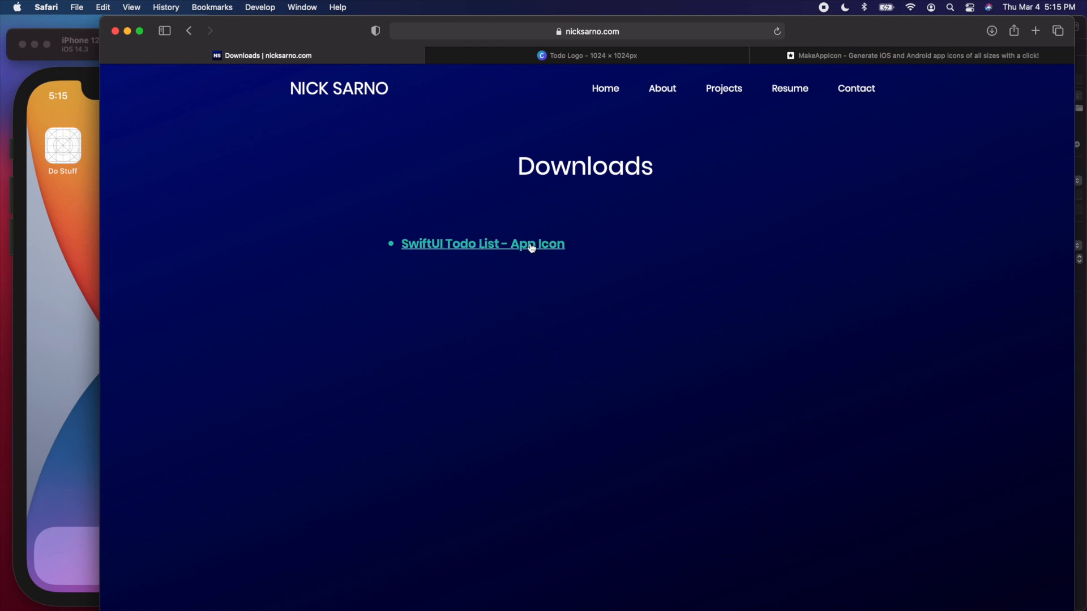
left_click(482, 244)
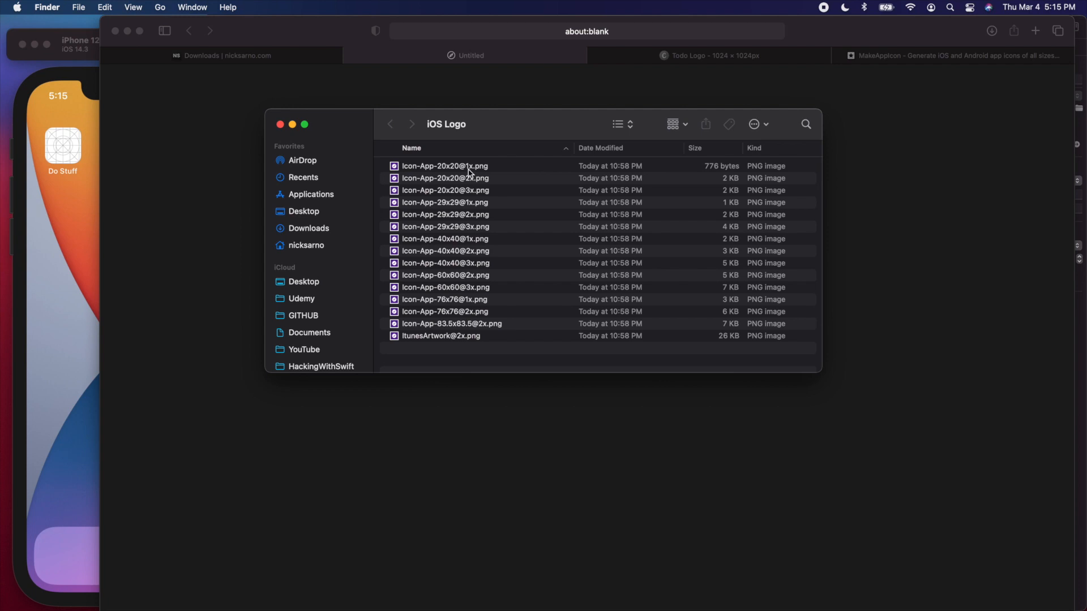
mouse_move(451, 311)
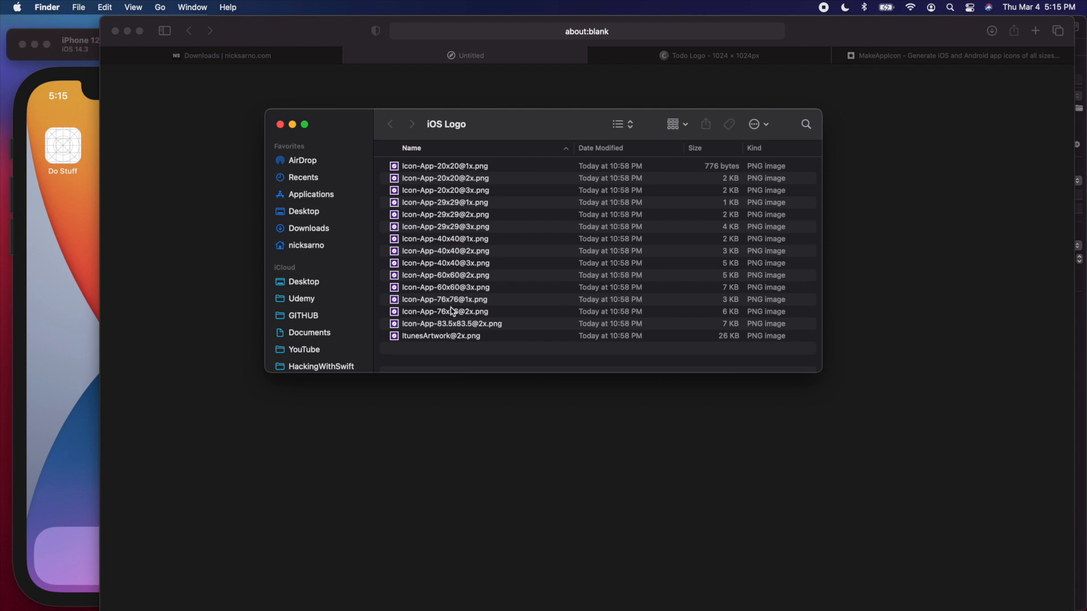
mouse_move(481, 303)
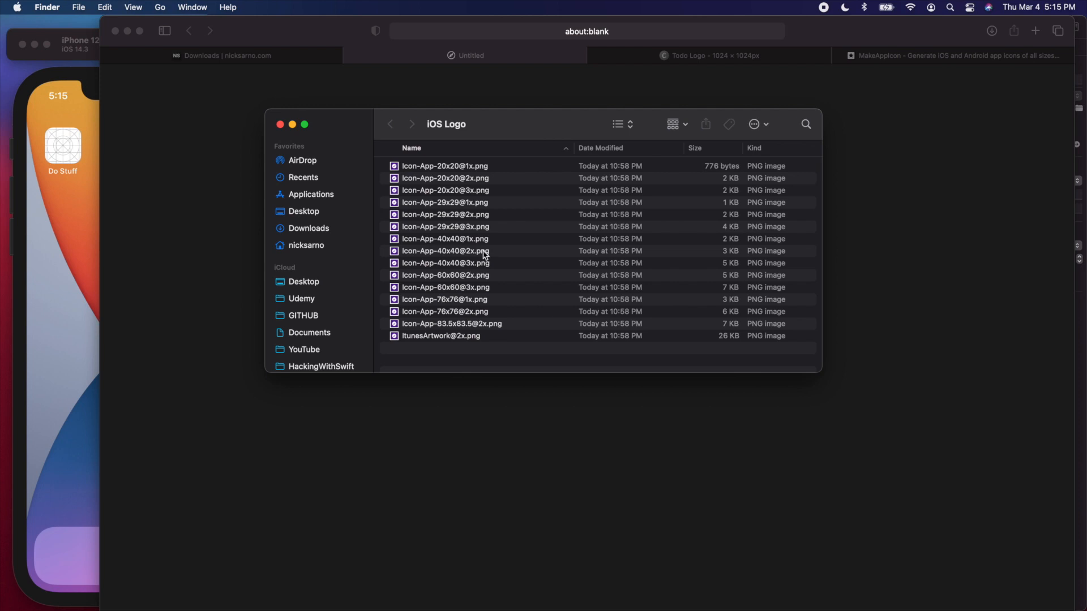
mouse_move(493, 201)
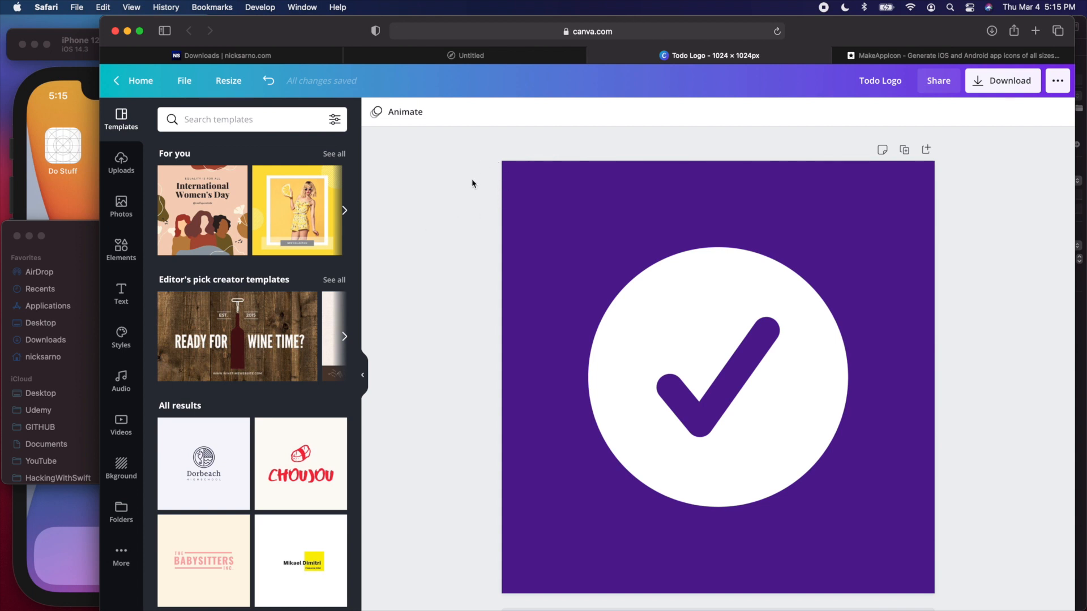
mouse_move(500, 199)
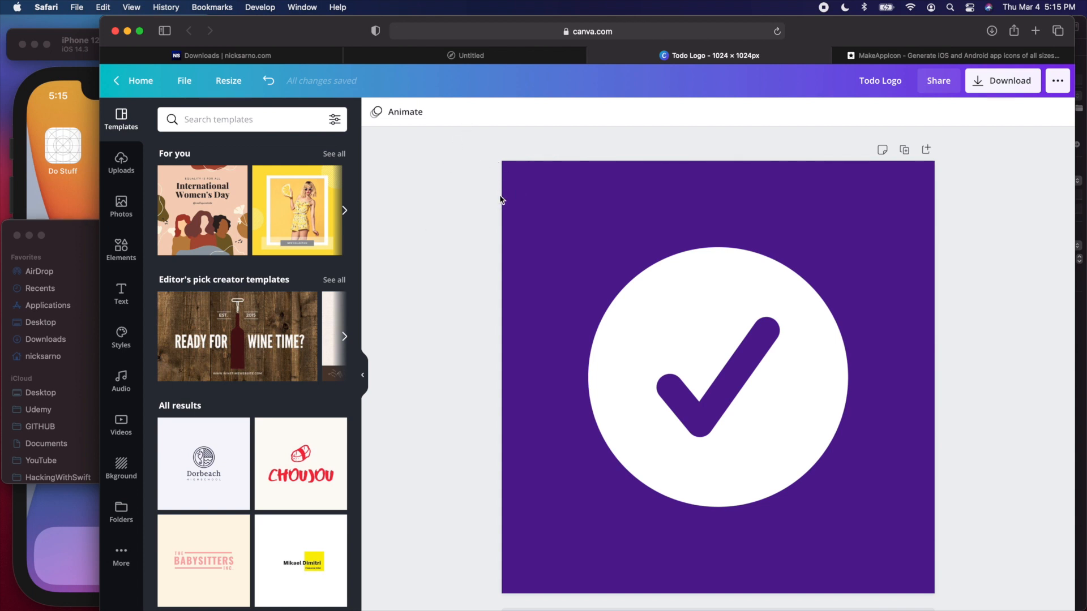
mouse_move(450, 202)
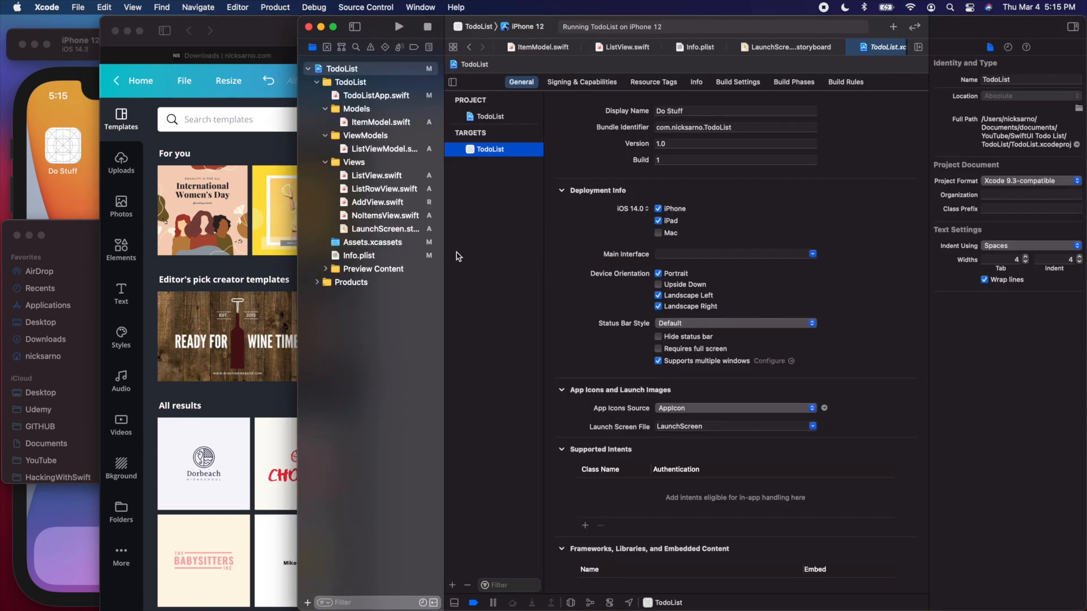
mouse_move(360, 246)
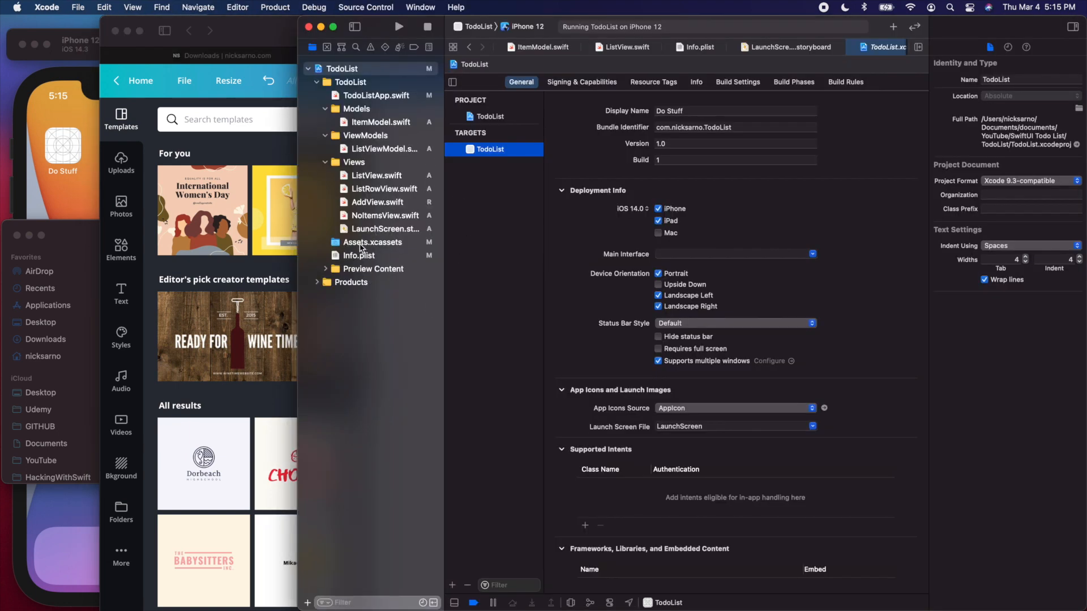
Step: Open AppIcon in Assets.xcassets and scroll down to the empty 1024 px App Store slot
left_click(371, 242)
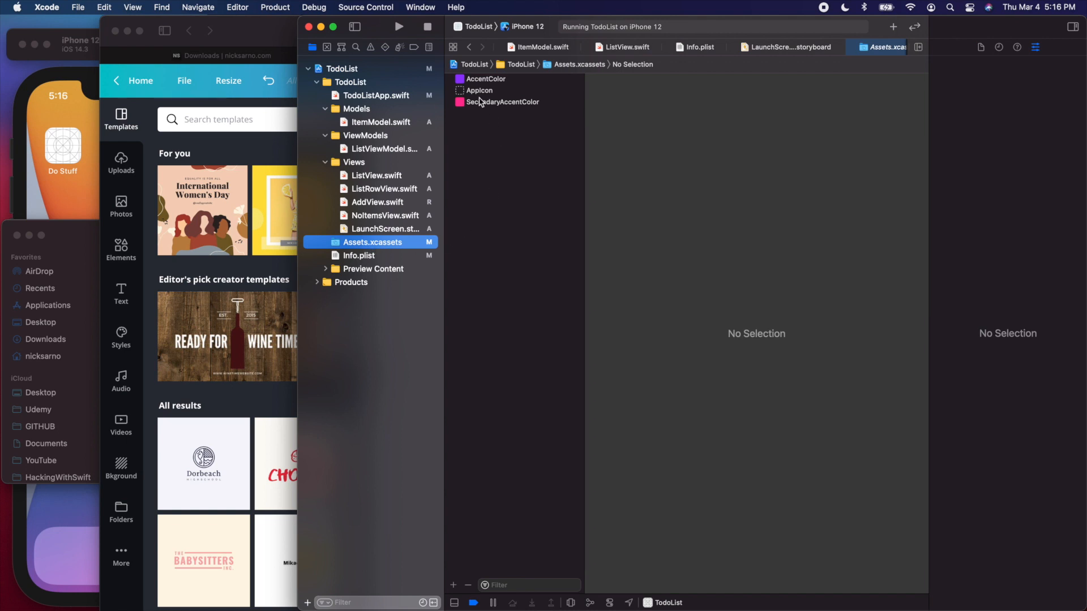
left_click(479, 90)
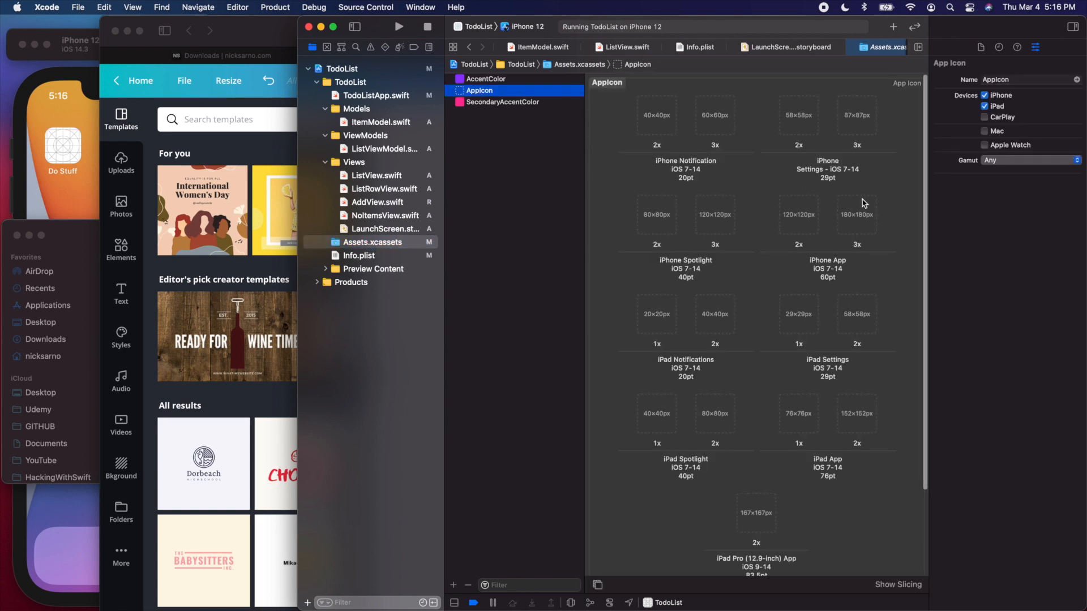
scroll("down", 3)
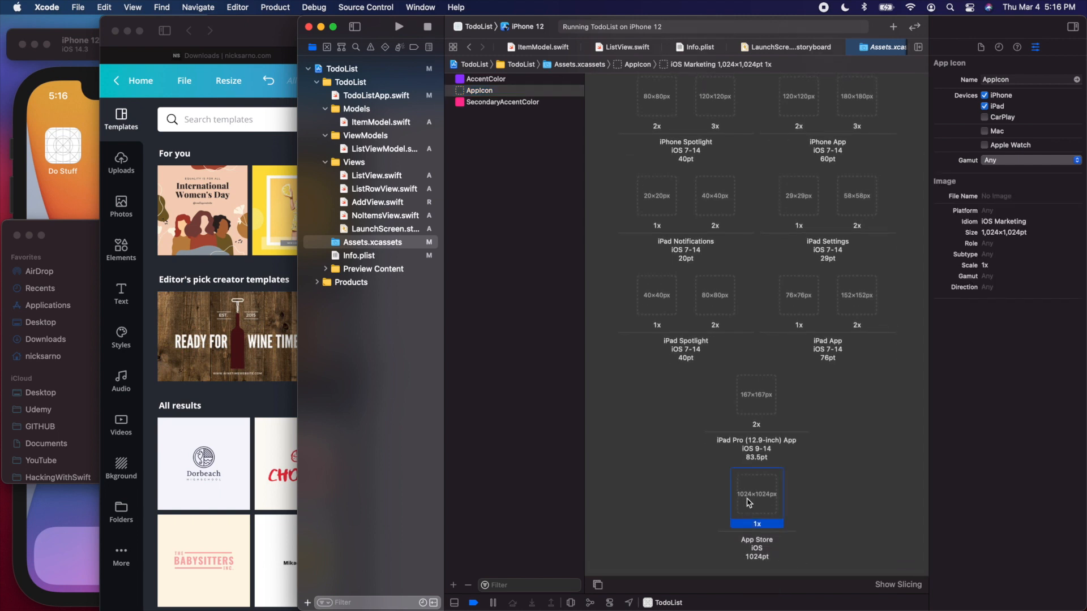
mouse_move(770, 558)
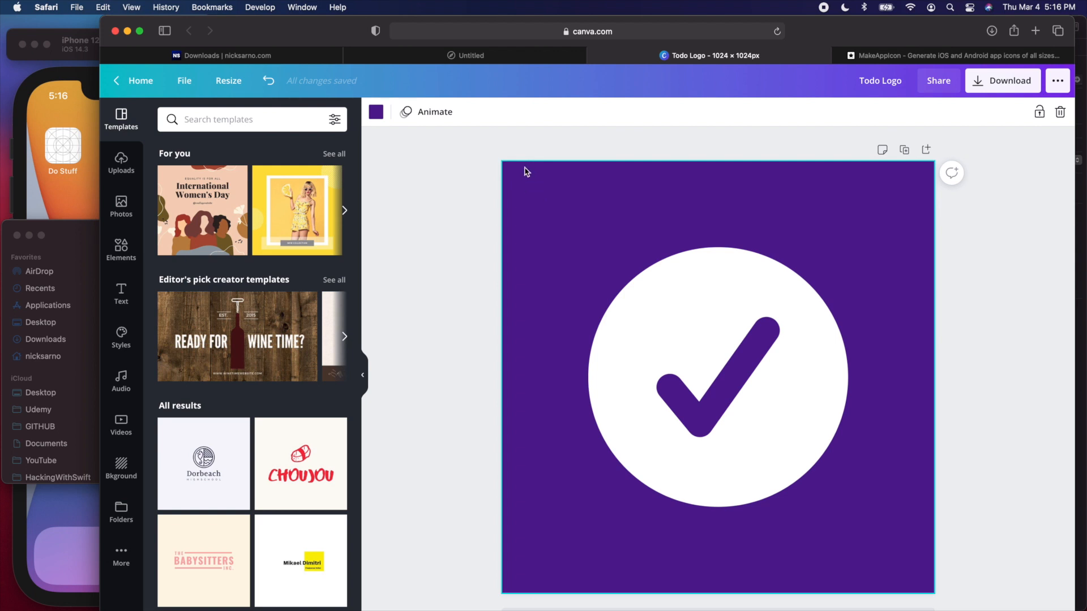
Step: Confirm via Resize that the Todo Logo design is 1024 × 1024 px, then return to Xcode
left_click(229, 80)
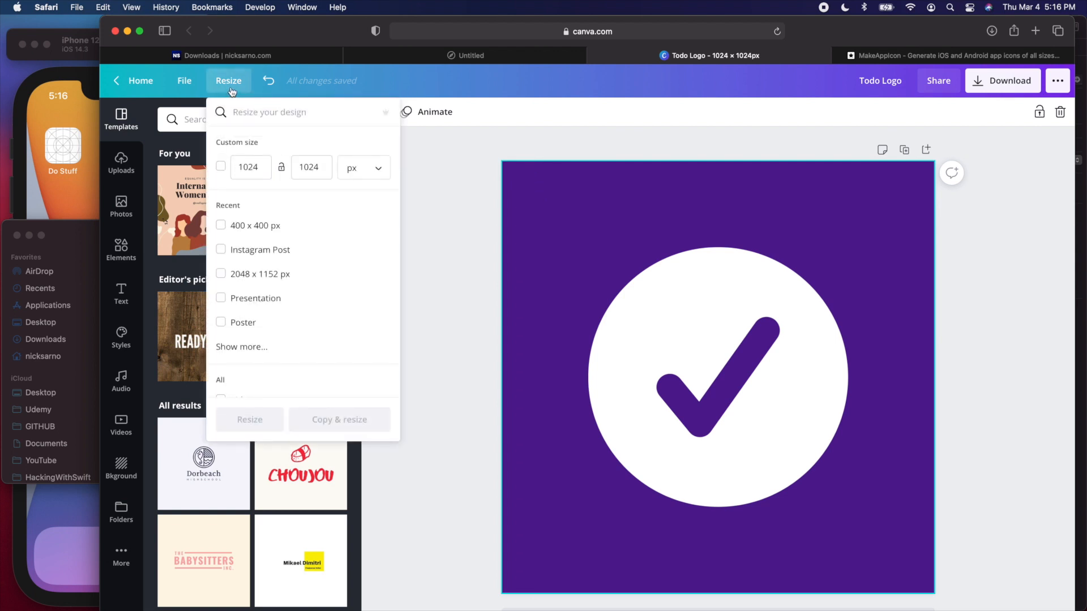
left_click(250, 167)
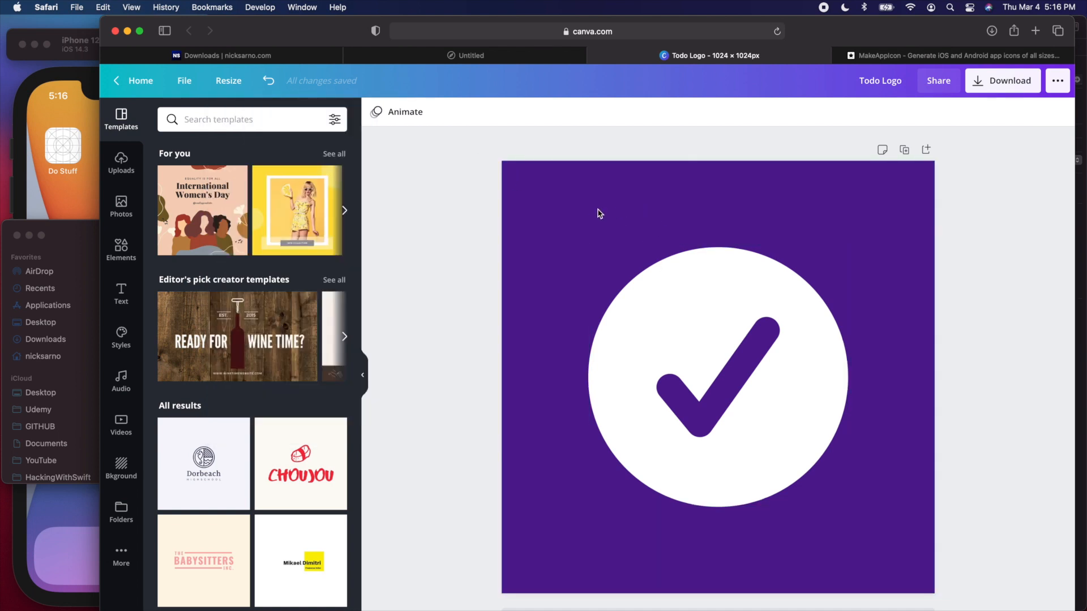
left_click(714, 309)
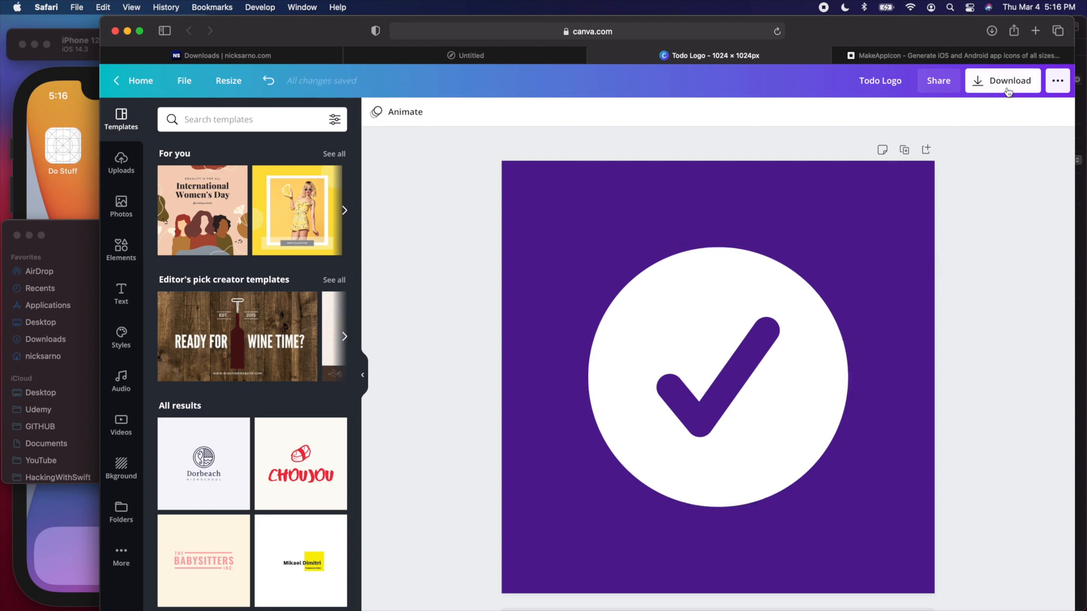
mouse_move(780, 178)
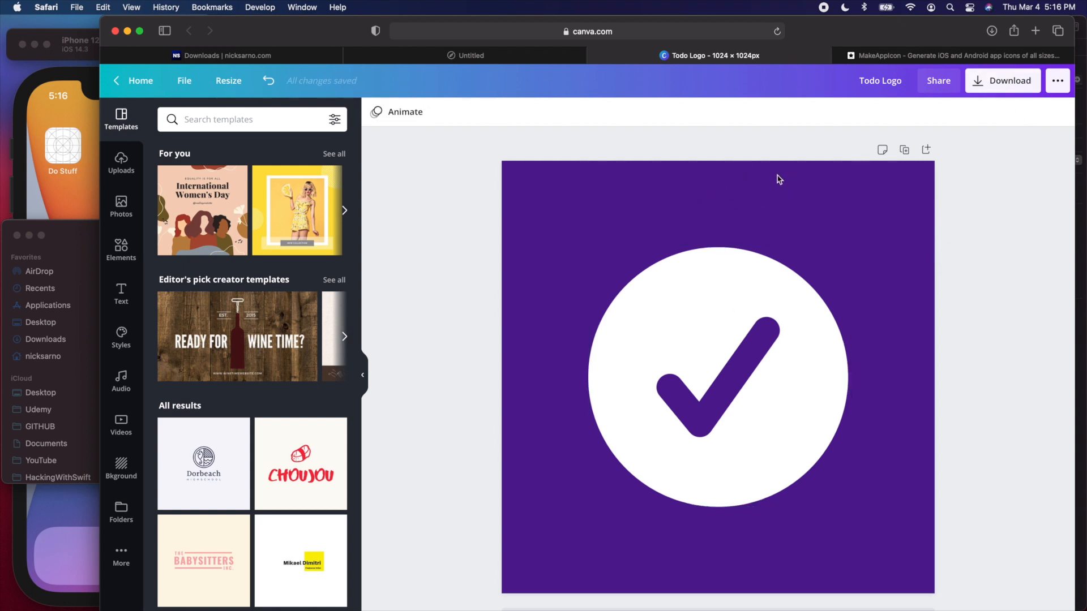
mouse_move(617, 144)
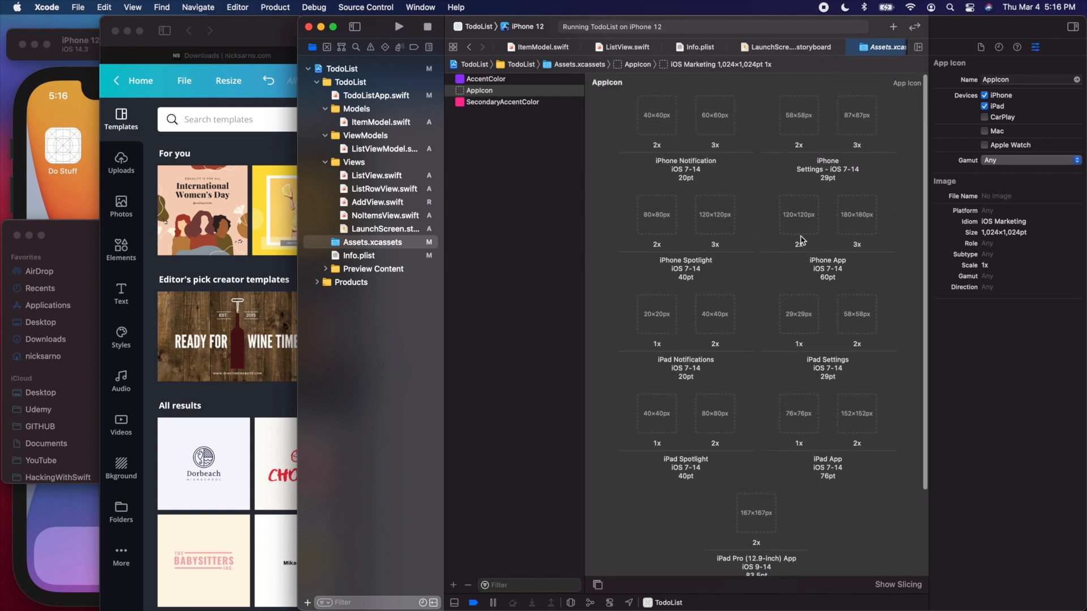
mouse_move(715, 161)
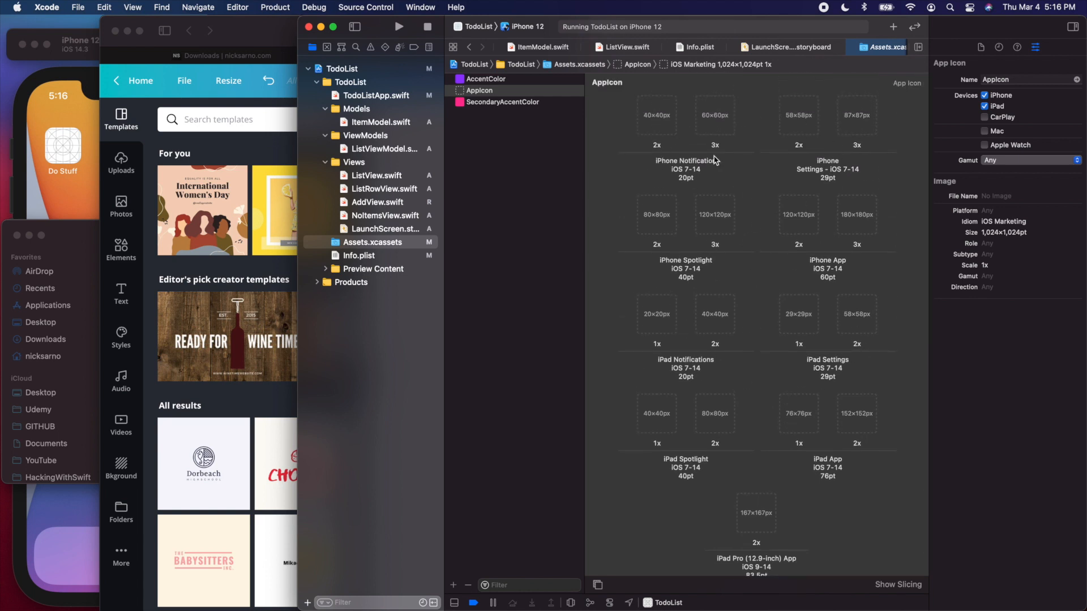
Step: Inspect the sizes of iPhone AppIcon slots such as iPhone Spotlight 3x
left_click(715, 214)
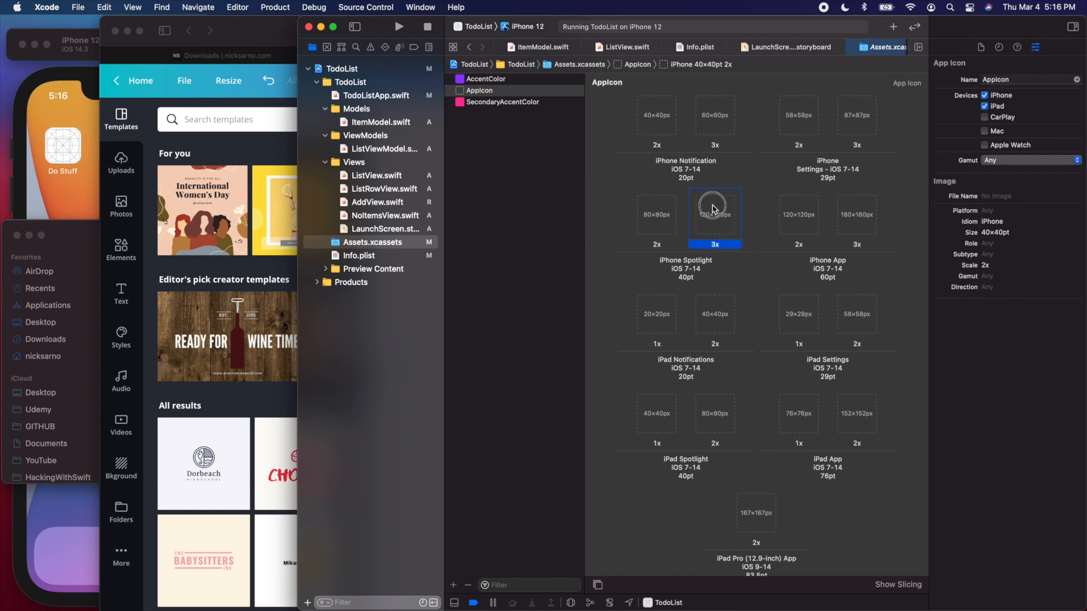
left_click(657, 314)
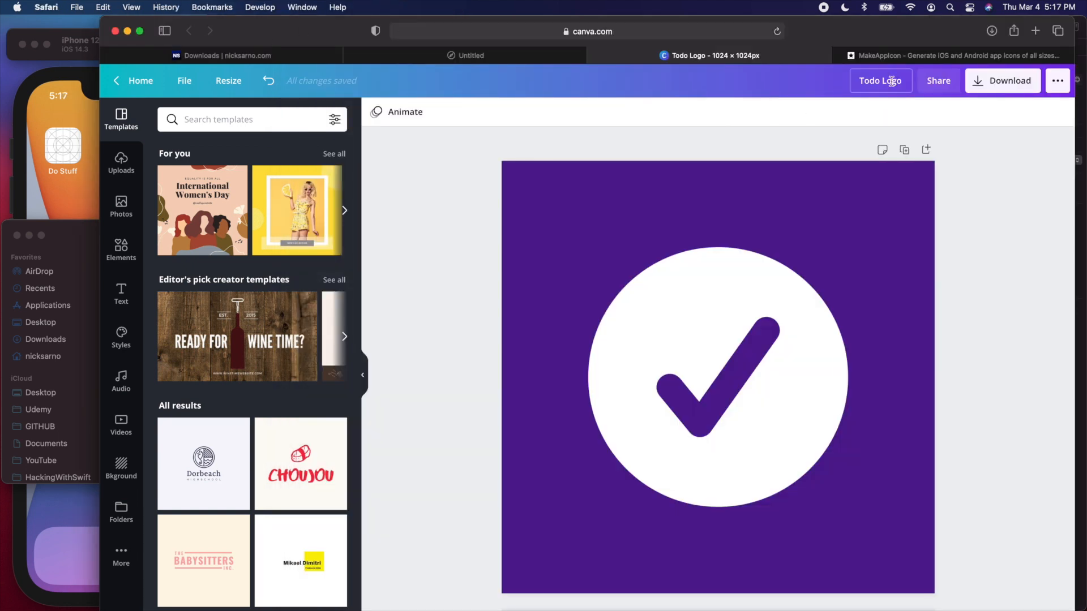
Step: Bring up the MakeAppIcon resizer page in Safari
left_click(955, 54)
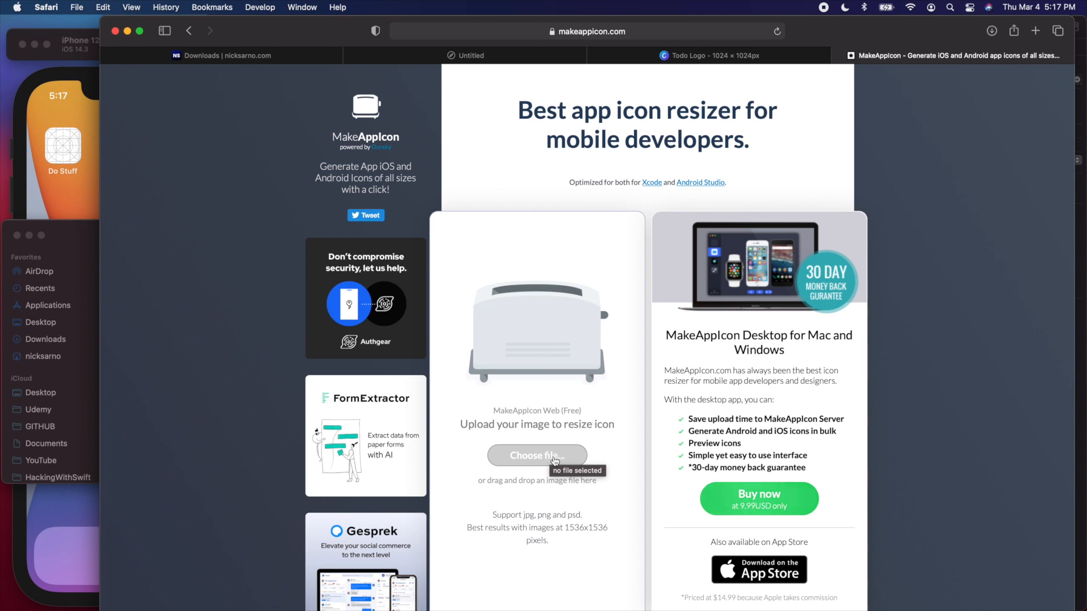
mouse_move(583, 333)
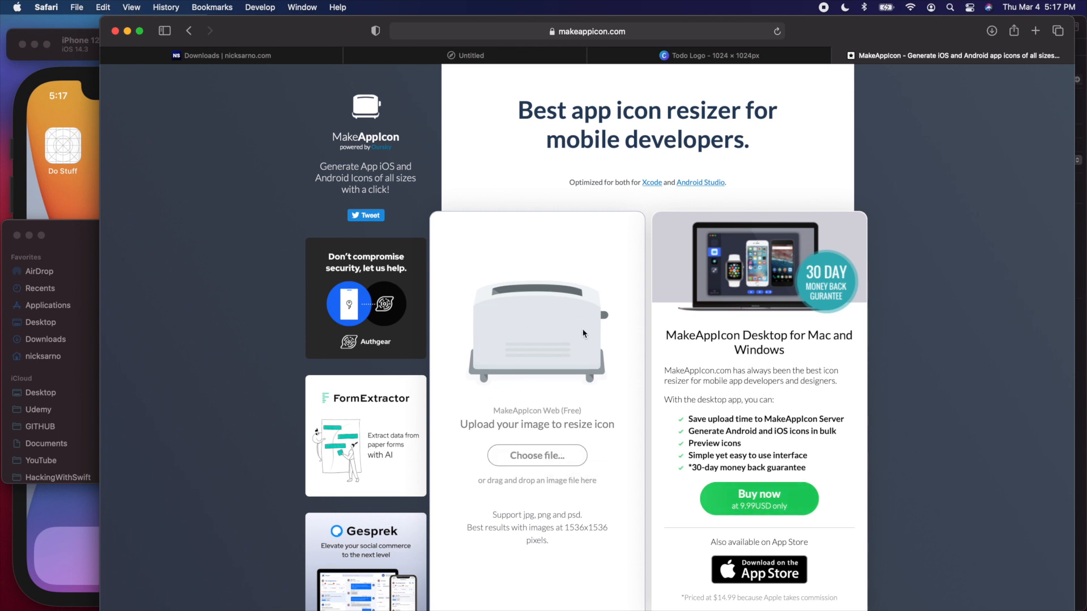
mouse_move(569, 342)
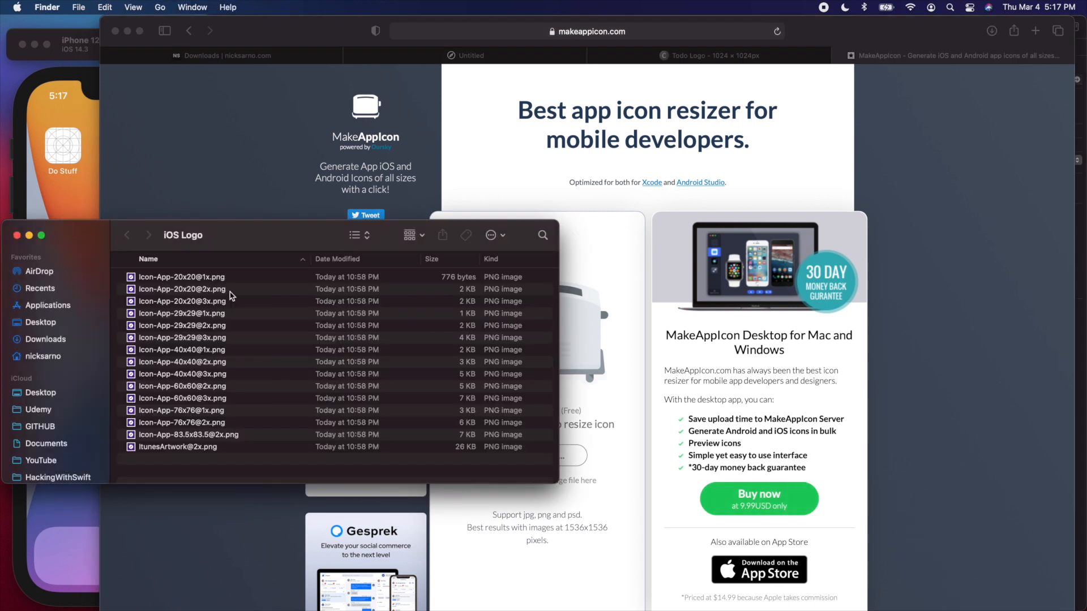
mouse_move(231, 281)
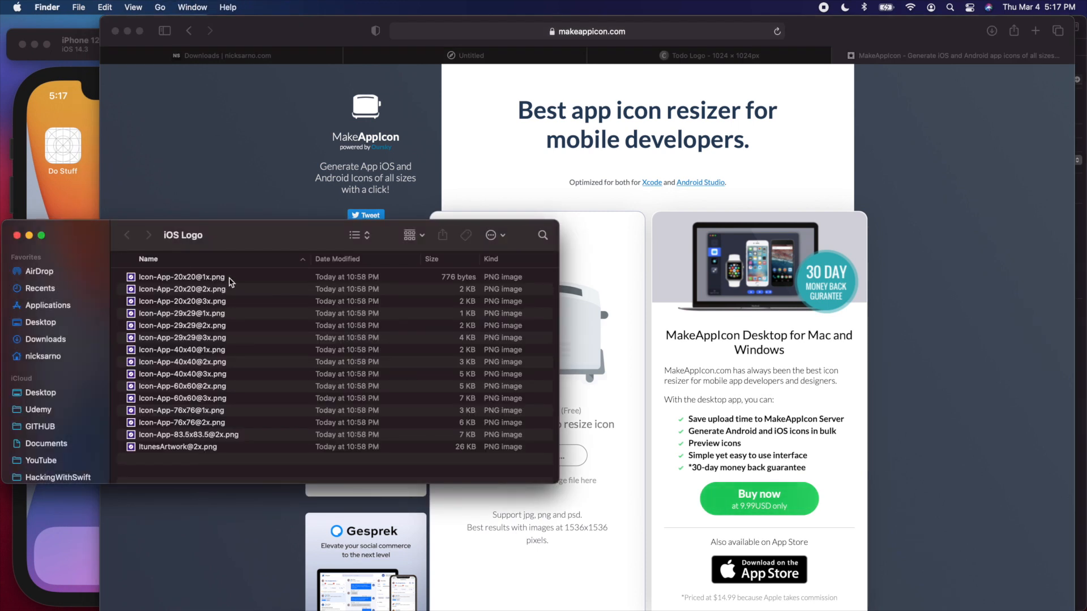
Step: Drag the Icon-App PNGs (20x20@2x, 20x20@1x, etc.) into matching AppIcon slots, including App Store
left_click(182, 289)
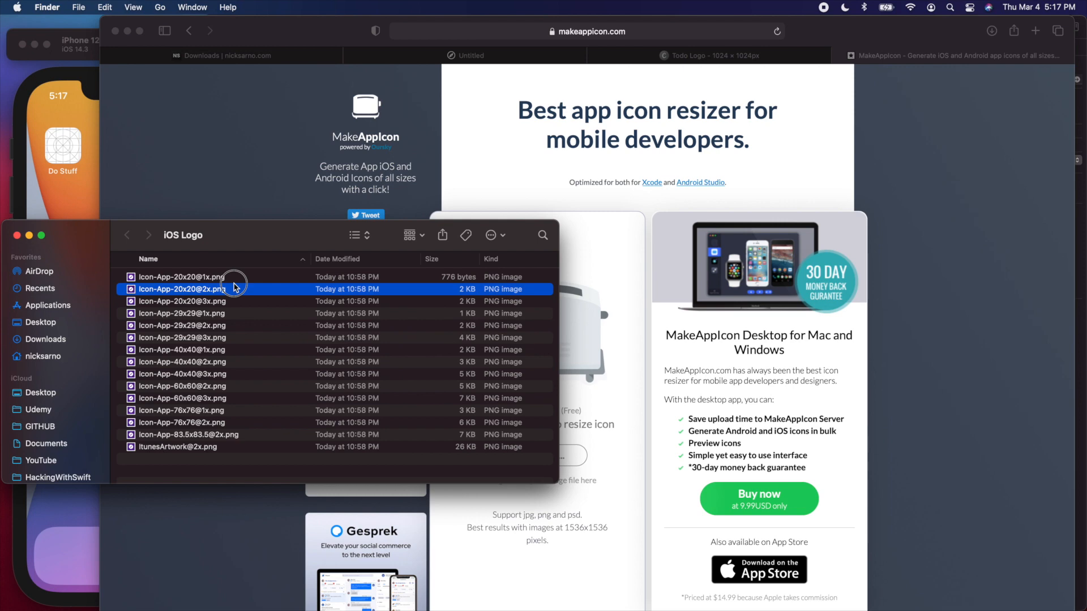
mouse_move(231, 349)
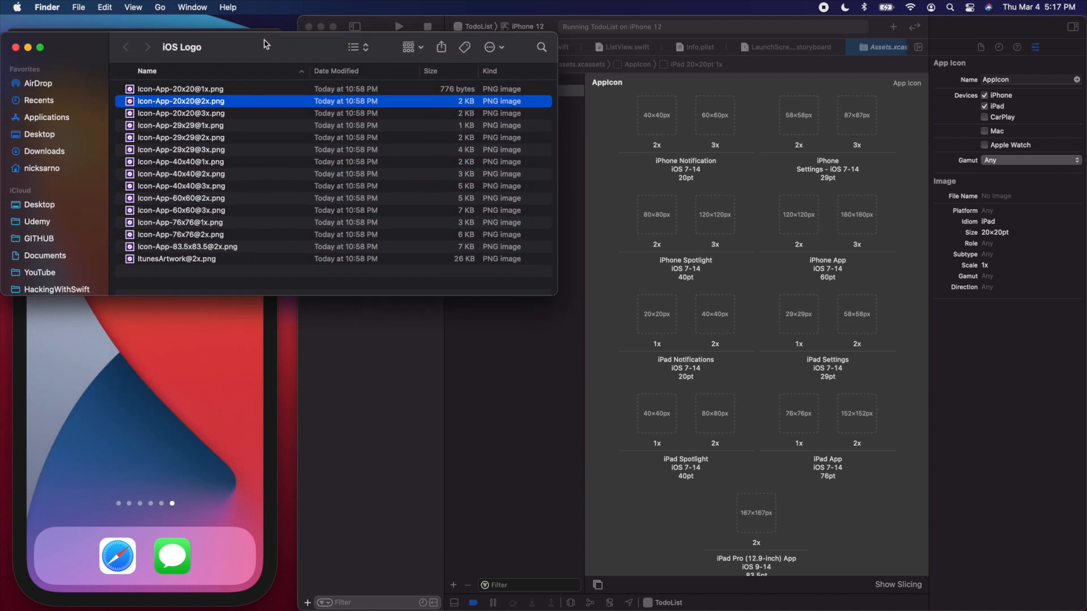
mouse_move(576, 119)
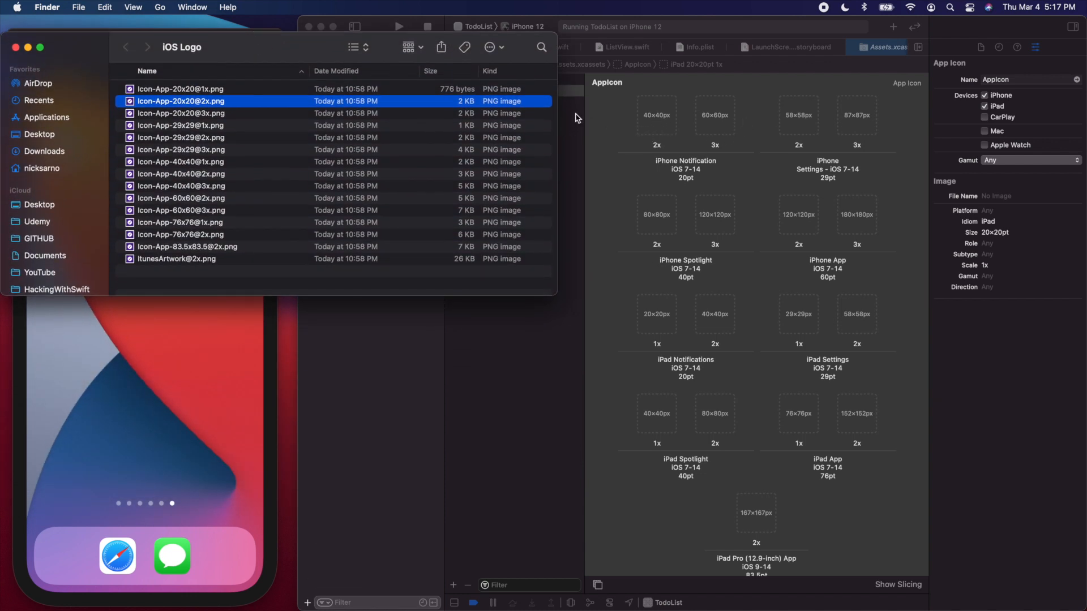
left_click(180, 89)
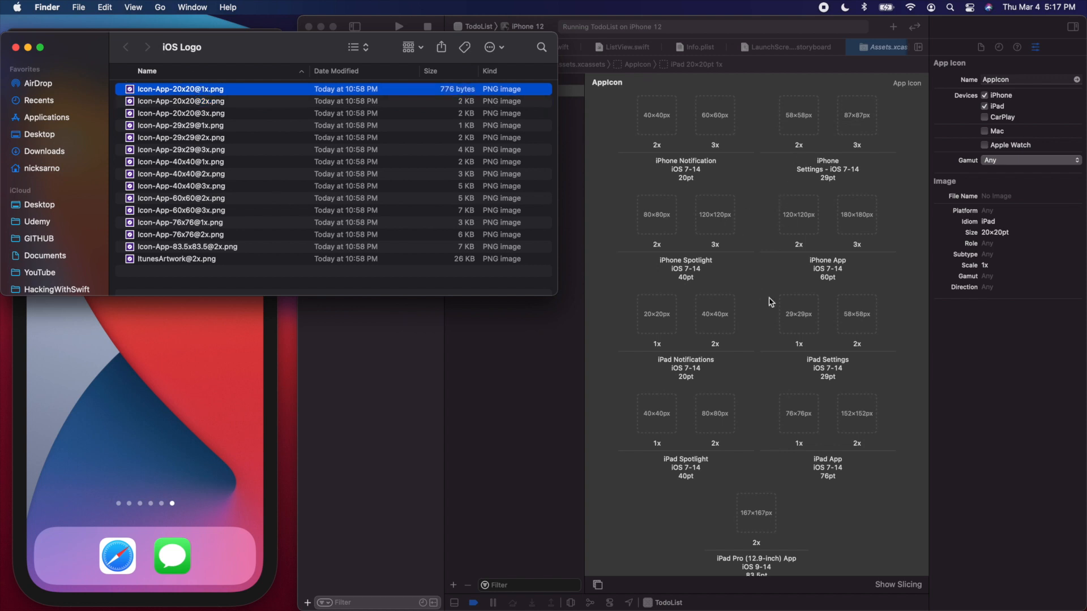
mouse_move(536, 170)
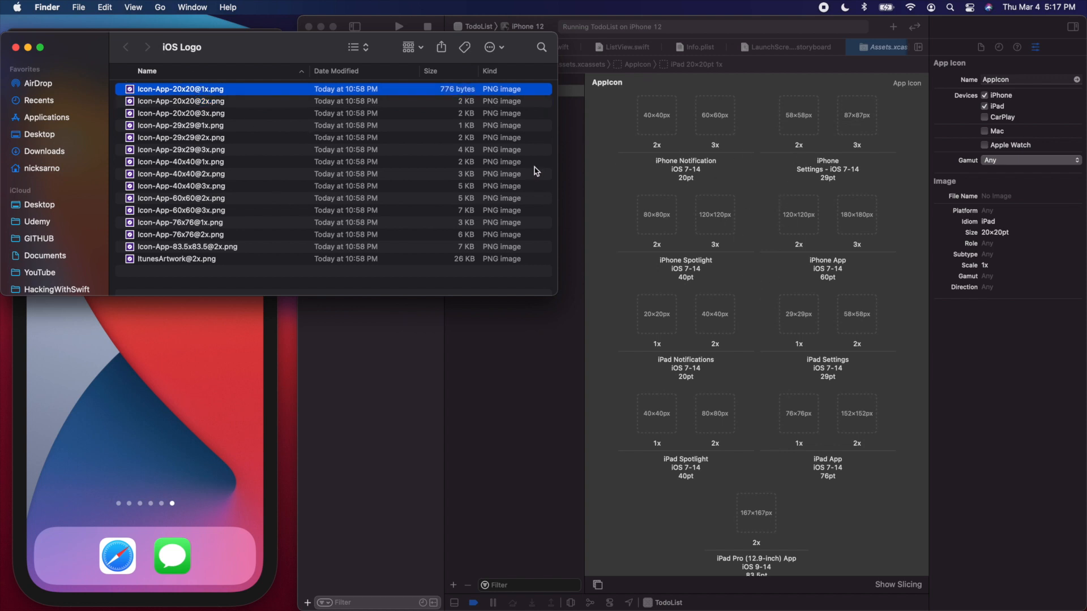
mouse_move(690, 187)
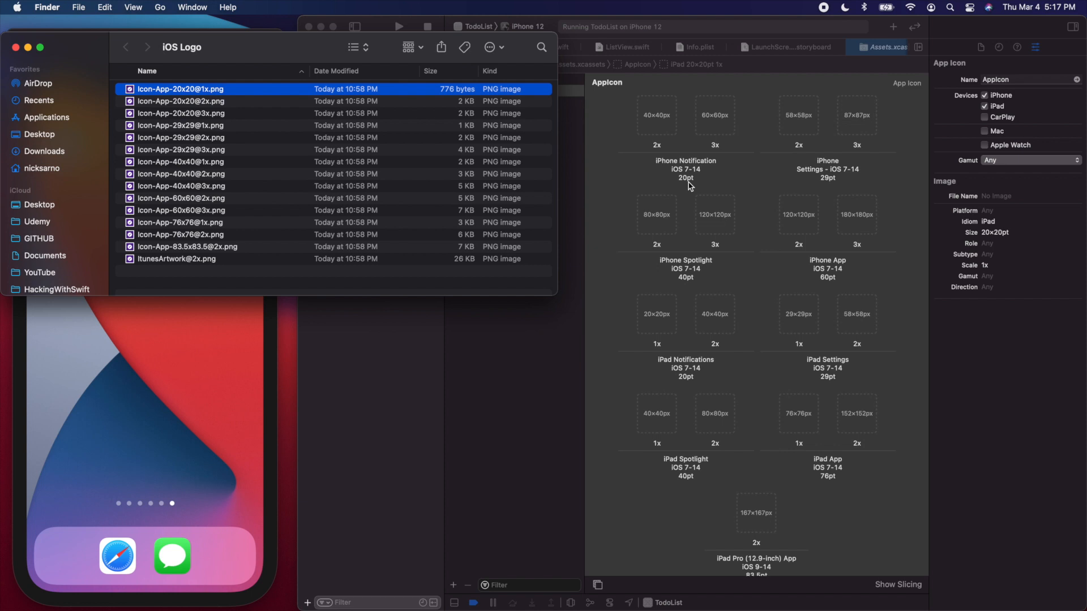
mouse_move(692, 184)
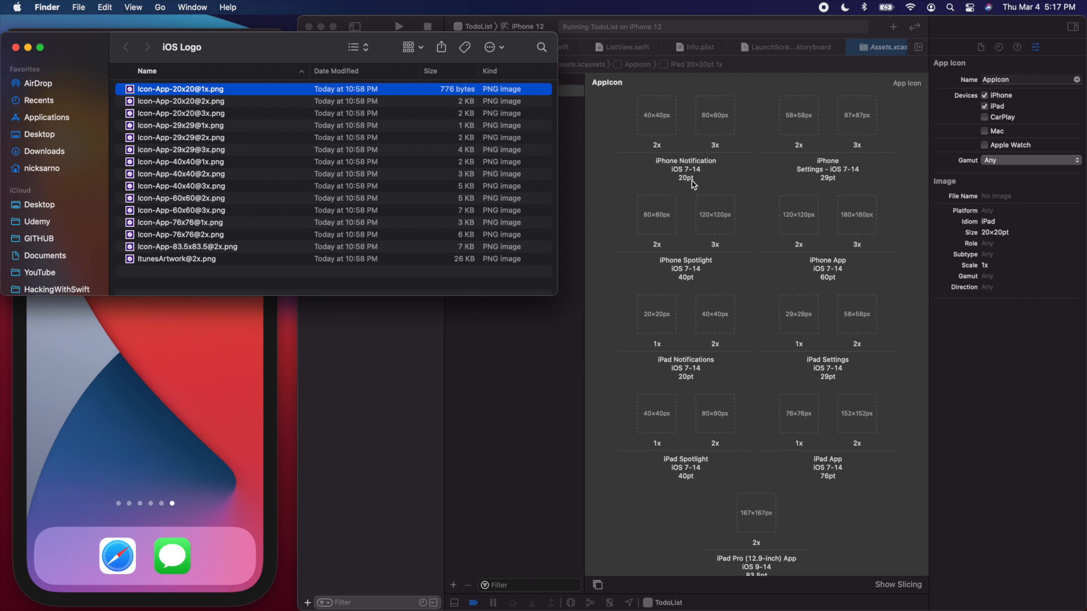
mouse_move(193, 103)
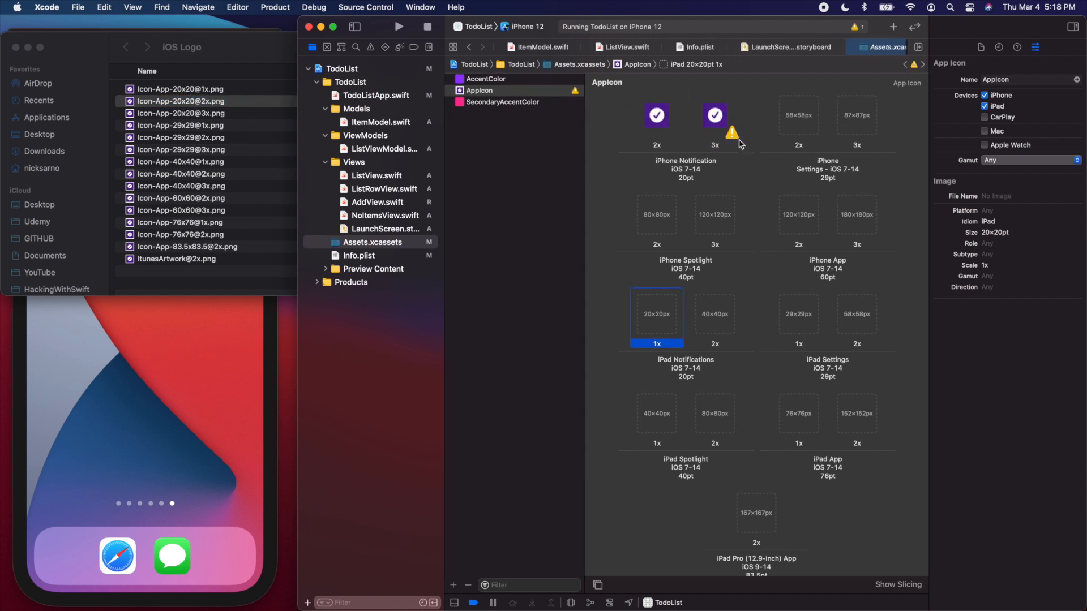
left_click(714, 116)
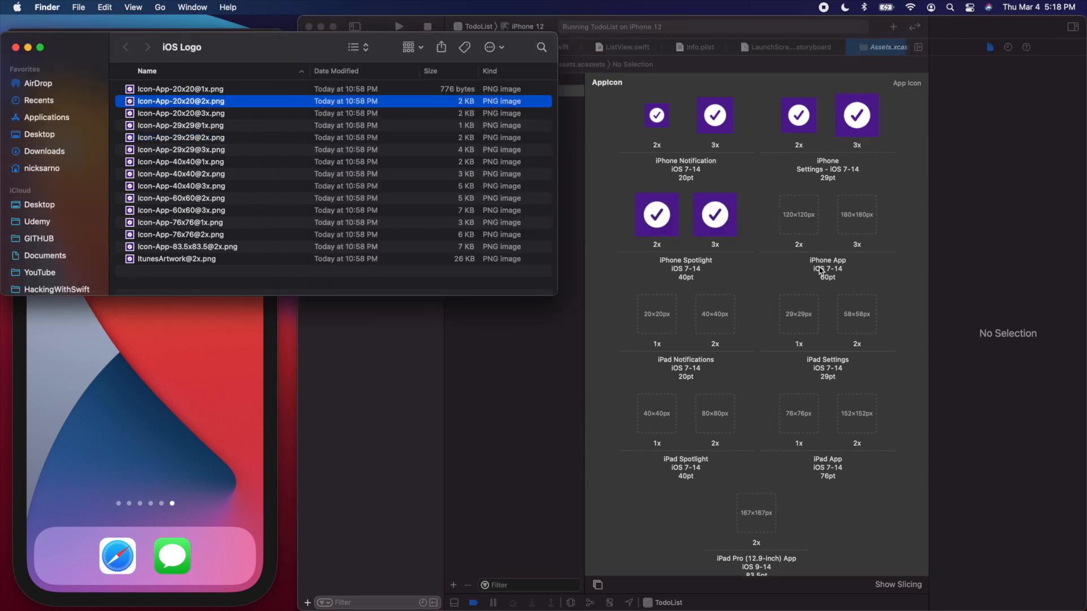
mouse_move(838, 285)
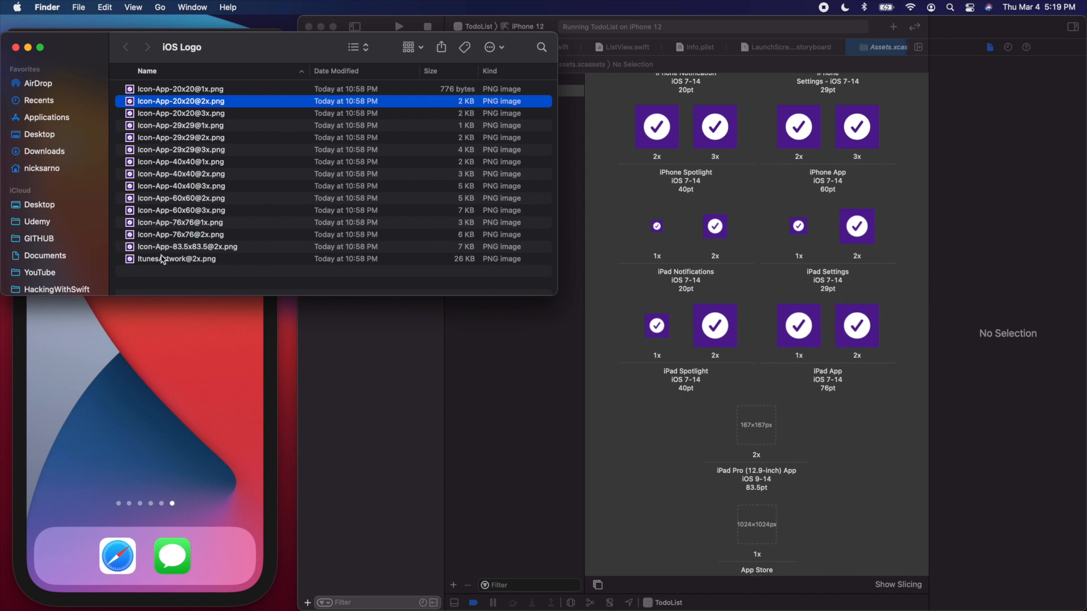
scroll("down", 3)
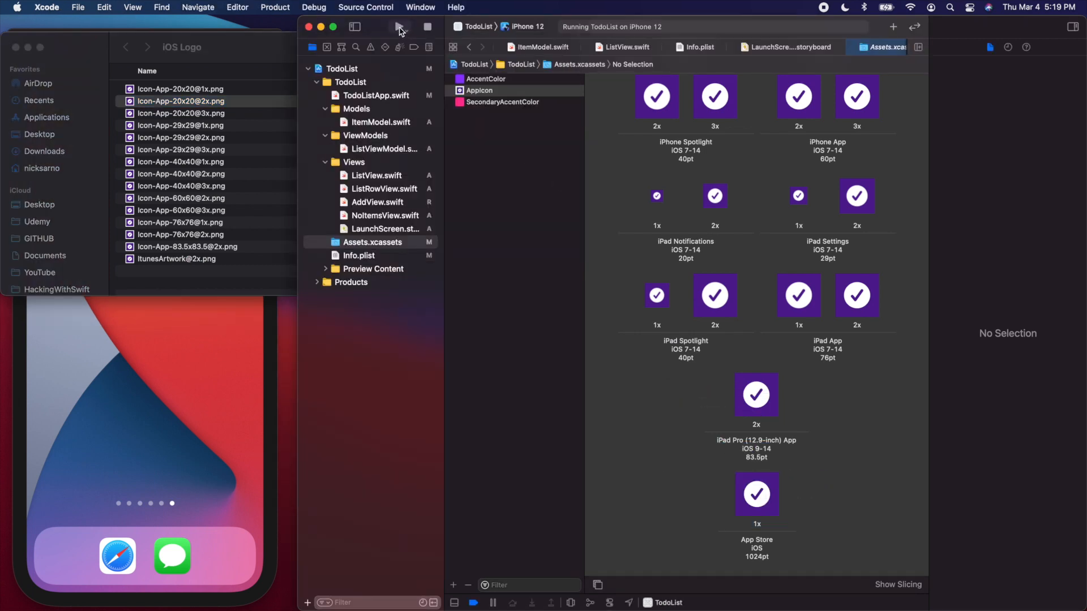
Step: Rerun the app and view the purple checkmark Do Stuff icon on the iPhone 12 home screen
left_click(398, 26)
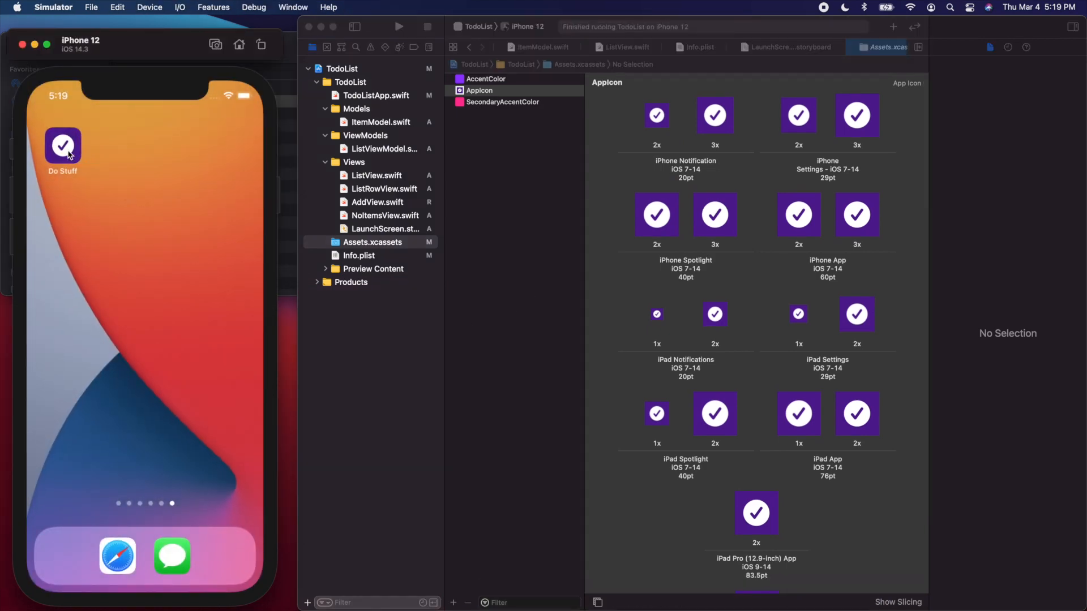
left_click(63, 144)
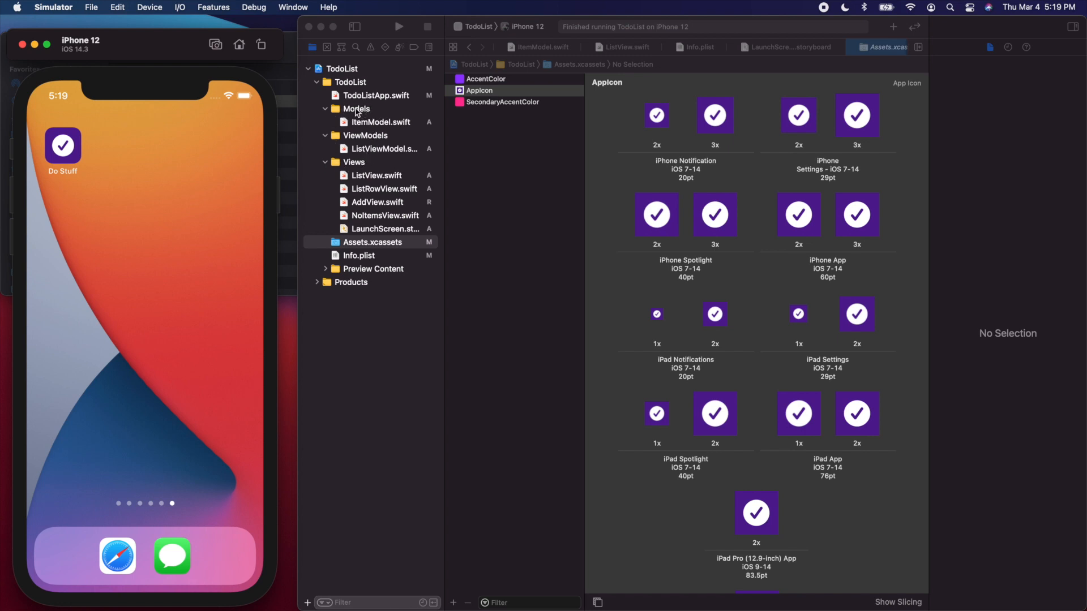
Step: Expand ViewModels to open ListViewModel.swift, then collapse the Models, ViewModels and Views groups
left_click(352, 161)
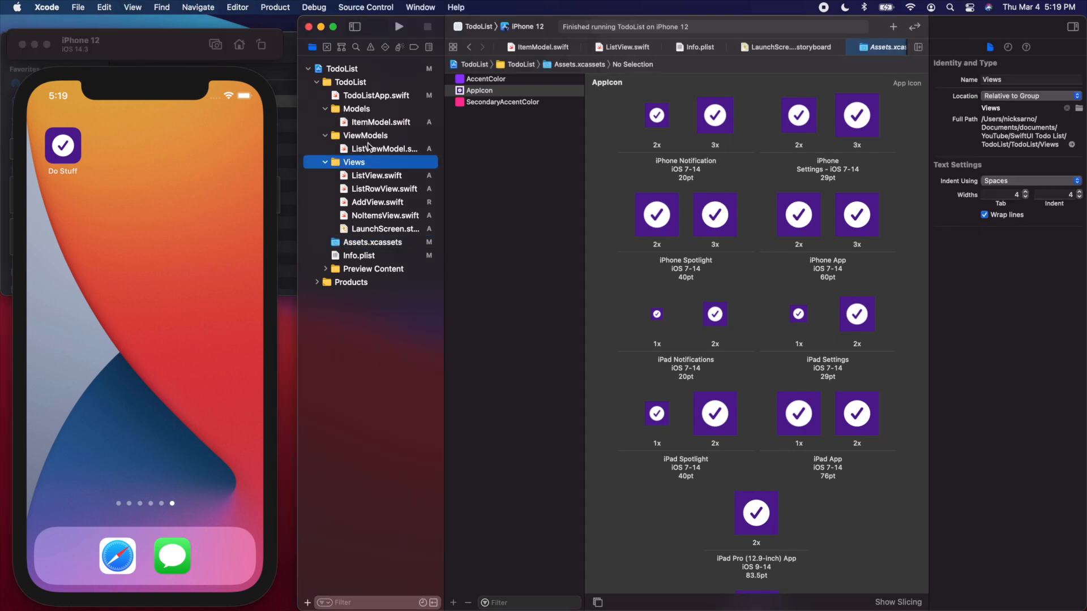
left_click(365, 135)
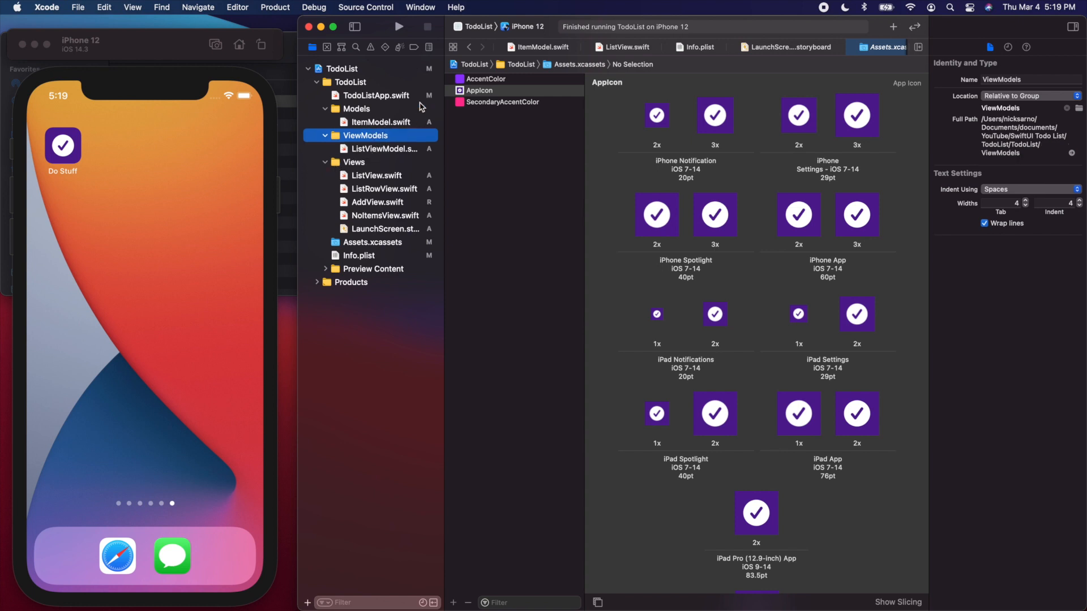
left_click(326, 162)
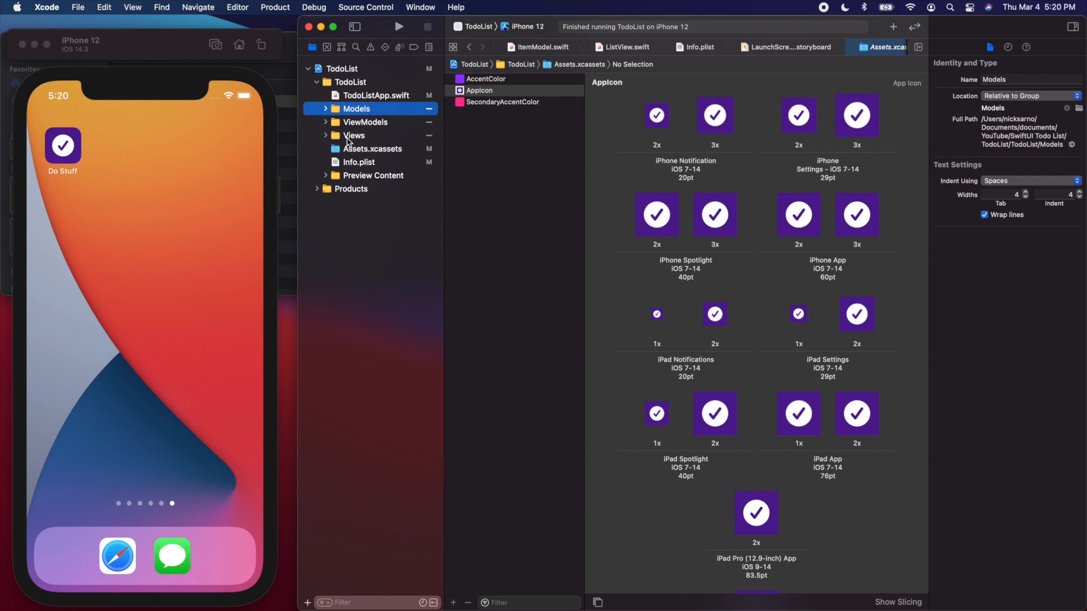
left_click(326, 135)
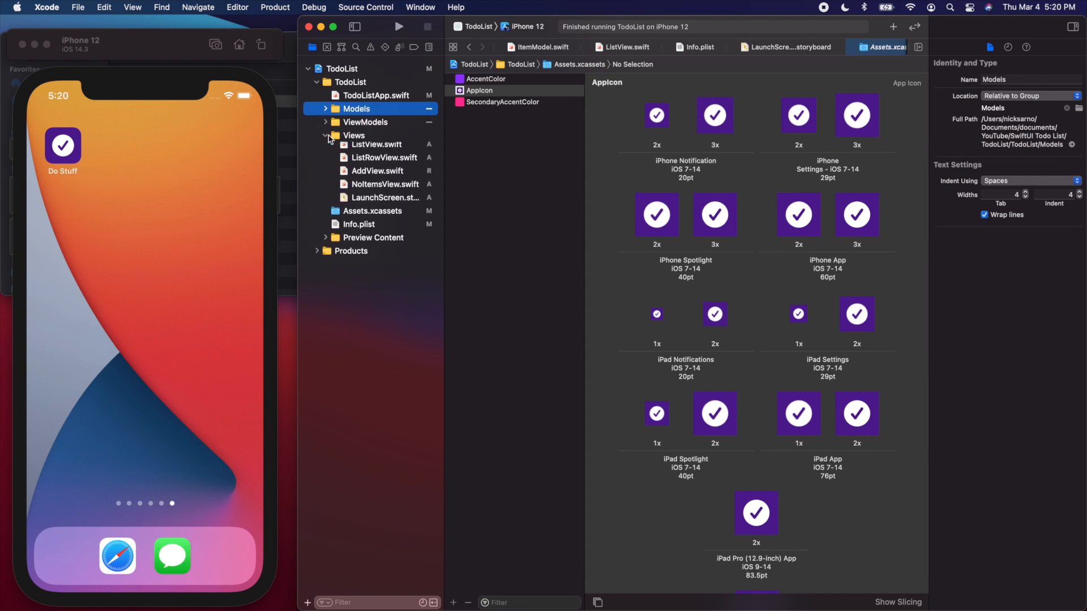
left_click(325, 122)
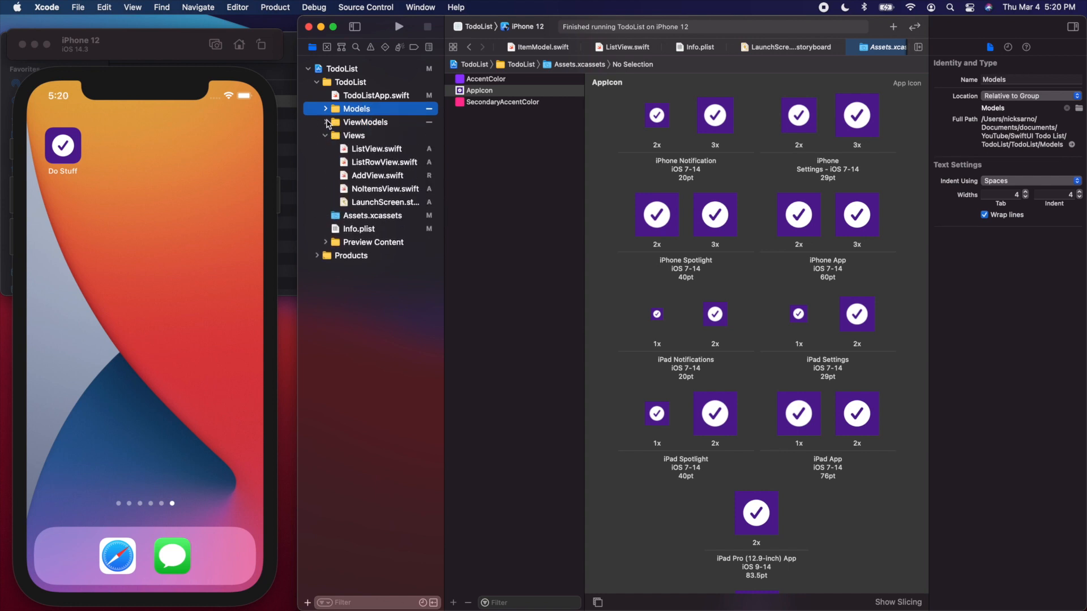
left_click(325, 122)
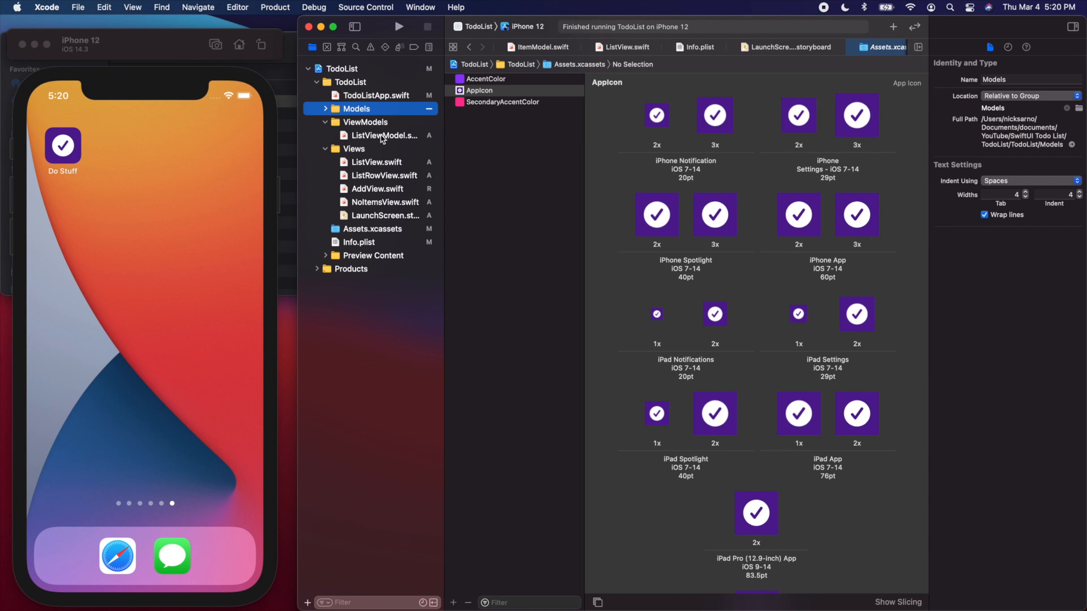
left_click(381, 135)
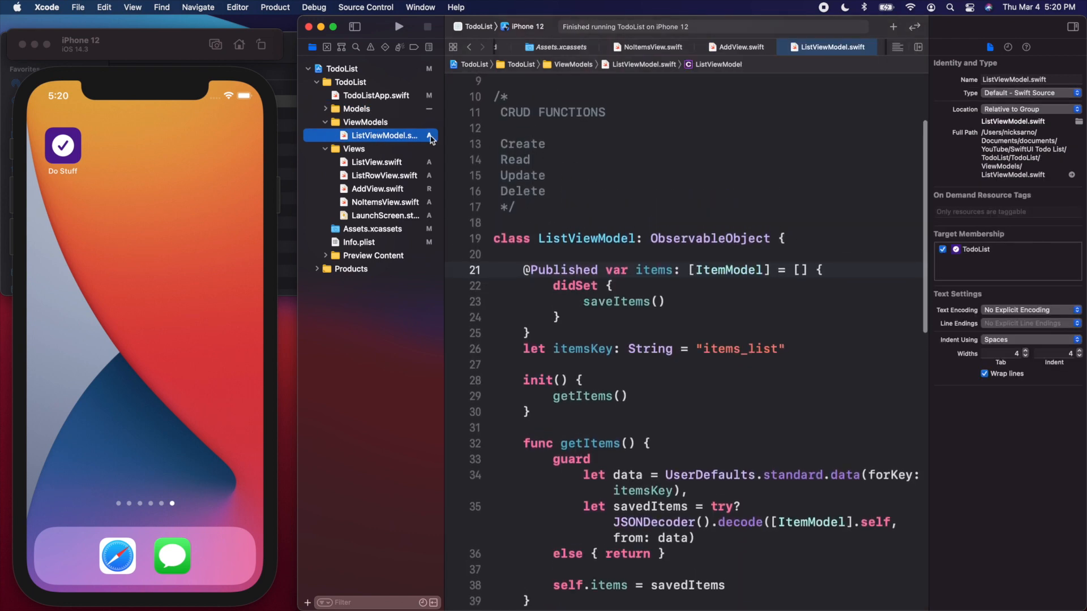
left_click(327, 123)
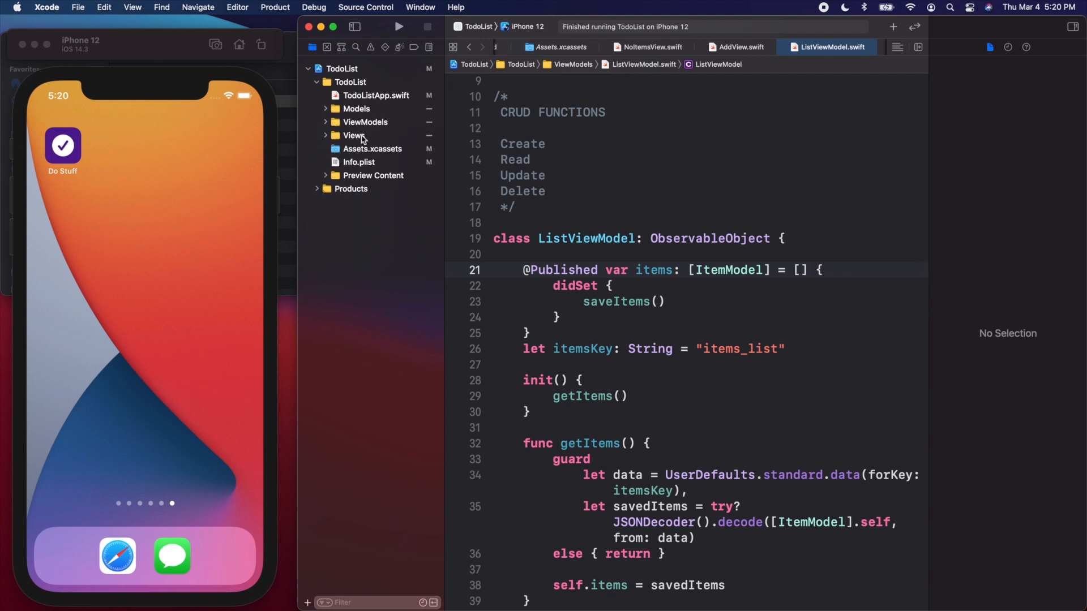
mouse_move(166, 331)
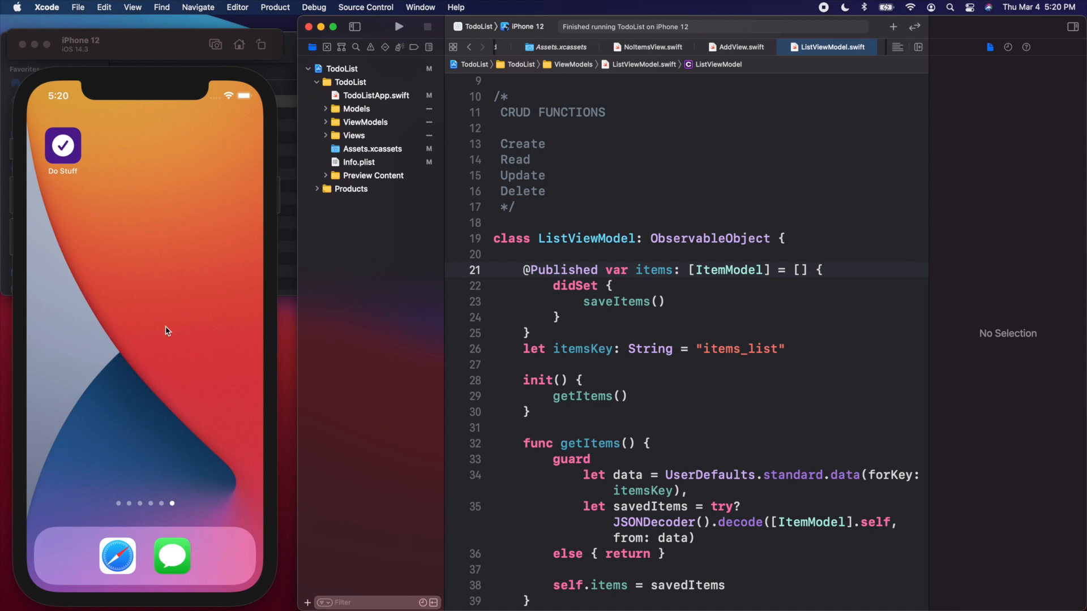
mouse_move(171, 329)
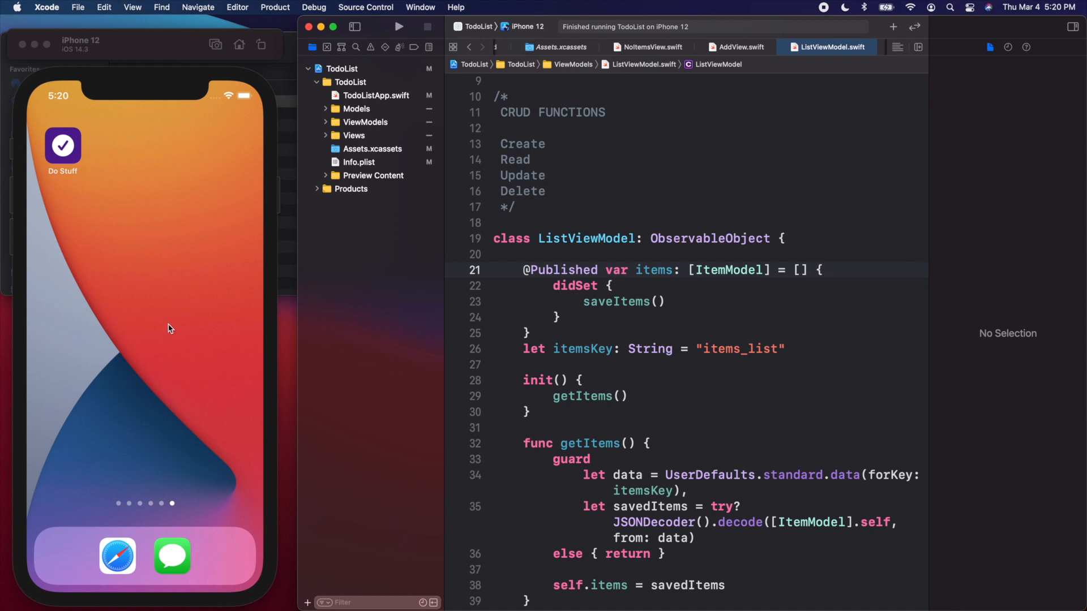
mouse_move(78, 146)
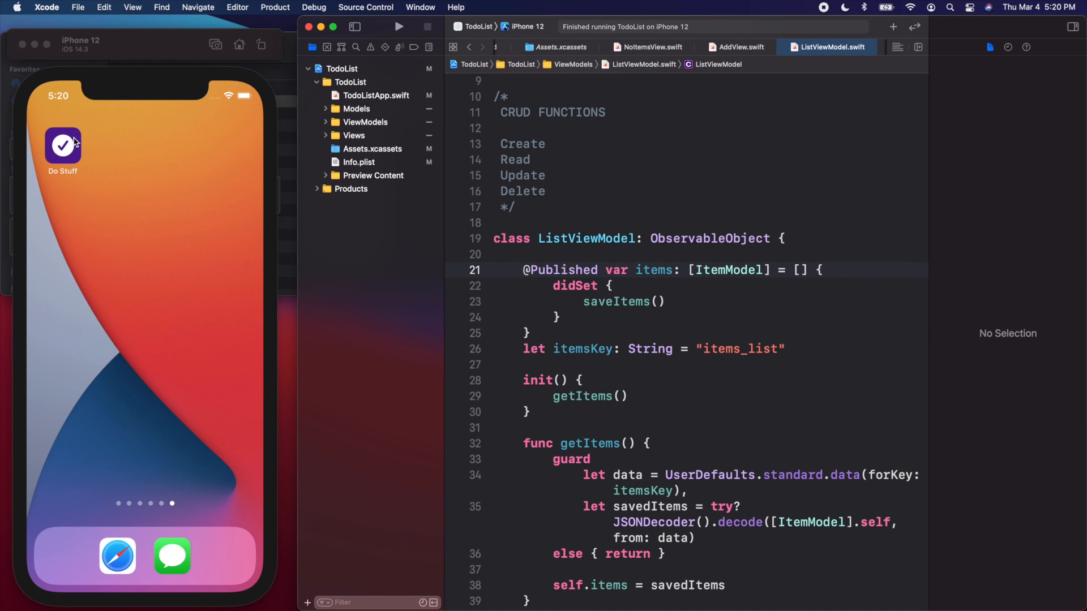
mouse_move(118, 154)
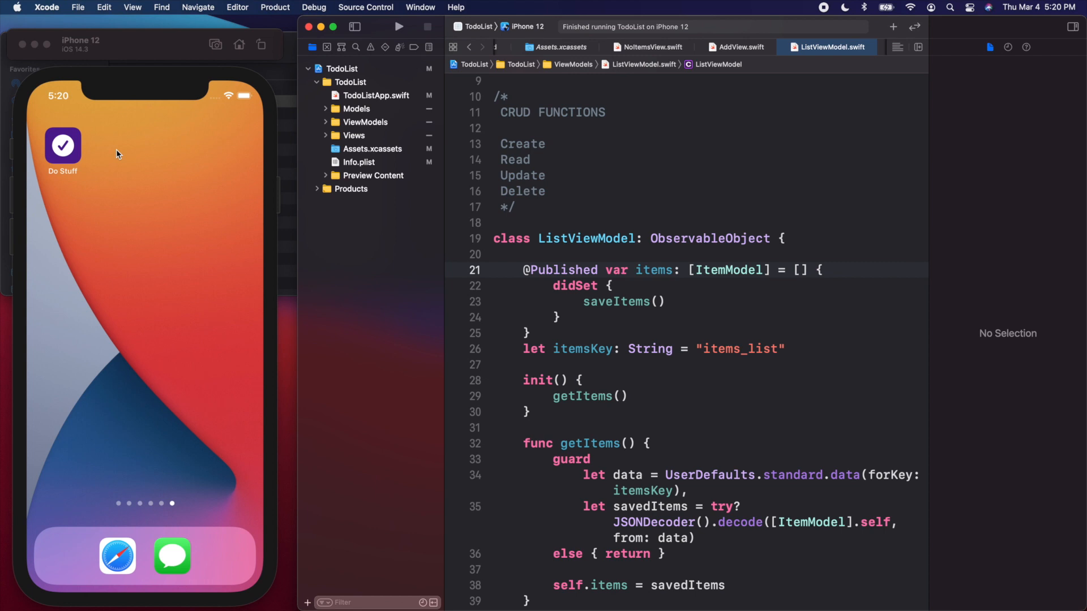